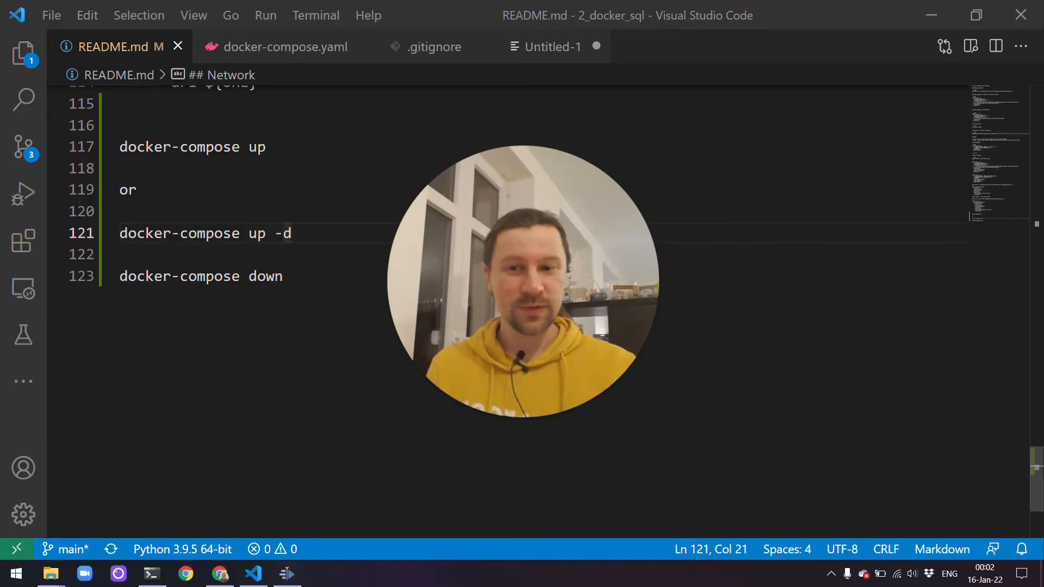
Switch to the TLC Trip Record Data page at the Taxi Zone Maps and Lookup Tables section.
double_click(266, 276)
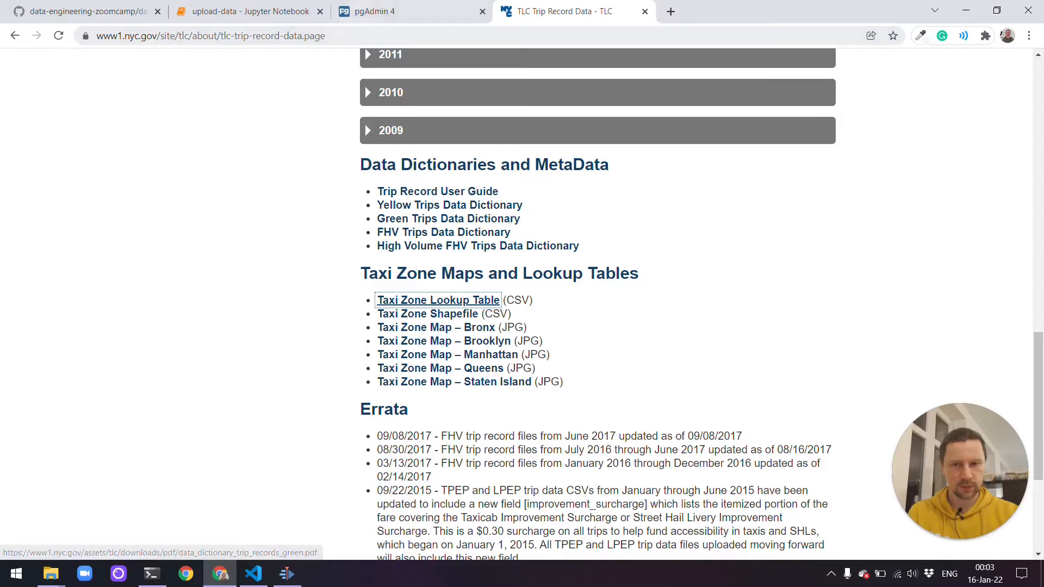
Review the taxi zone lookup wget and read_csv cells in the upload-data notebook.
left_click(247, 11)
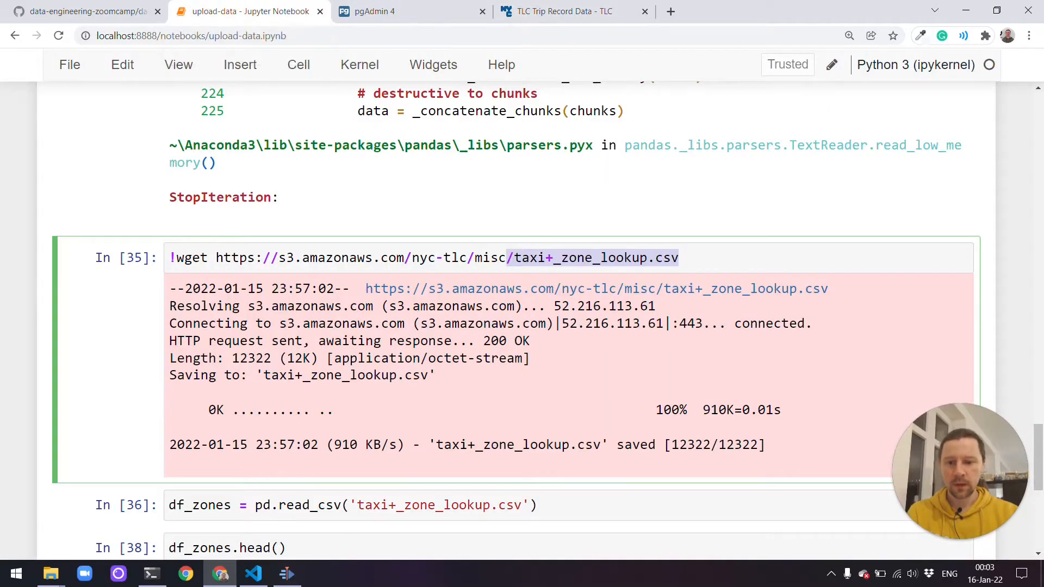
scroll("down", 3)
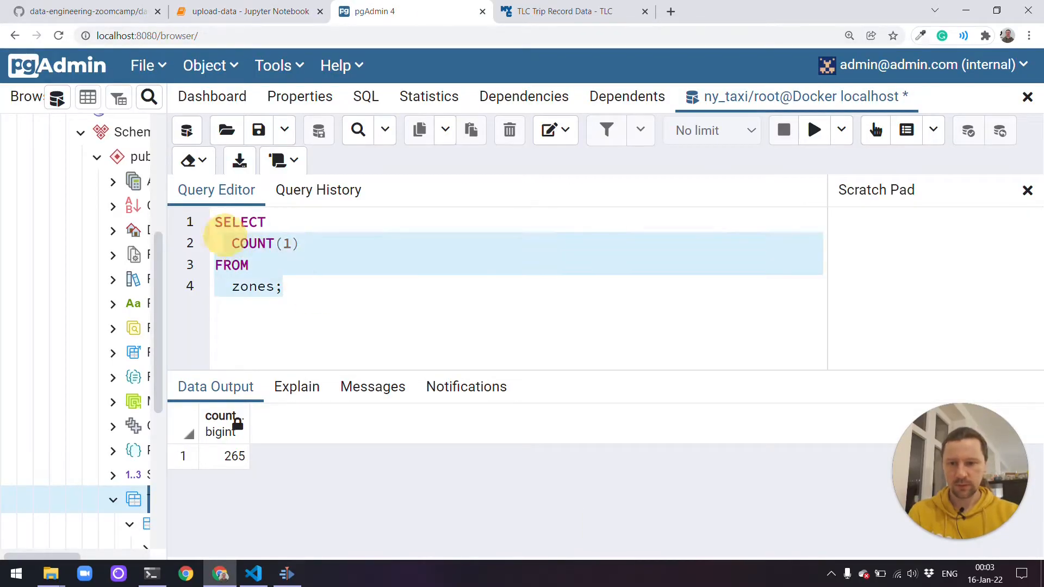
Change the zones query from COUNT(1) to SELECT * and browse the 265 zone rows.
left_click(273, 286)
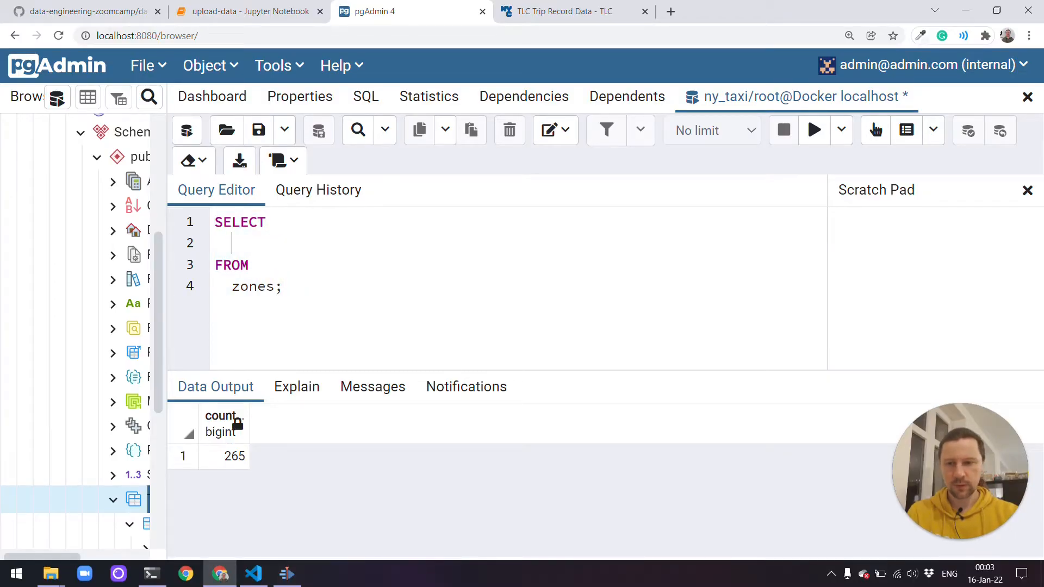
type("*")
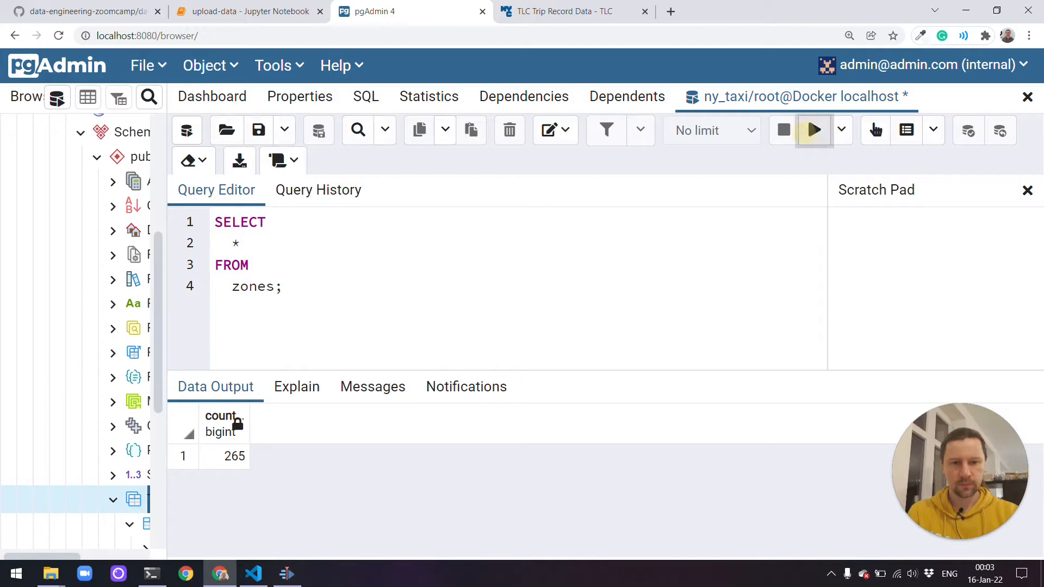
left_click(813, 130)
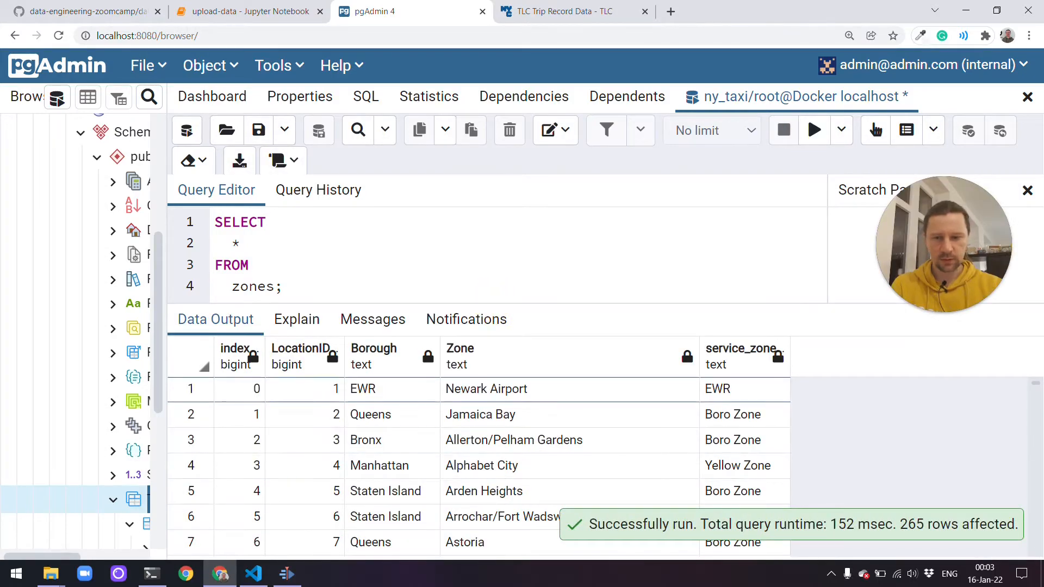
scroll("down", 3)
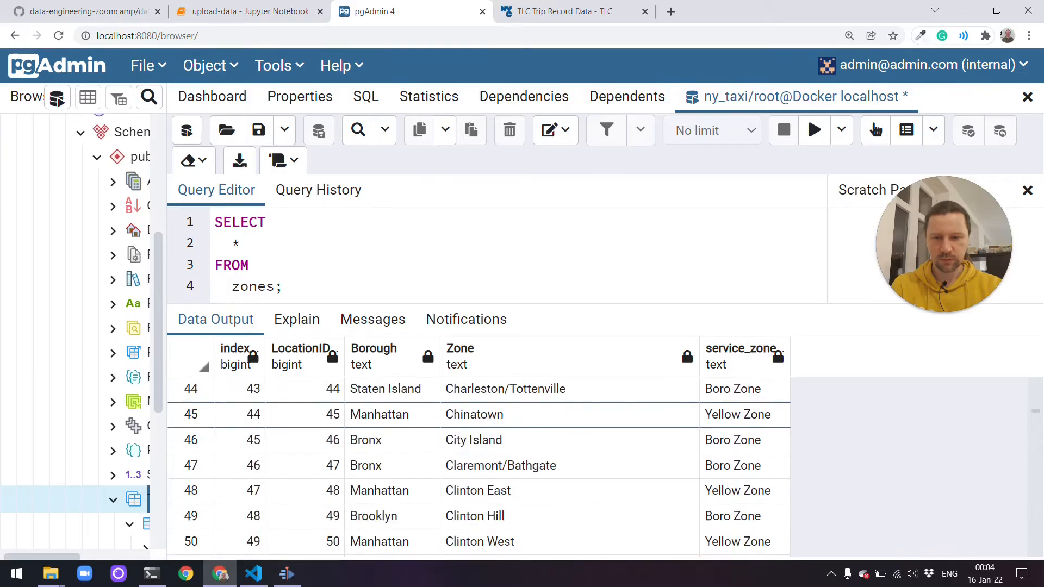
scroll("down", 3)
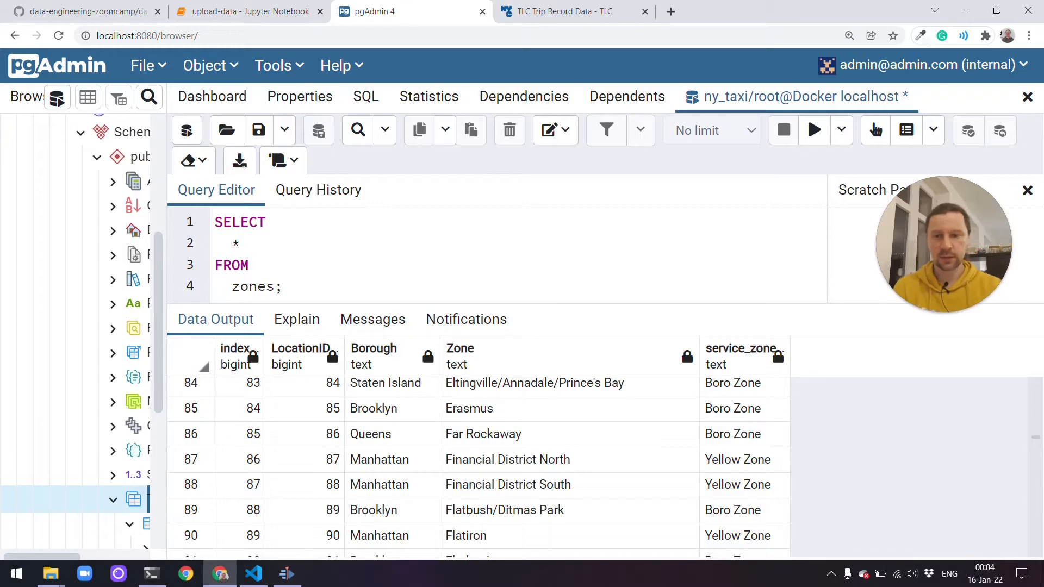
Run SELECT * FROM yellow_taxi_trips LIMIT 100 and scroll across the trip columns.
left_click(255, 287)
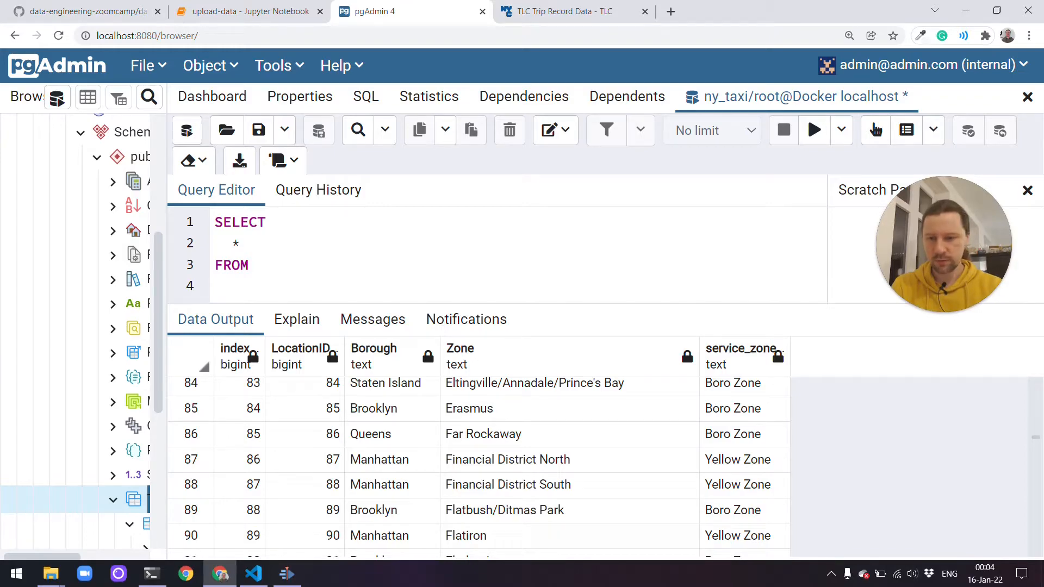
type("yellow_taxi_trips")
type("LIMIT 1")
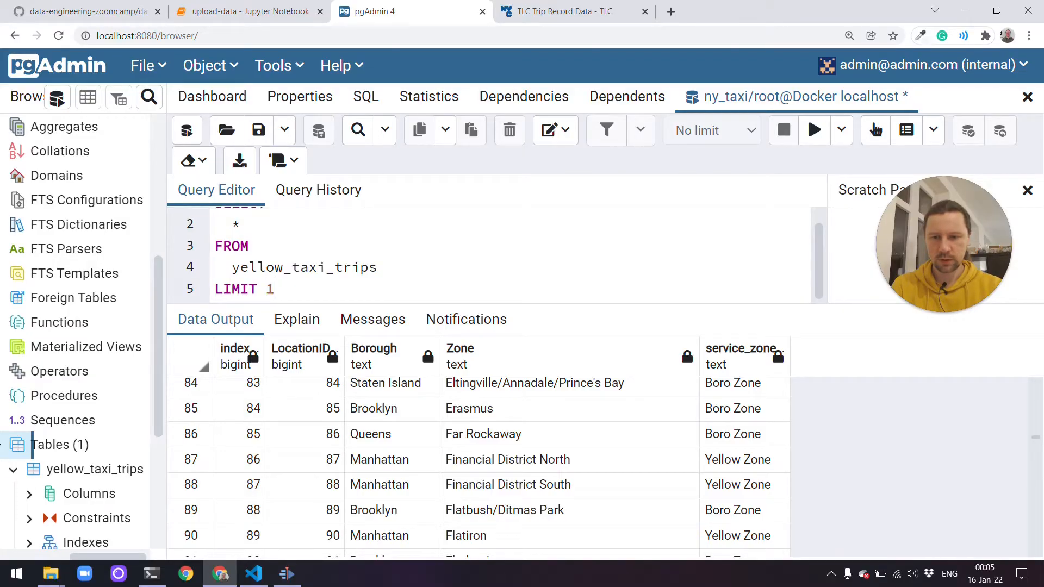
type("00;")
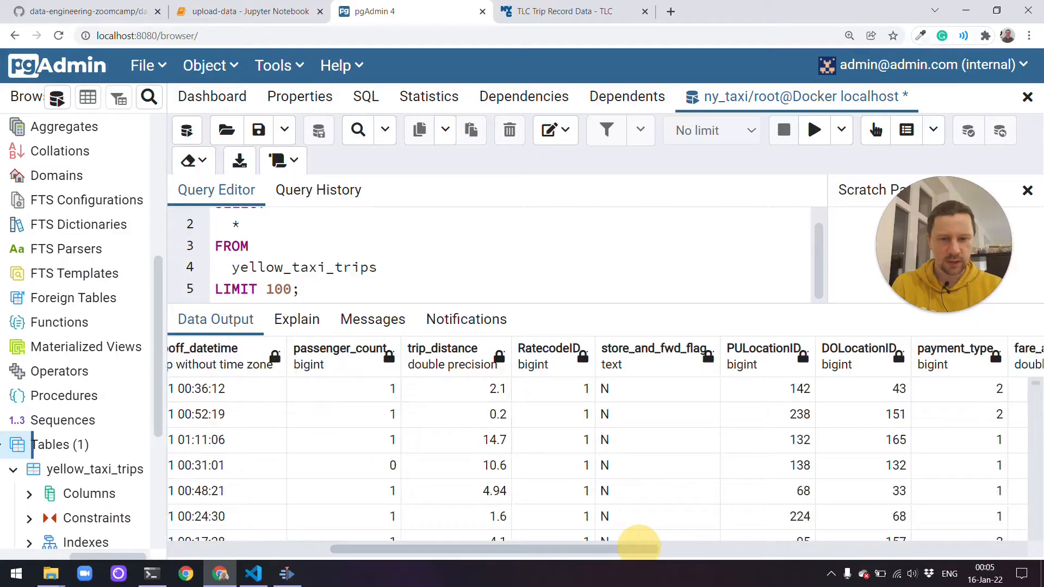
scroll("right", 3)
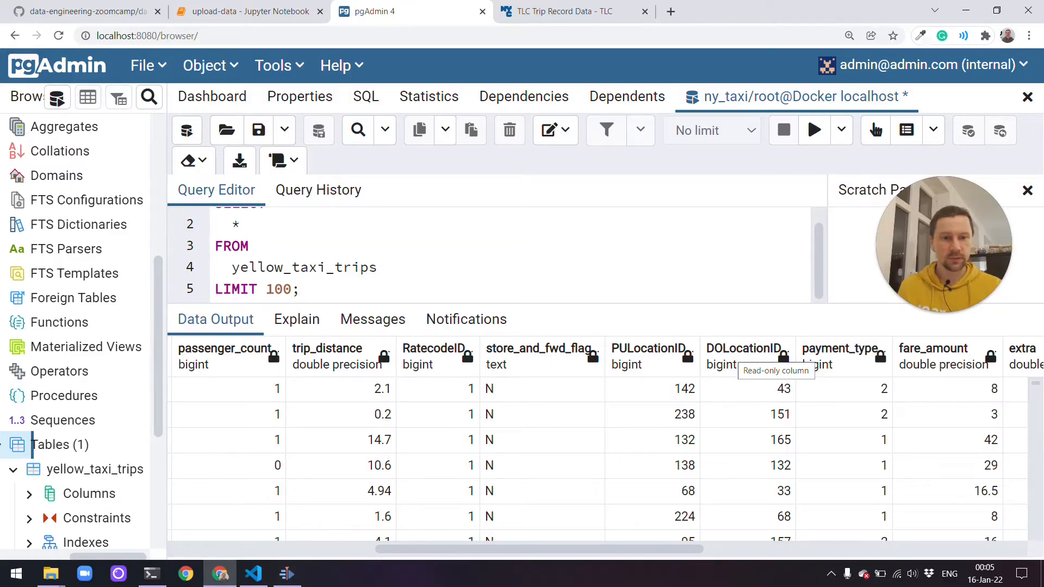
left_click(376, 267)
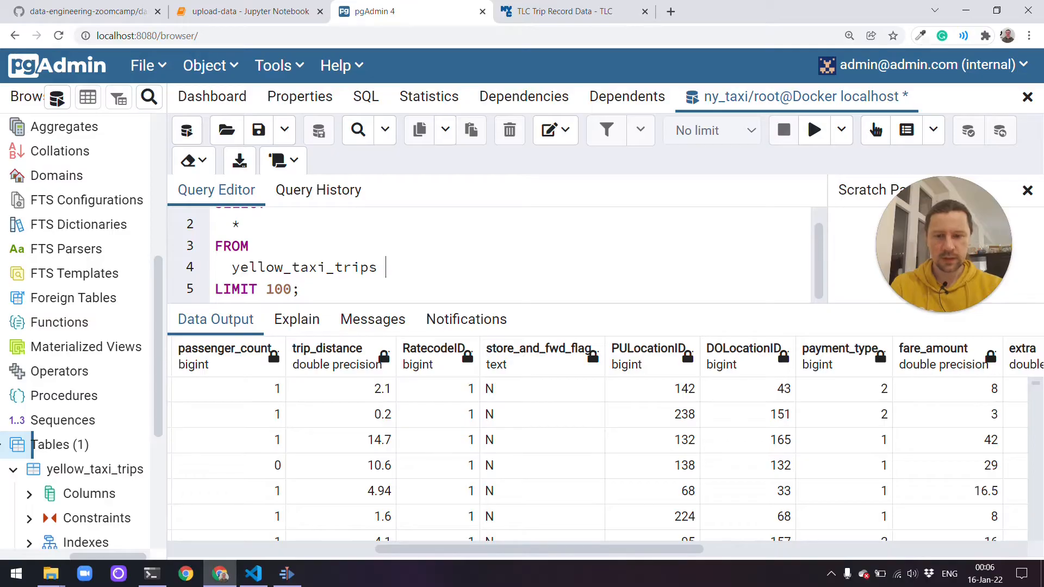
Add aliases t, location_pickup lpu and location_dropof ldo, and begin a WHERE clause.
type("t")
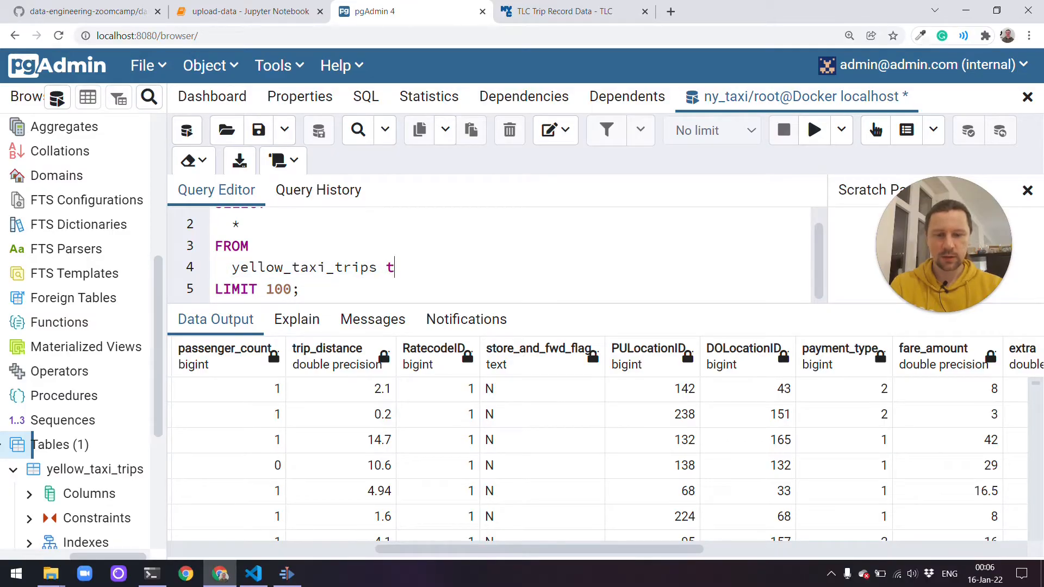
type(",")
type("loc")
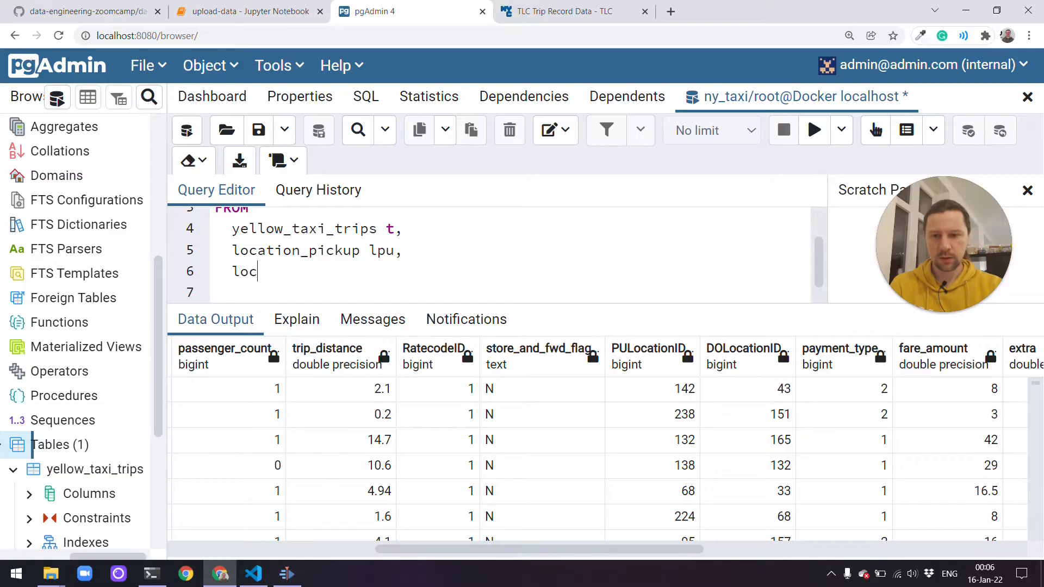
type("ation_dropof")
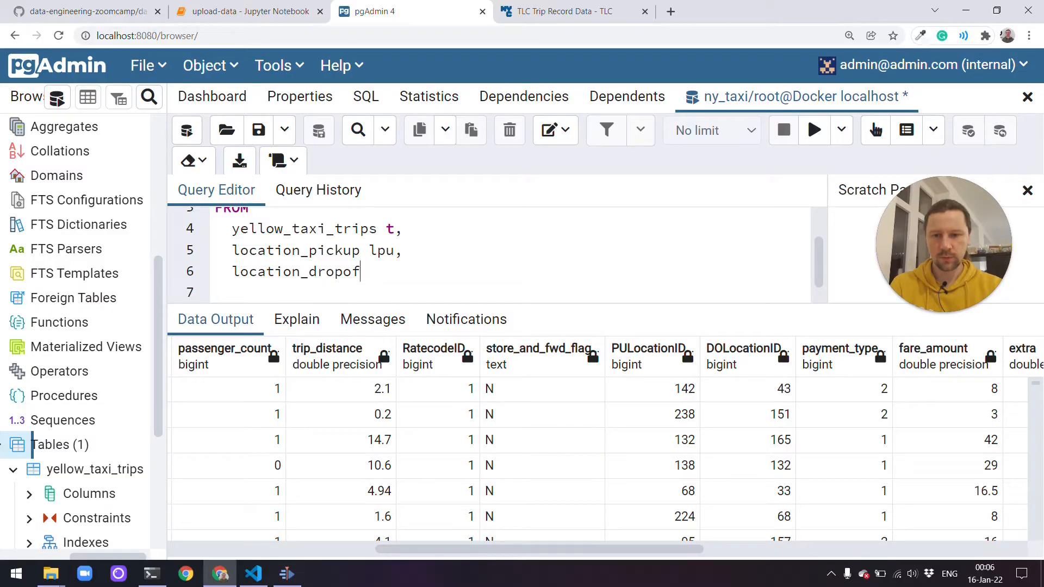
type("ldo")
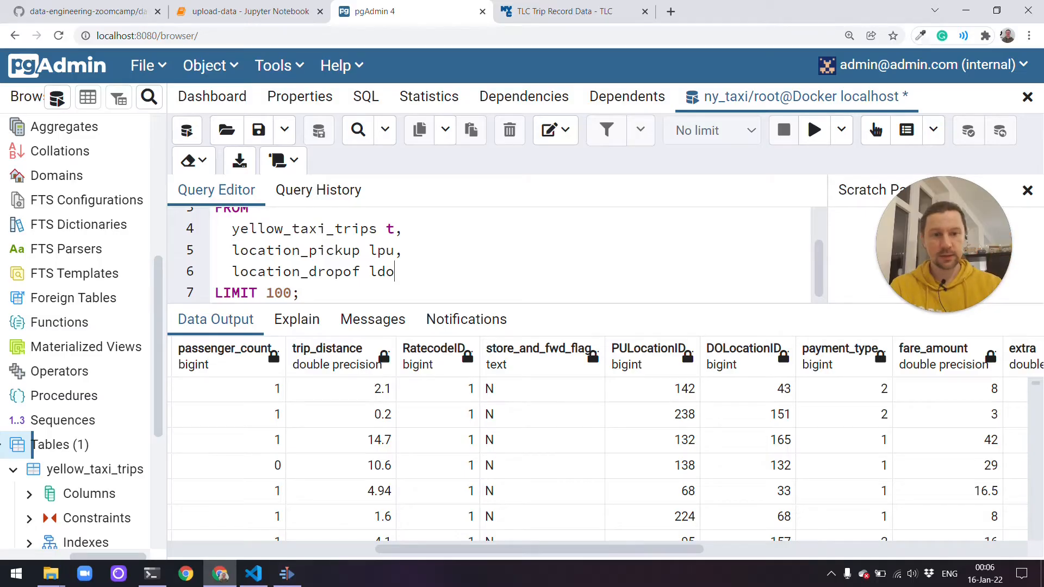
type("WHERE")
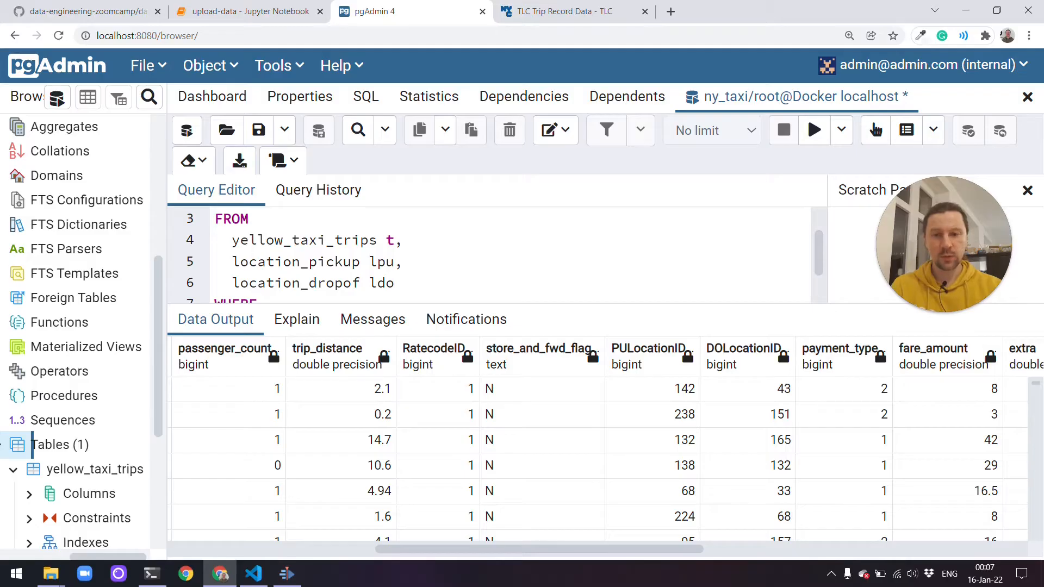
scroll("down", 3)
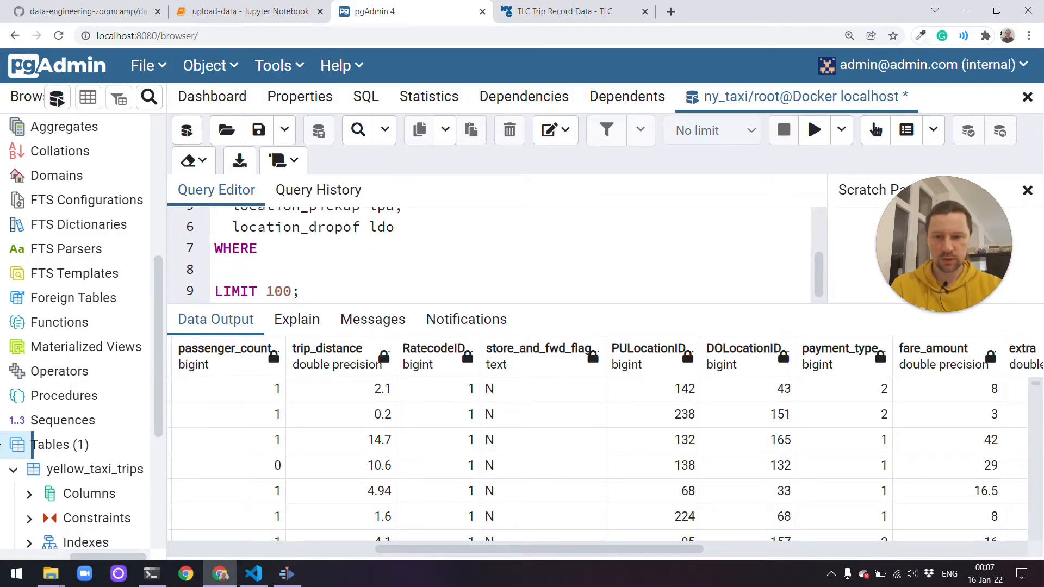
Match PULocationID and DULocationID to LocationID, then run it, getting a missing-relation error.
type("t.")
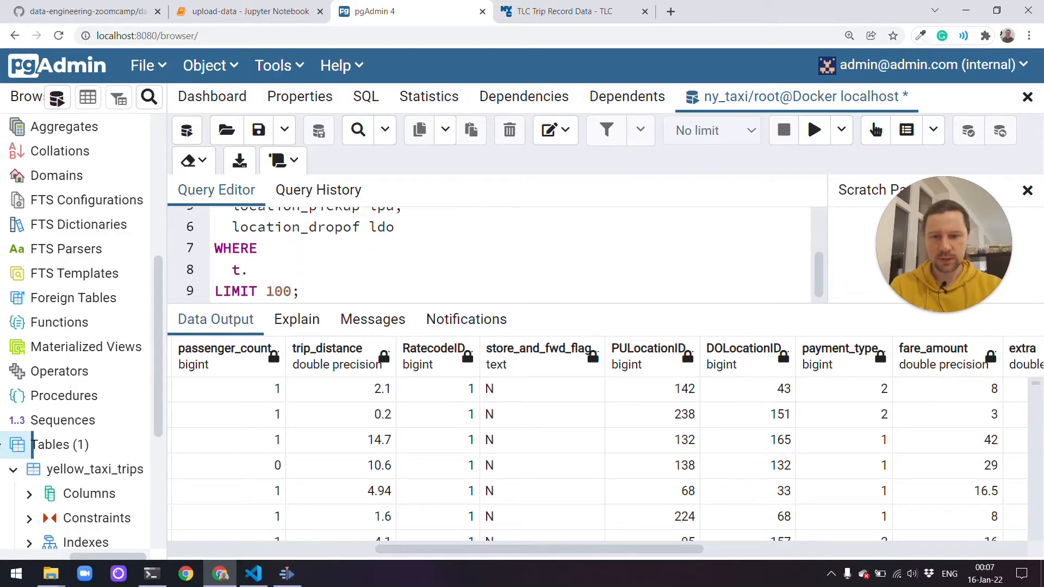
type("\"Pu\"")
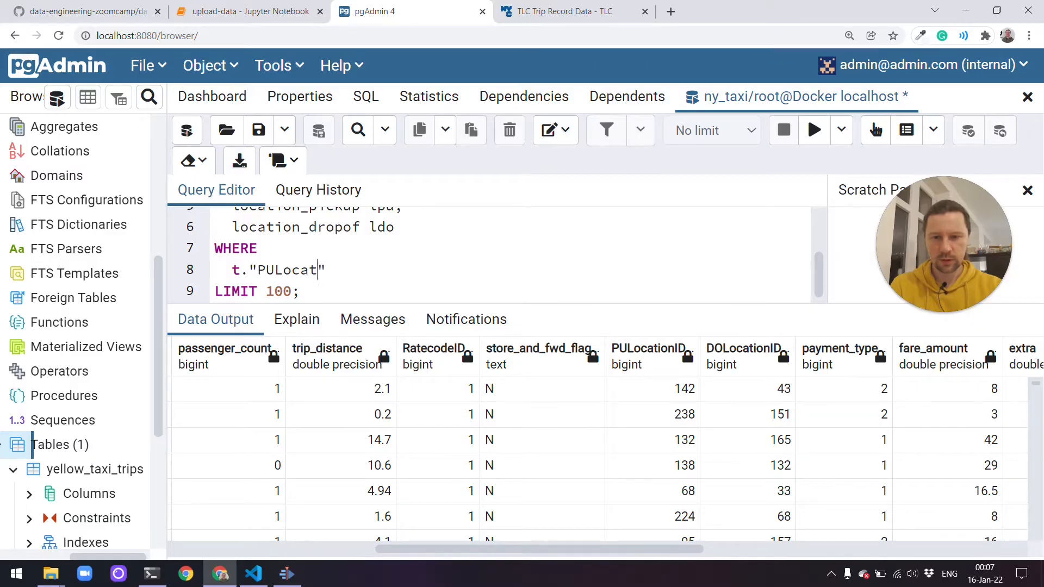
type("ionID")
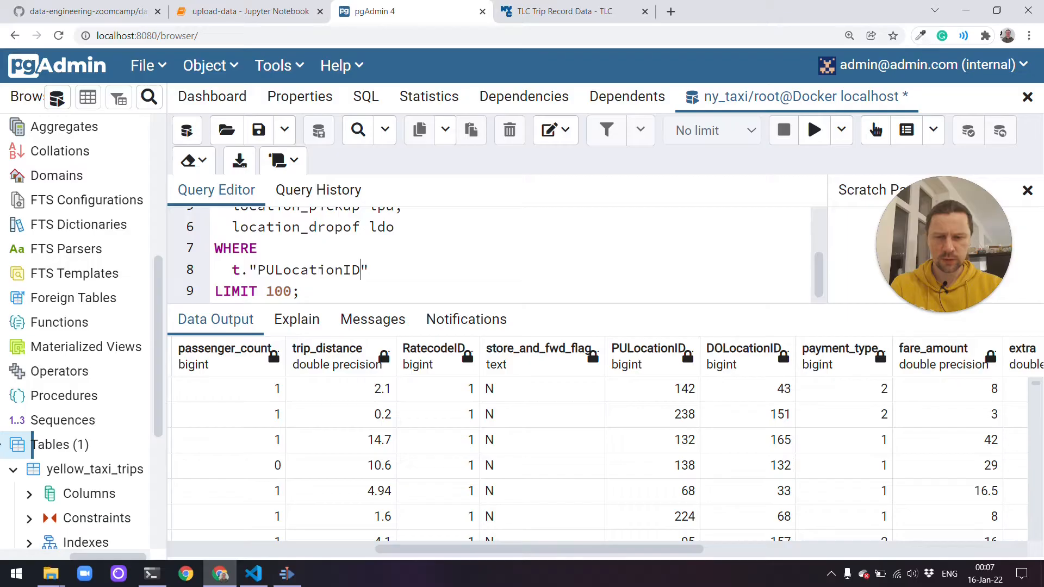
double_click(269, 270)
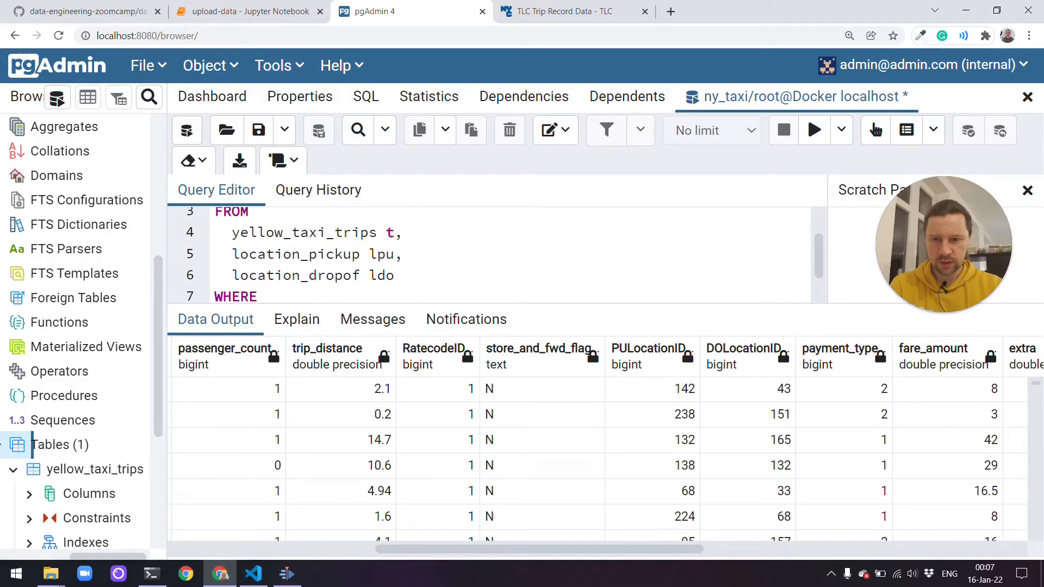
type("t.\"PULocationID\" = lpu.")
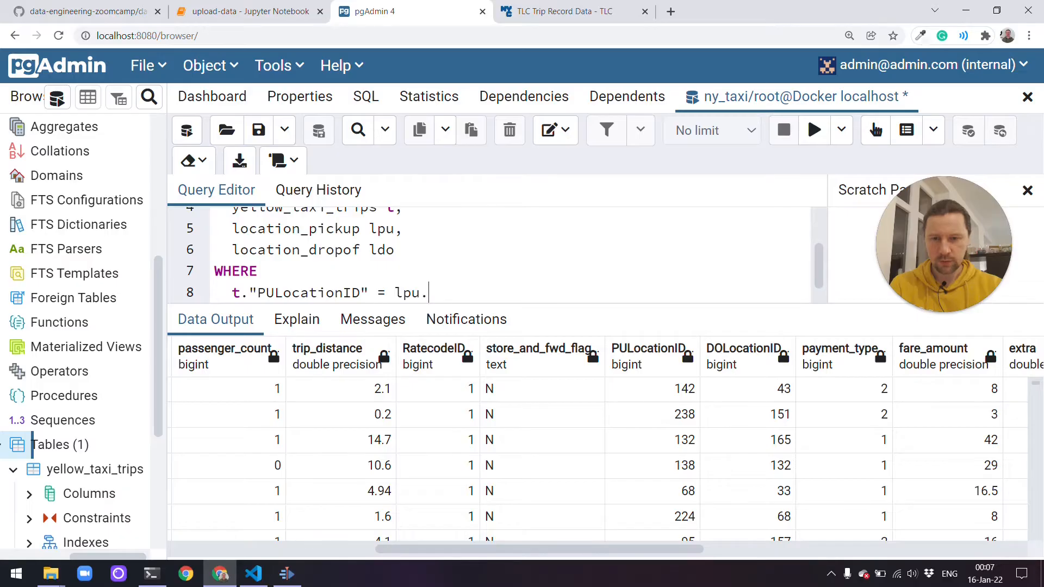
left_click(246, 11)
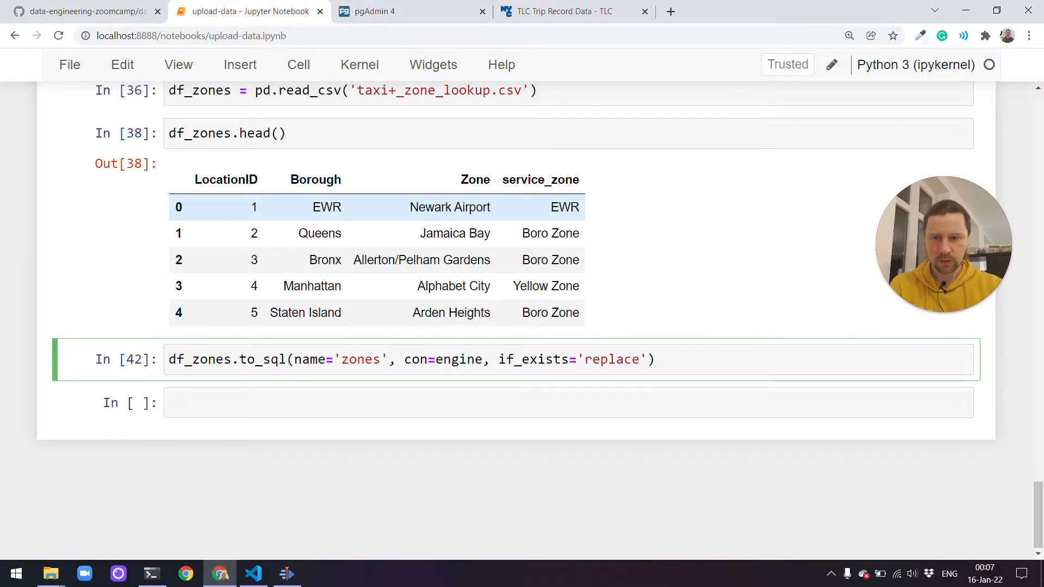
left_click(412, 12)
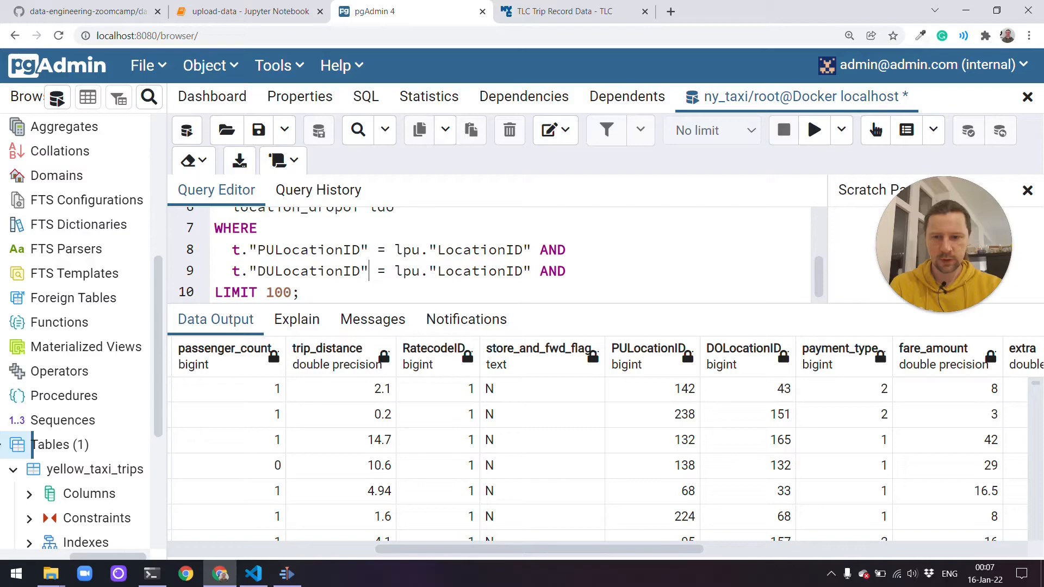
key("Backspace")
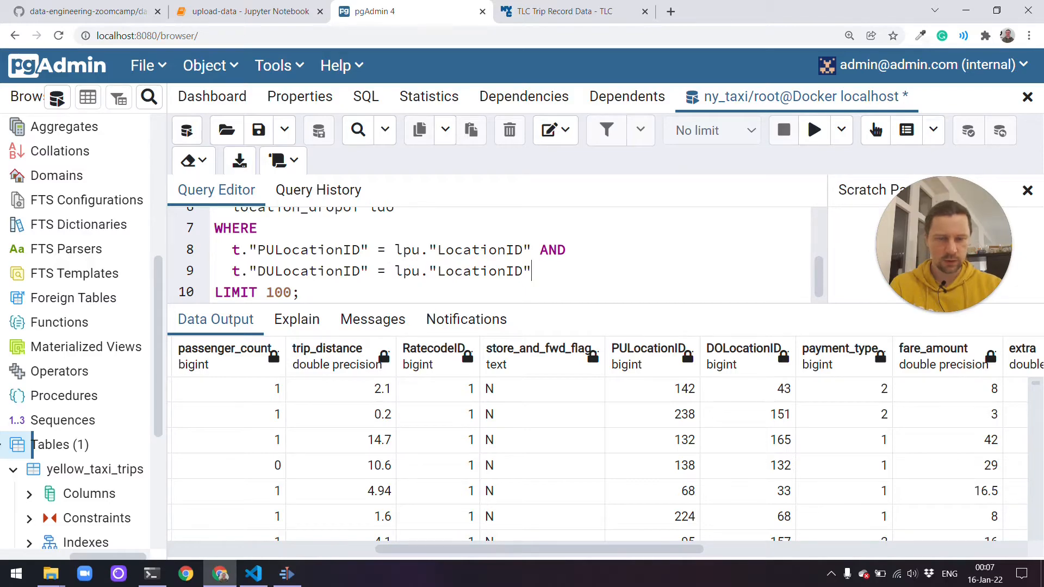
left_click(812, 130)
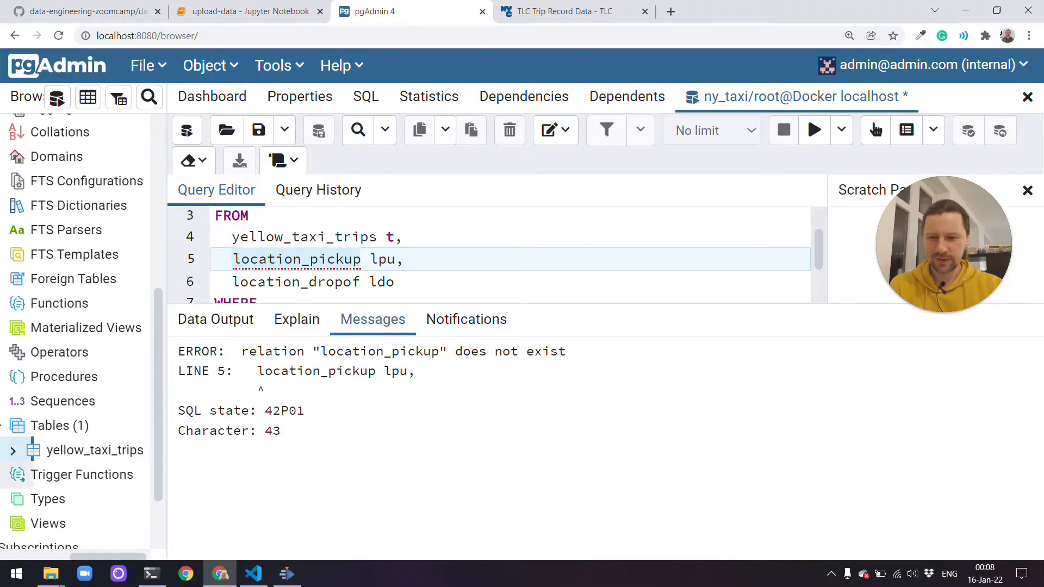
Replace the location tables with zones, fix DOLocationID, and run the join successfully.
scroll("down", 3)
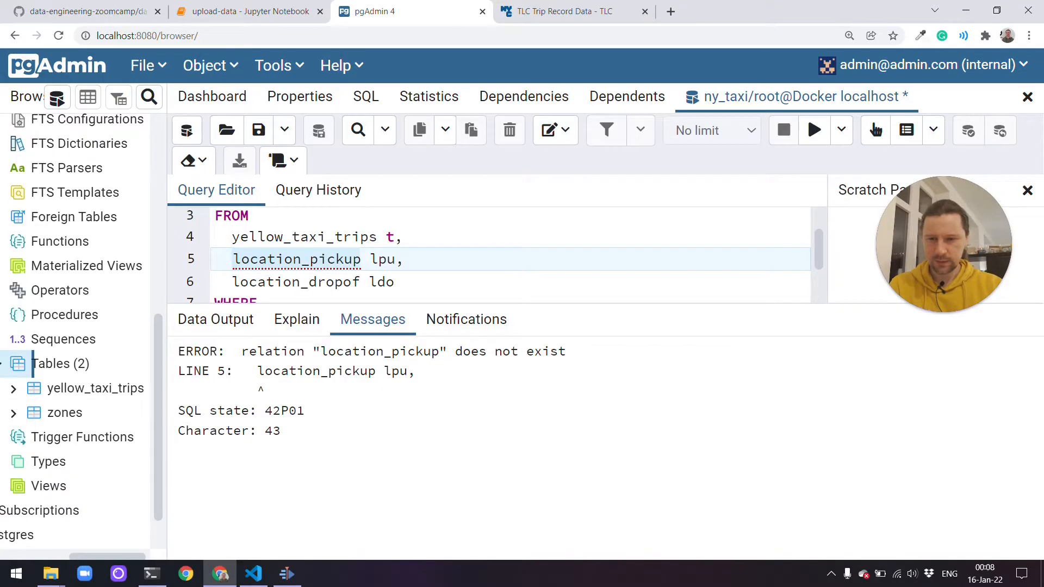
type("zones lpu,")
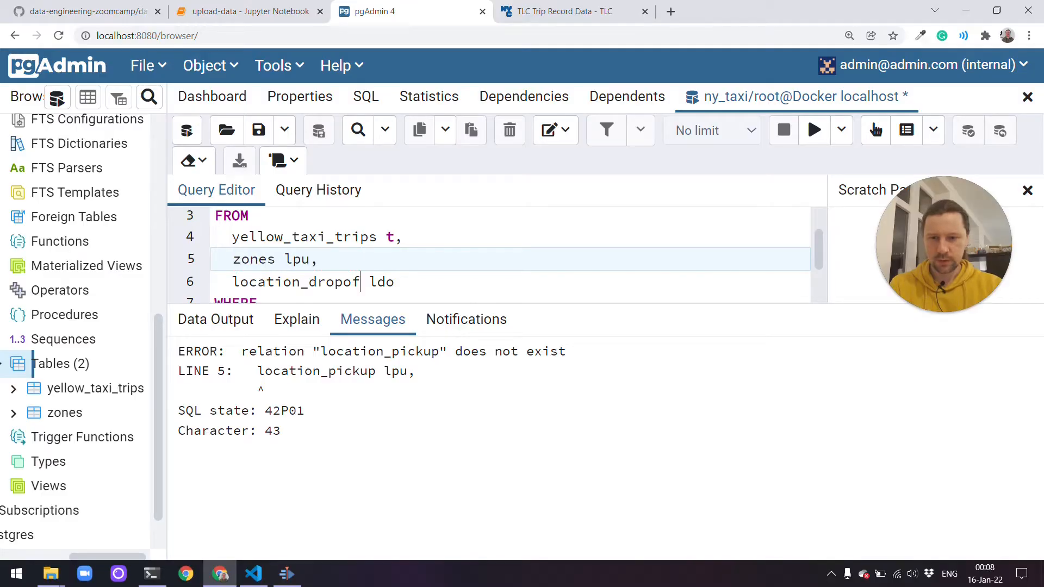
type("zones zdo")
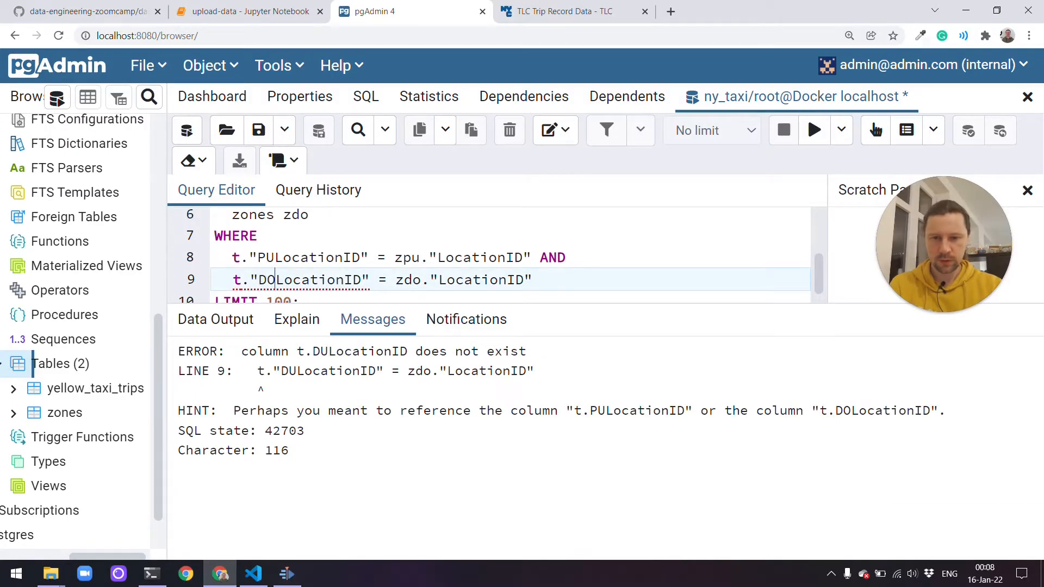
left_click(814, 130)
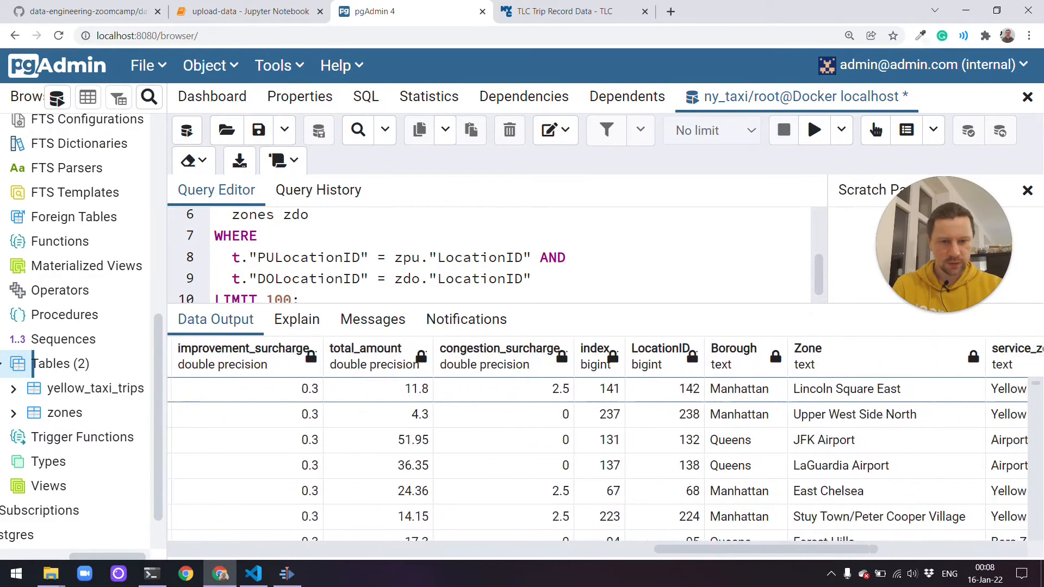
scroll("right", 3)
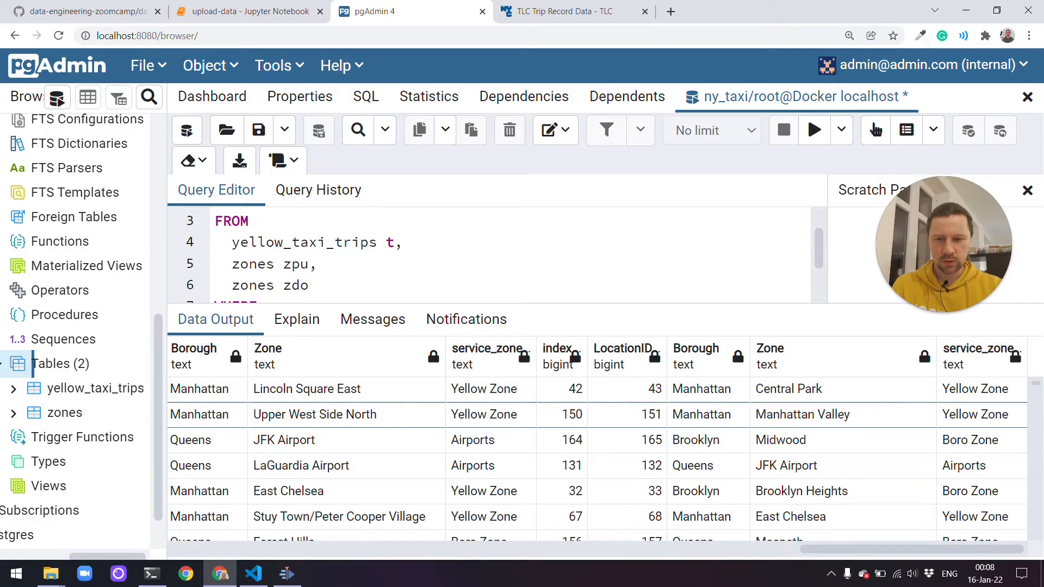
left_click(813, 130)
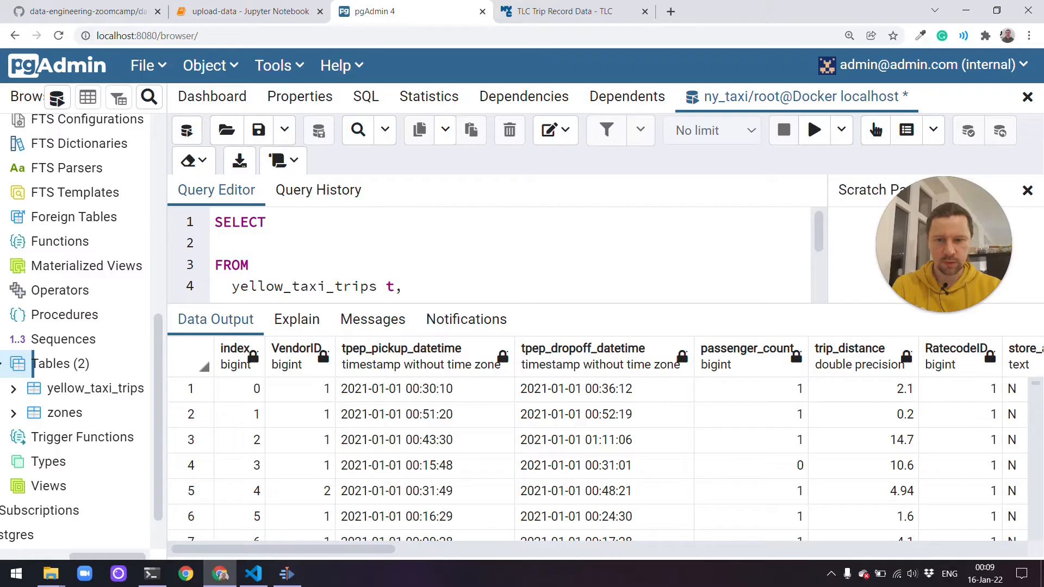
Select tpep_pickup_datetime, tpep_dropoff_datetime and total_amount as the first columns.
type("tpep_pickup_datetime,")
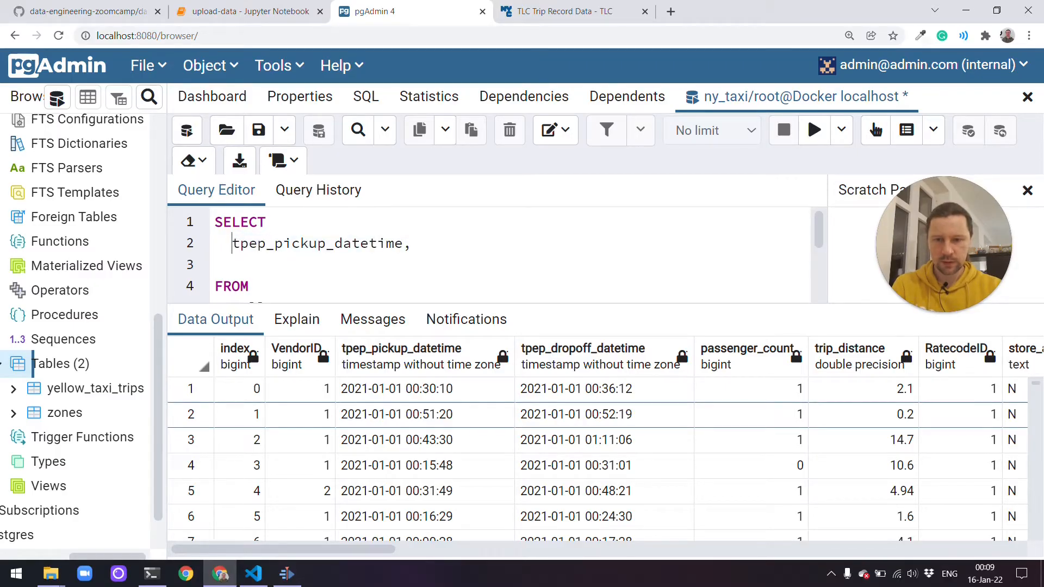
type("tpep_dropoff_datetime,")
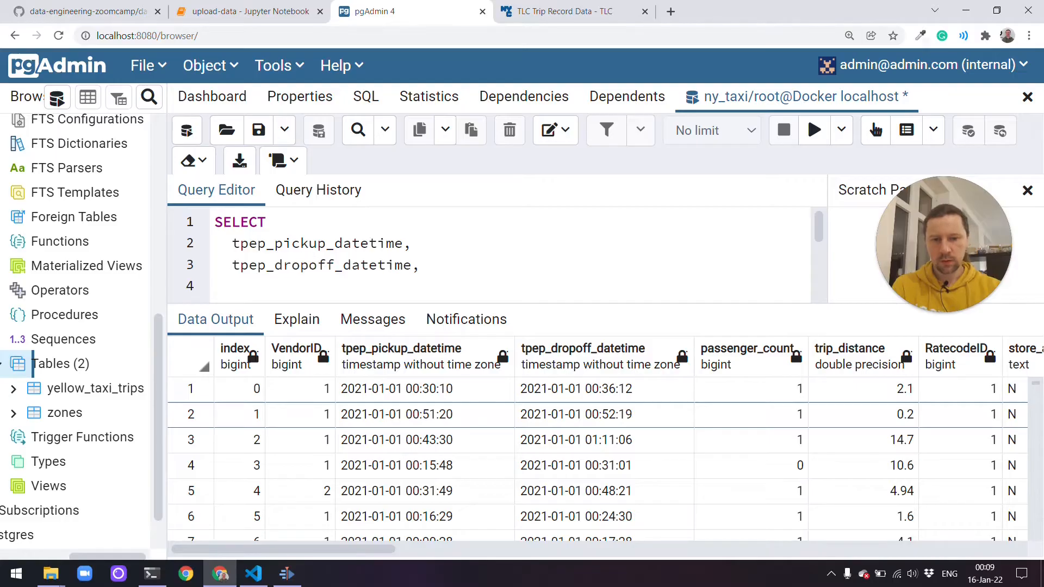
scroll("right", 3)
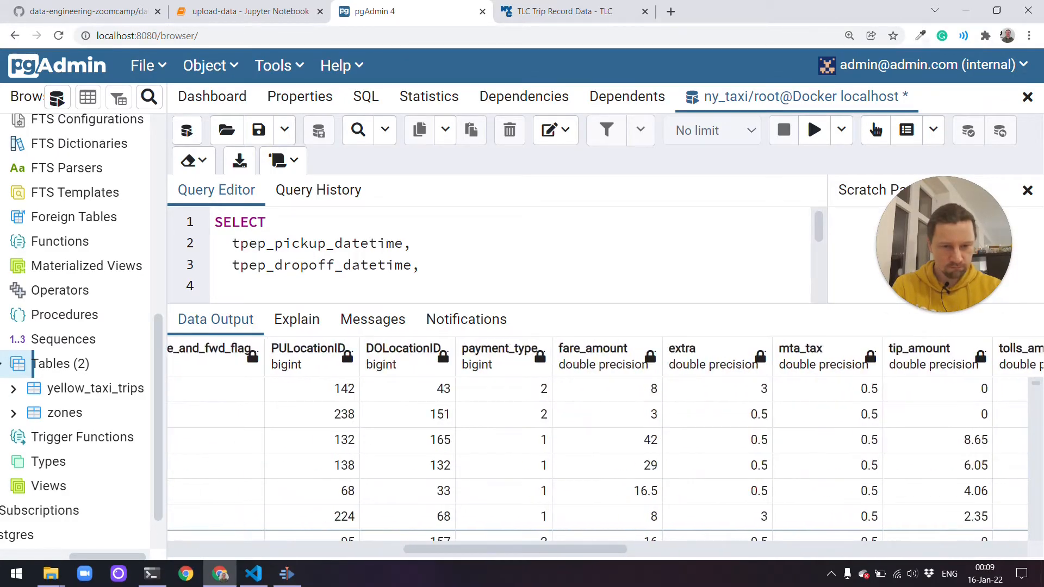
type("total_amount,")
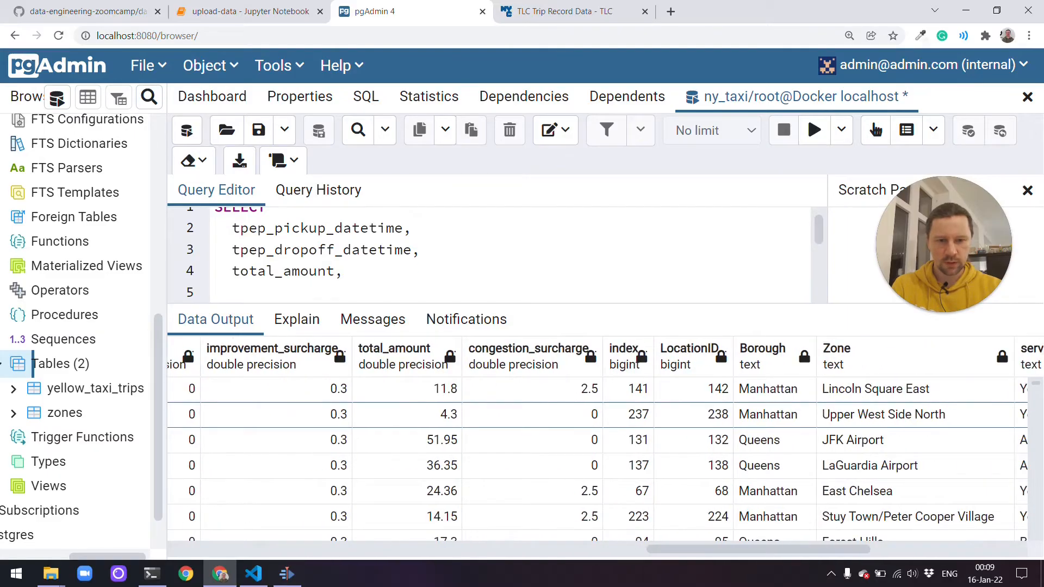
scroll("right", 3)
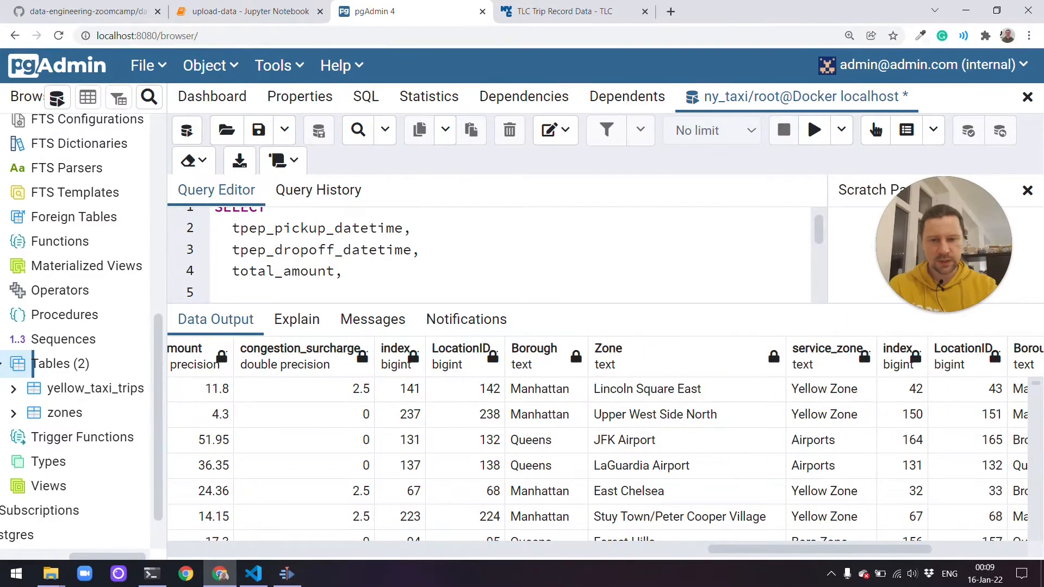
mouse_move(640, 388)
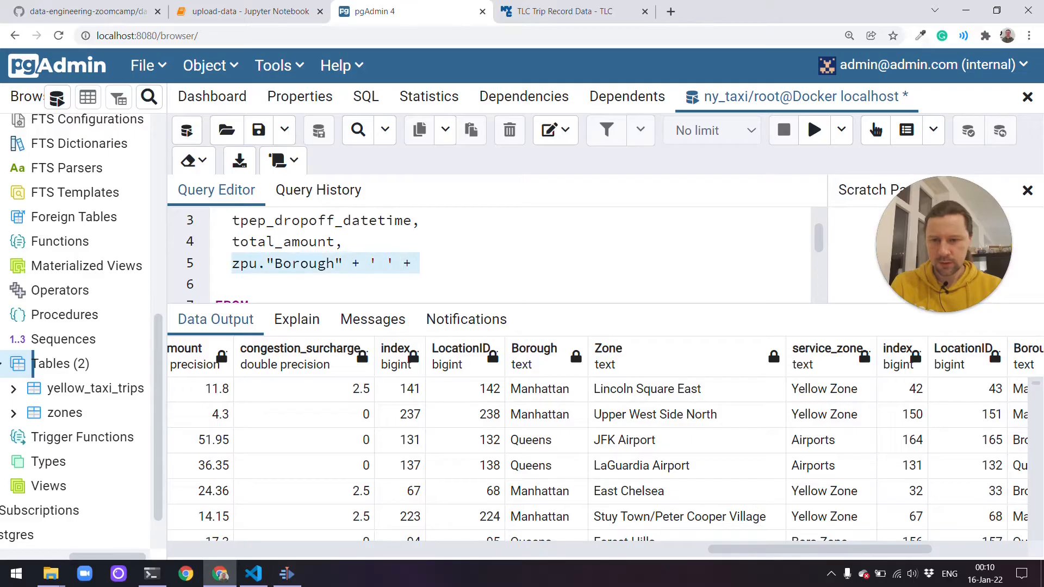
Add zpu and zdo Borough + ' / ' + Zone labels as pickup_loc and dropoff_loc, then run.
type("zpu.\"Borough\" + ' ' +")
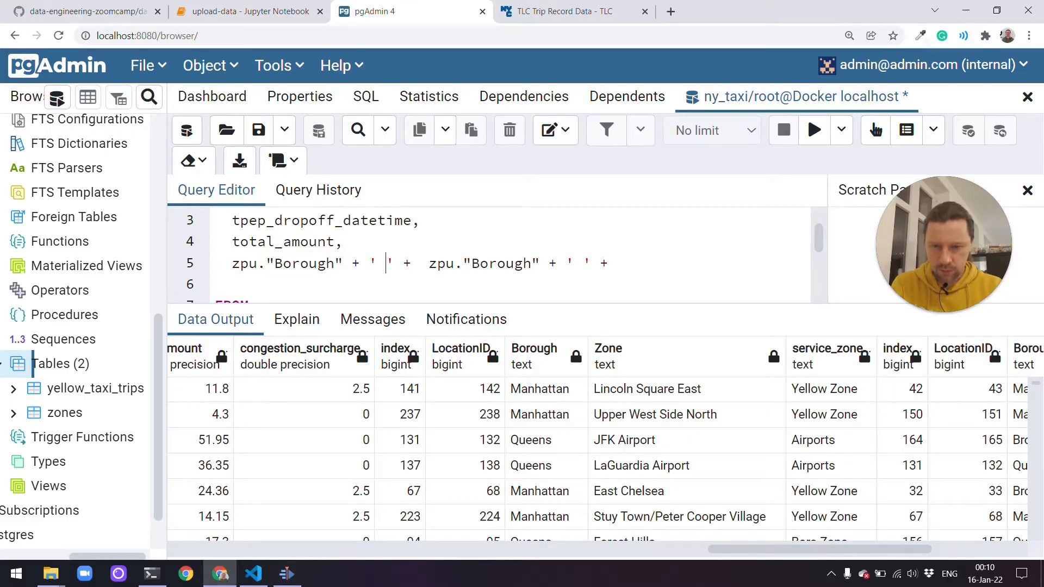
type("/")
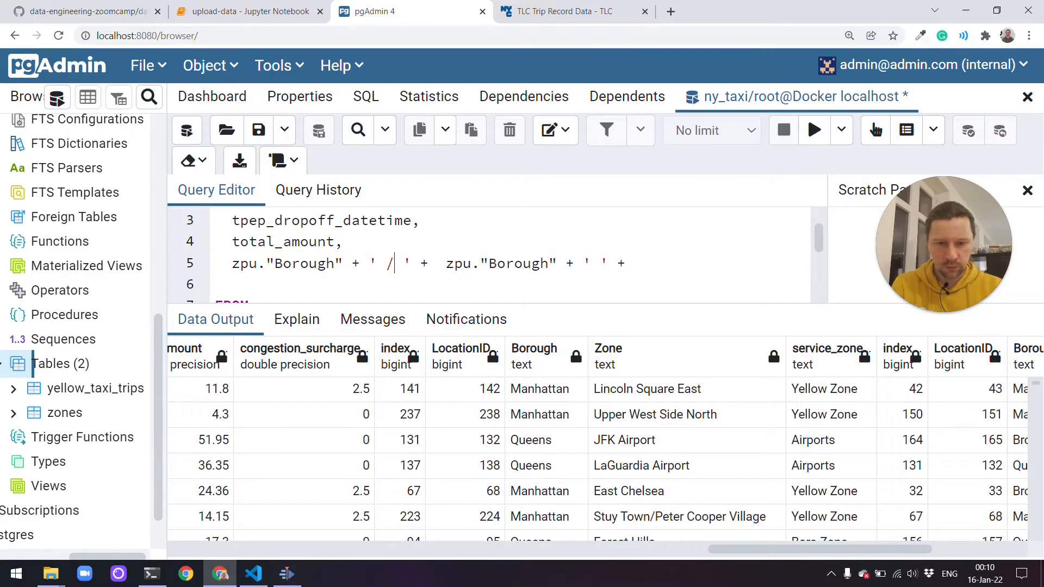
type("Z")
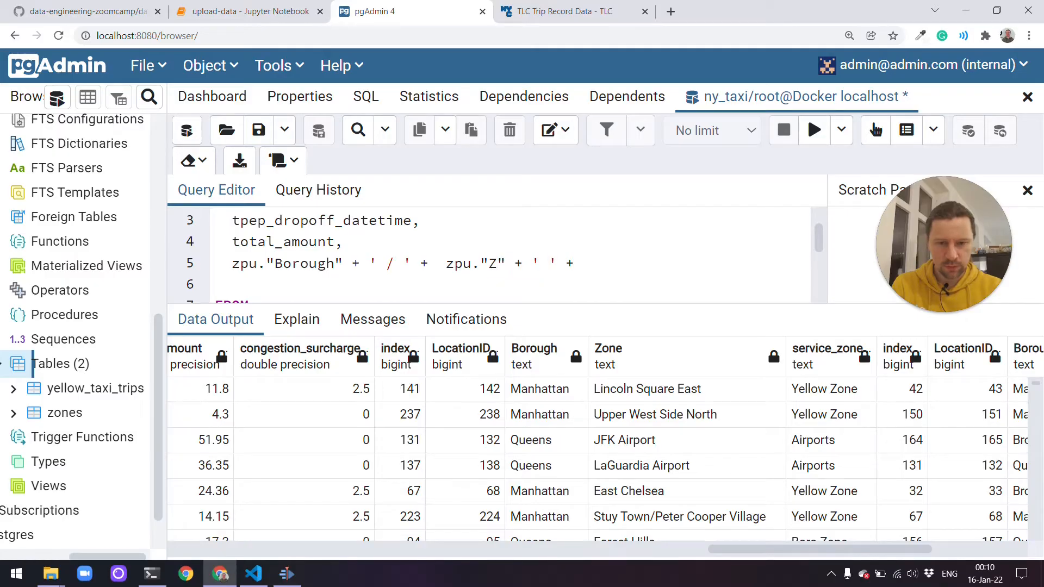
type("one\" AS")
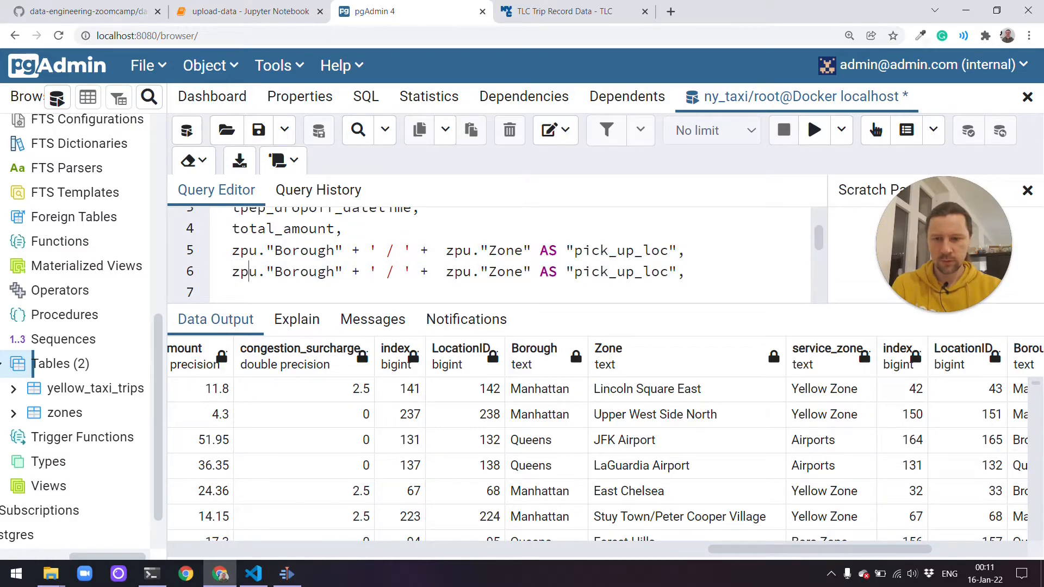
type("zdo")
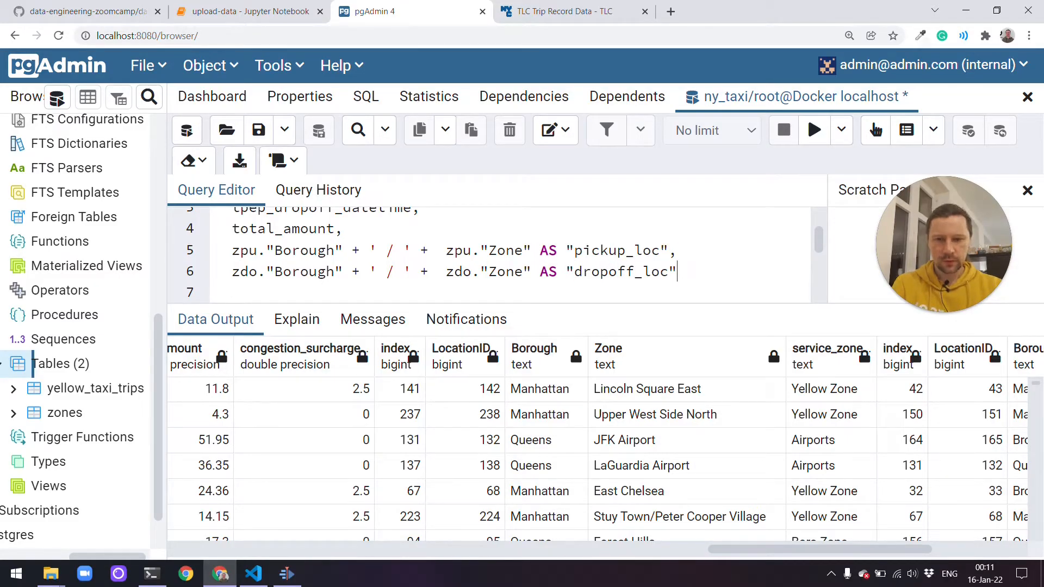
left_click(813, 130)
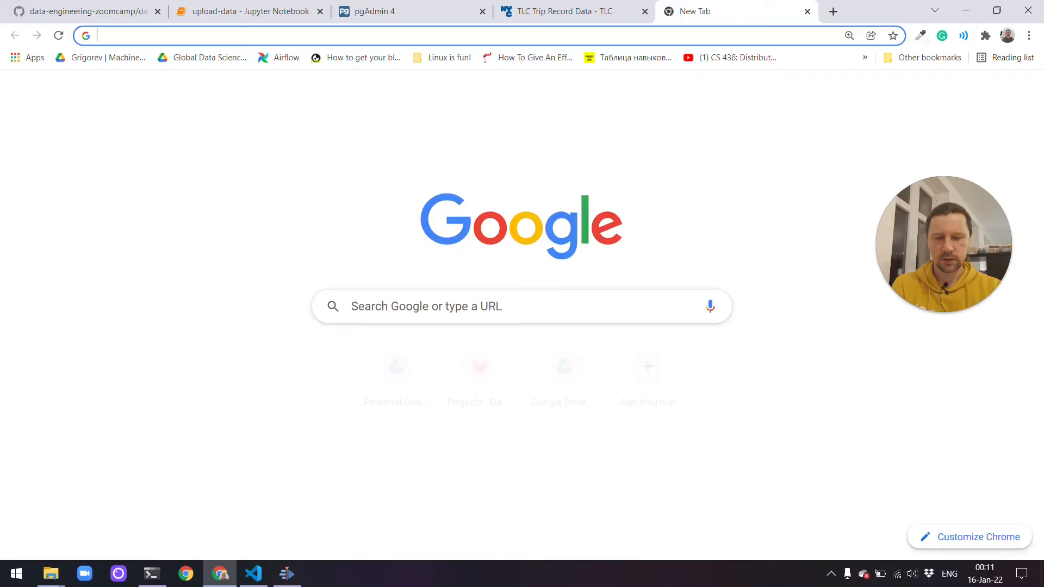
Search 'concat string postgres' and rewrite pickup_loc and dropoff_loc using CONCAT().
type("contact strin")
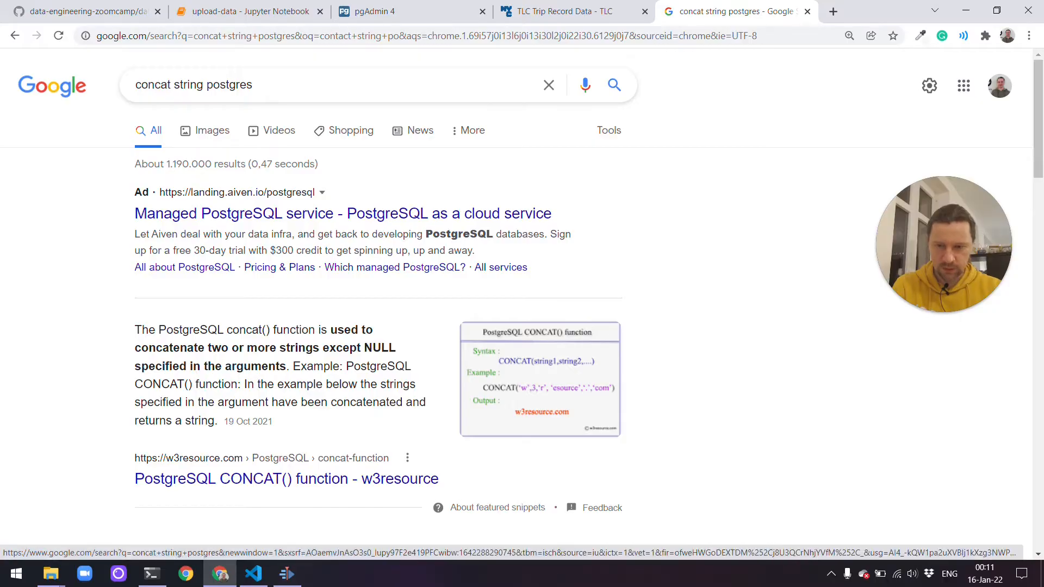
left_click(365, 12)
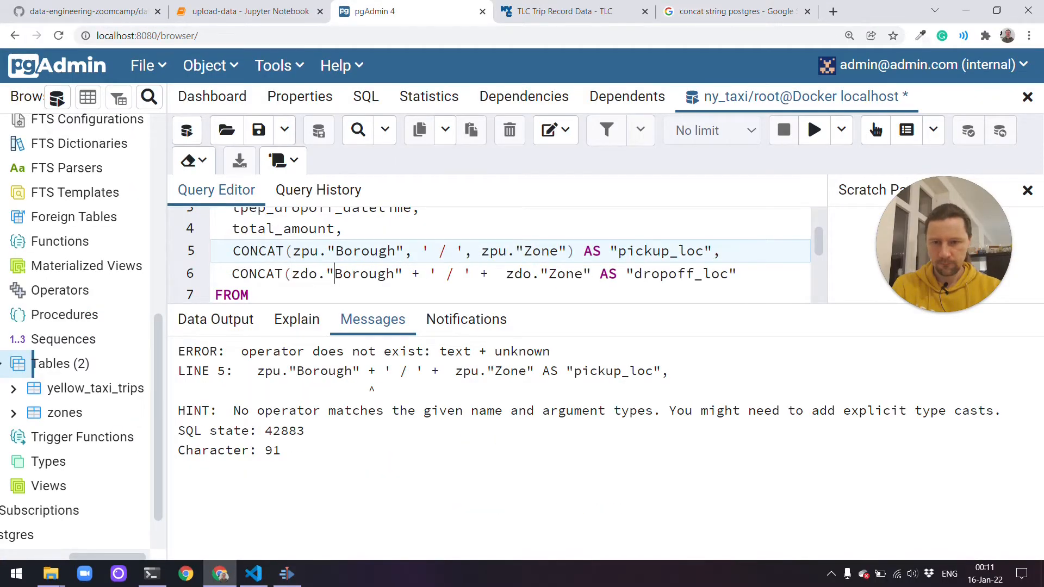
left_click(813, 130)
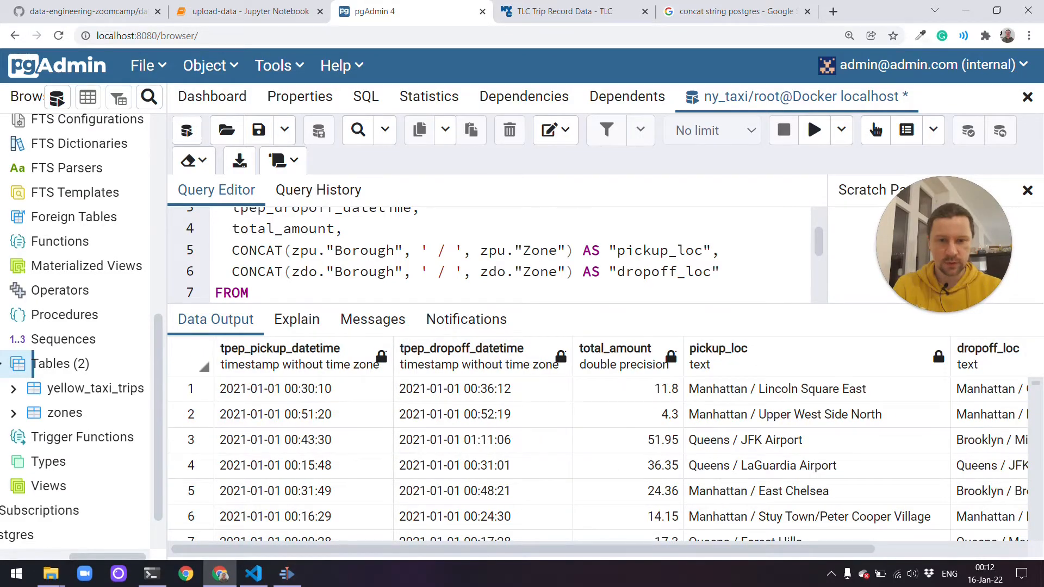
scroll("down", 3)
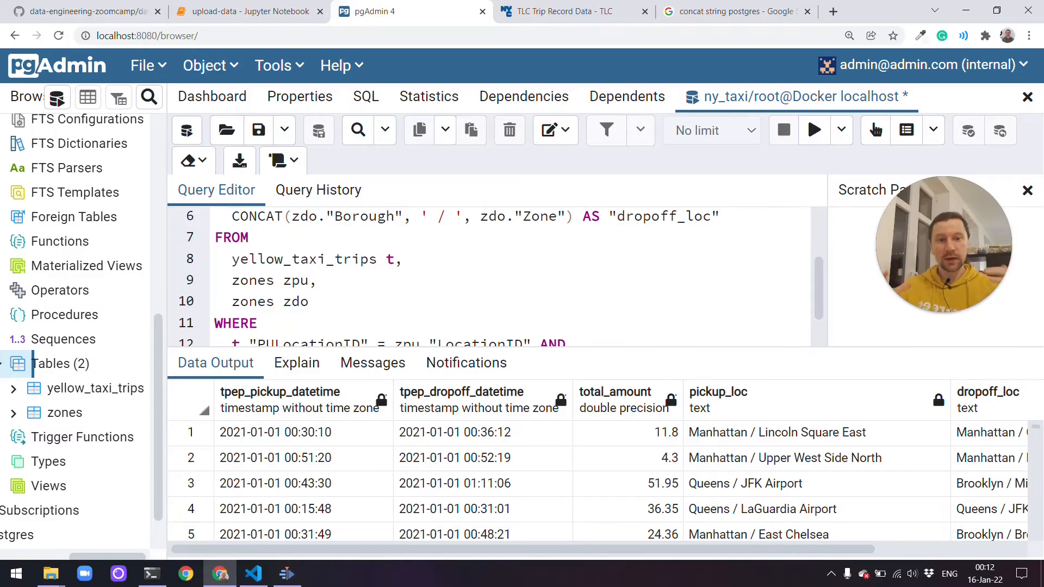
double_click(304, 259)
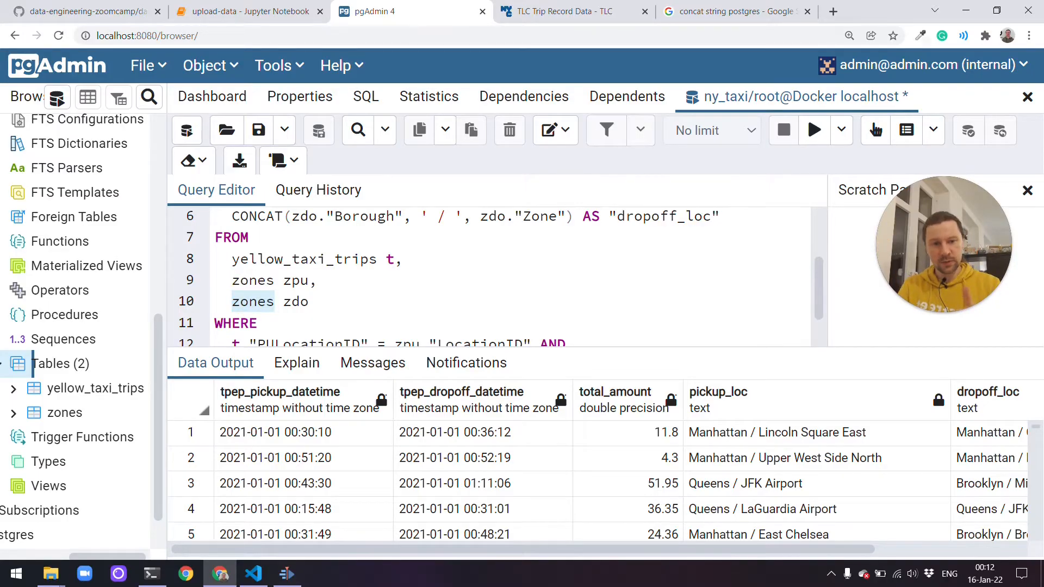
scroll("down", 3)
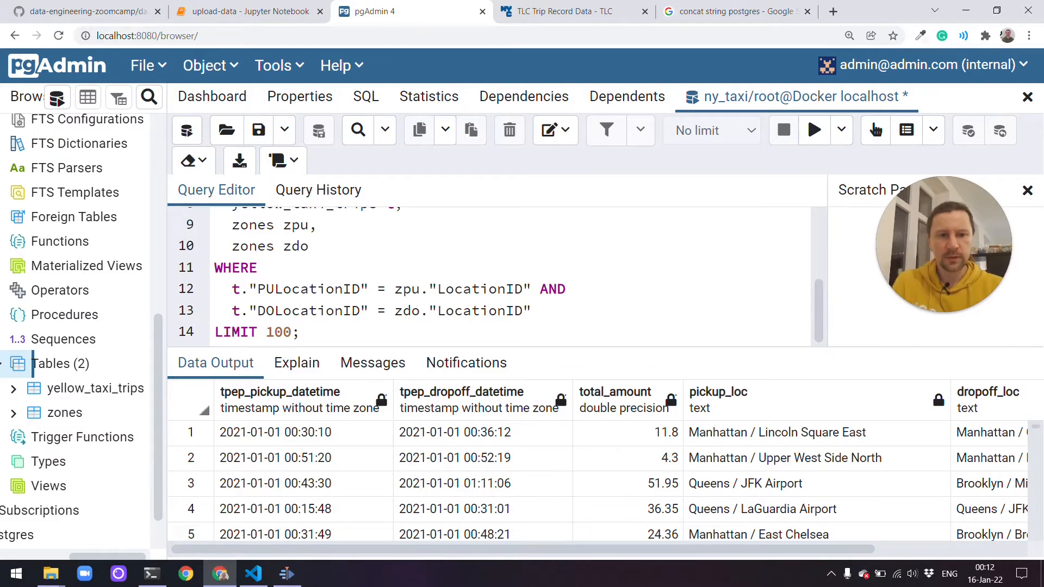
double_click(302, 289)
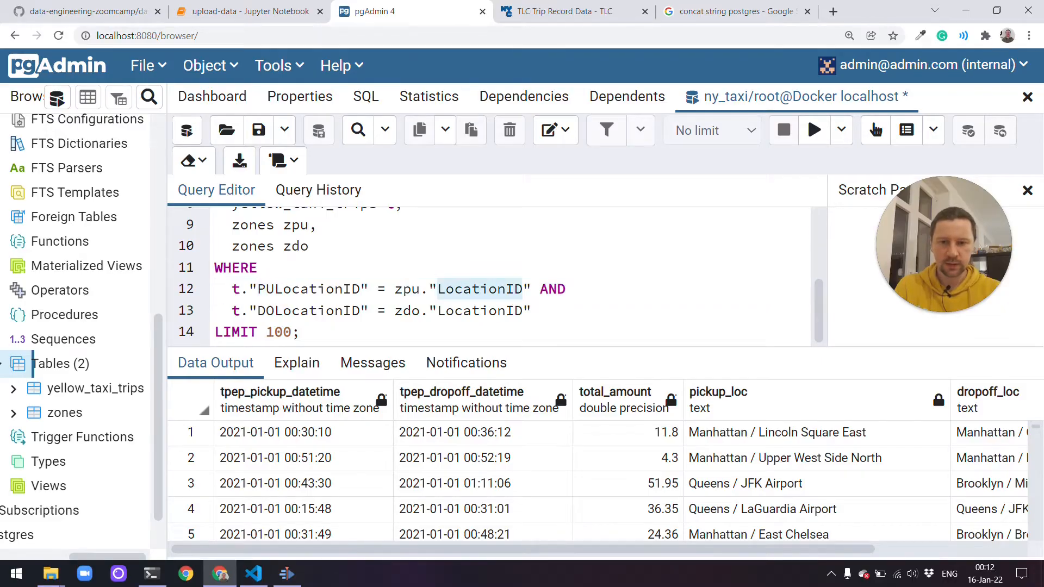
double_click(308, 311)
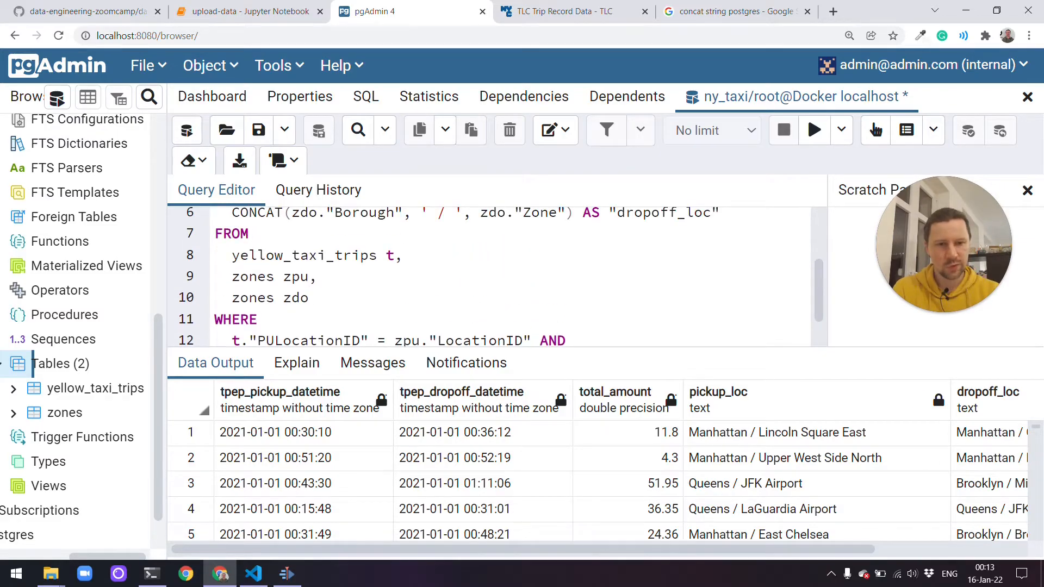
Replace the WHERE clause with JOIN zones ON clauses for pickup and drop-off, and run.
type("JOIN")
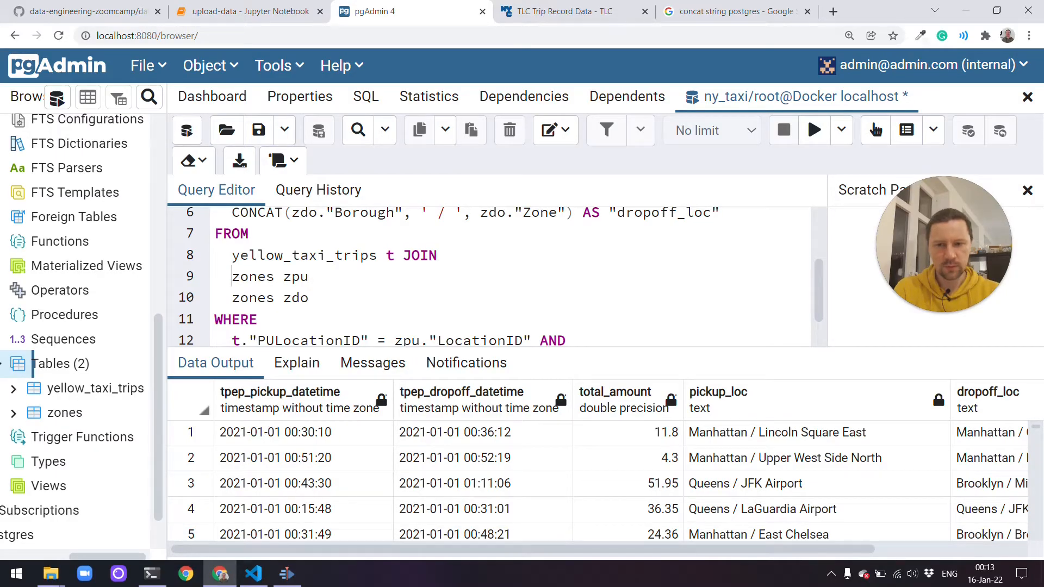
double_click(302, 255)
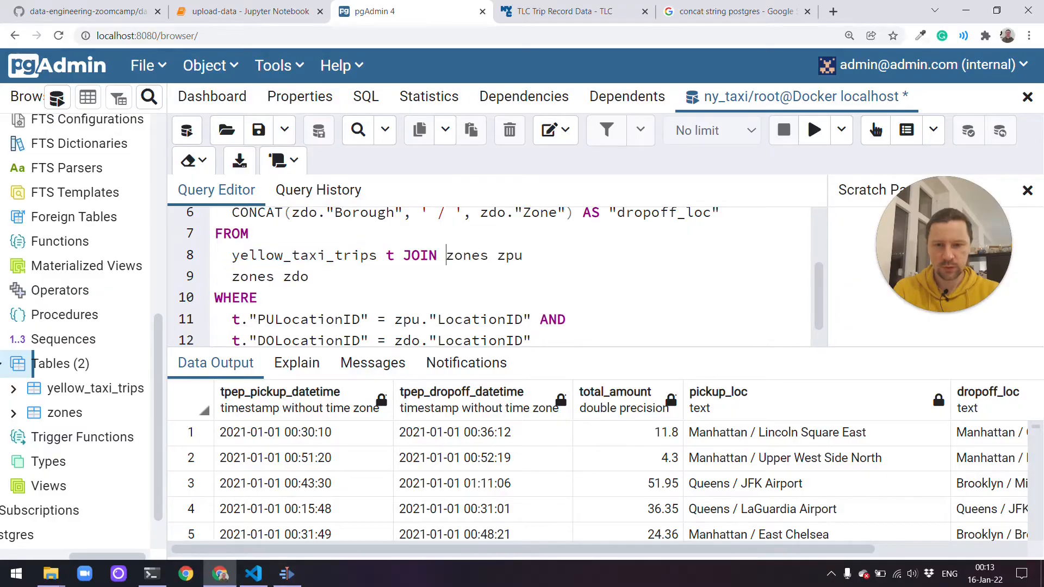
type("ON")
type("JOIN")
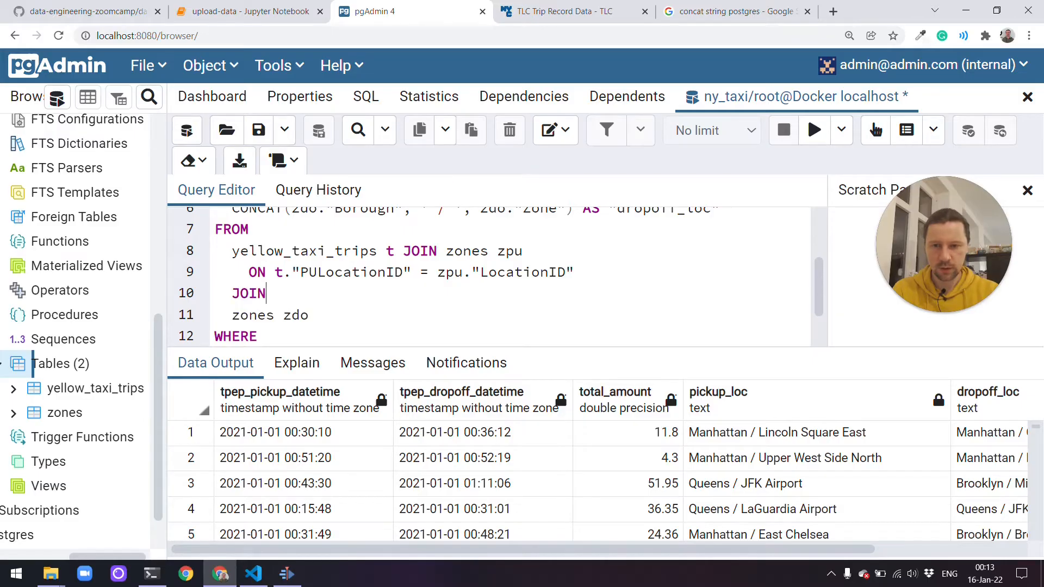
key("Backspace")
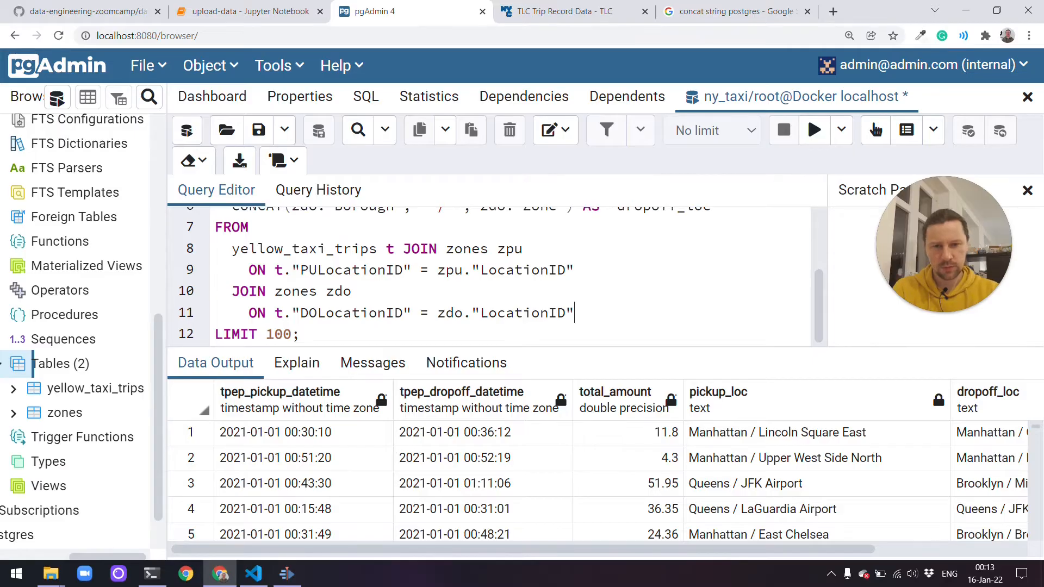
left_click(813, 130)
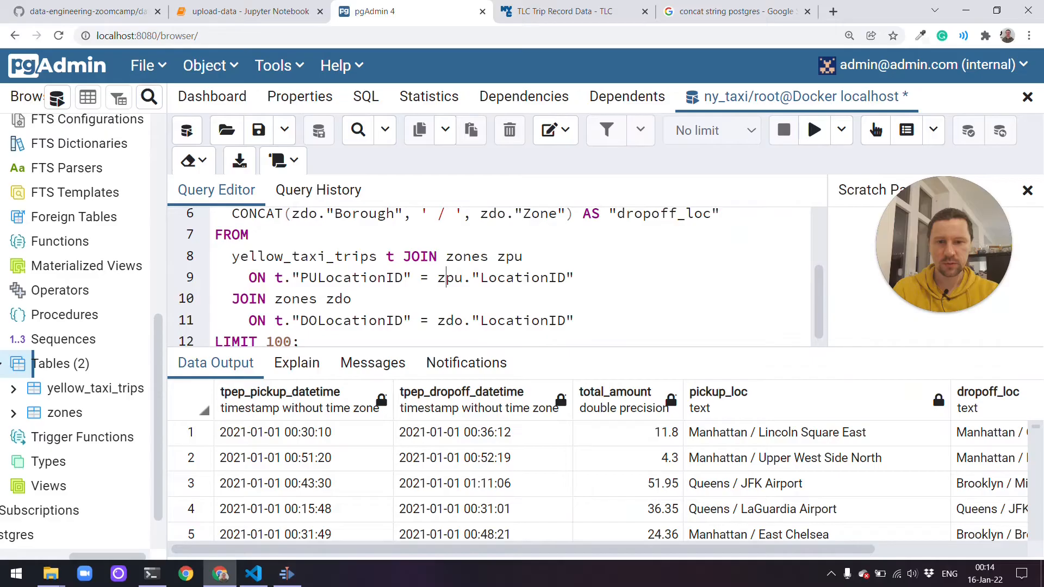
scroll("up", 3)
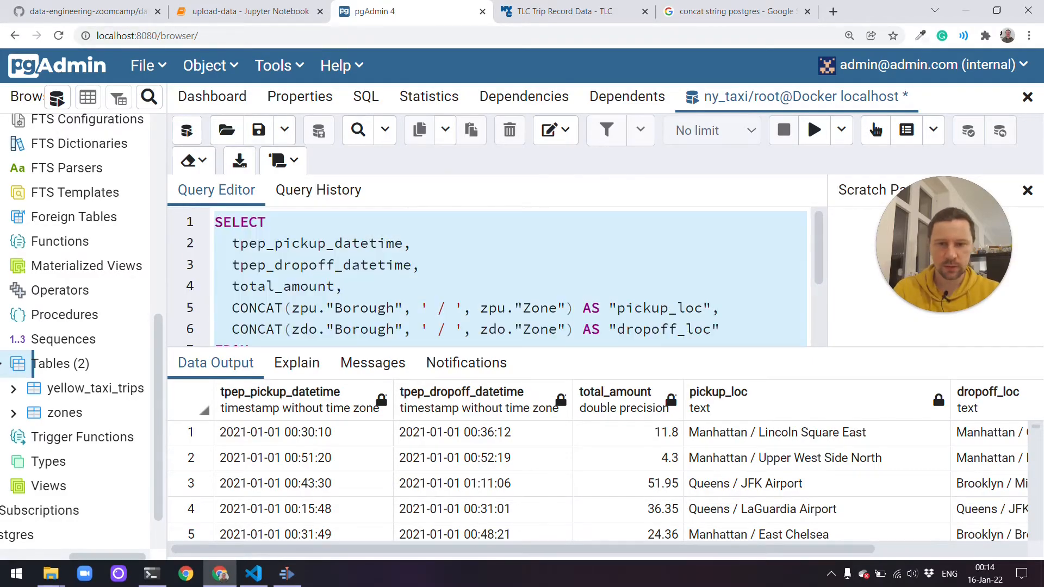
In a new Query Tool, select PULocationID and DOLocationID from trips without joins.
left_click(273, 65)
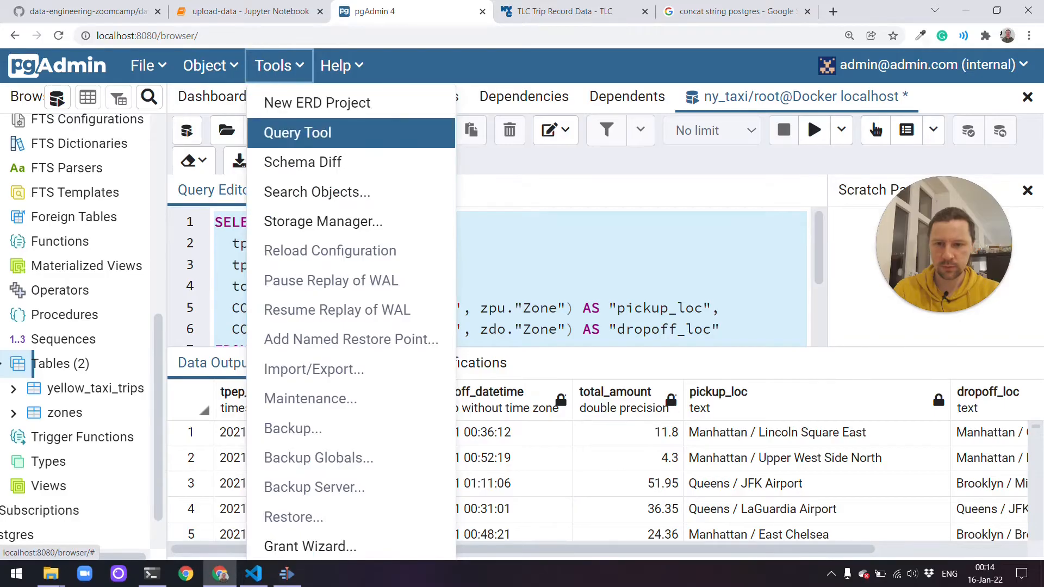
left_click(297, 133)
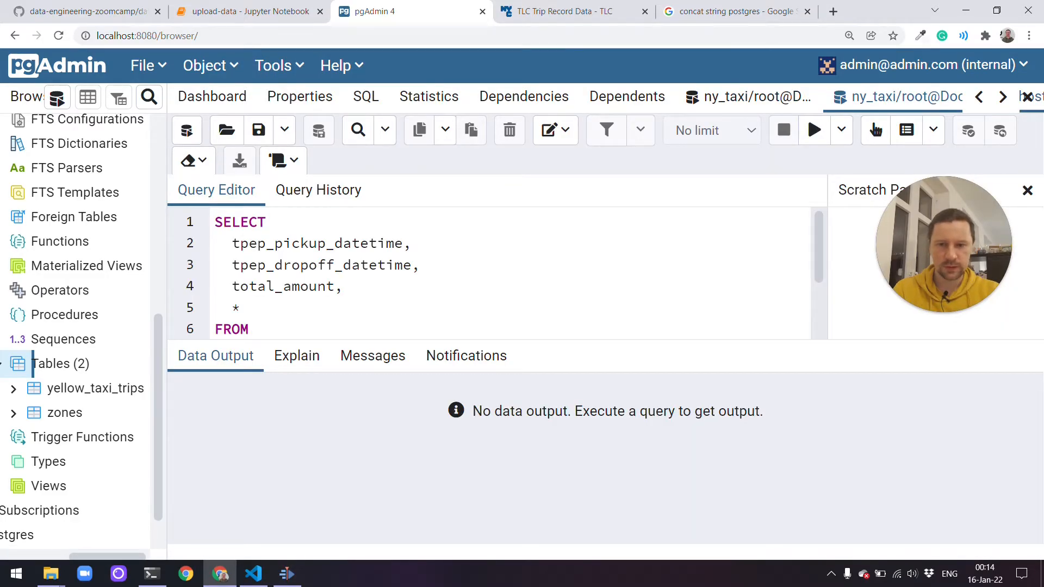
type("\"PULocationID\"")
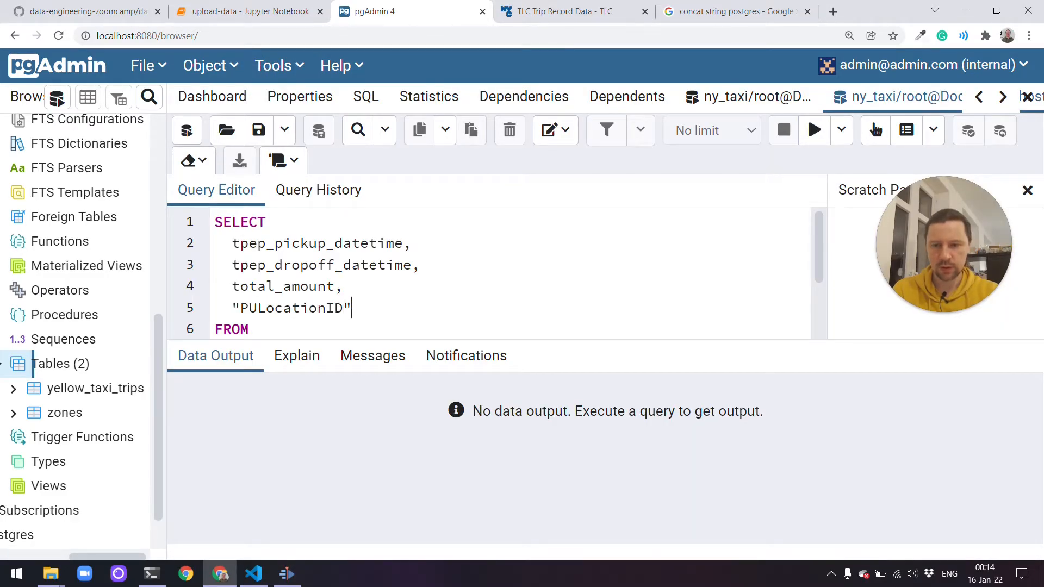
type(",")
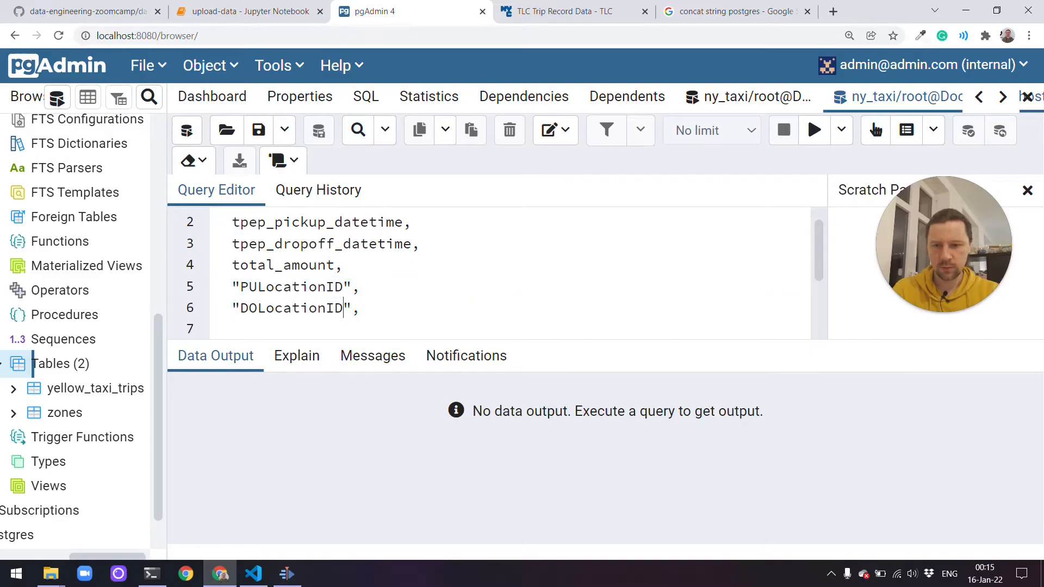
scroll("down", 3)
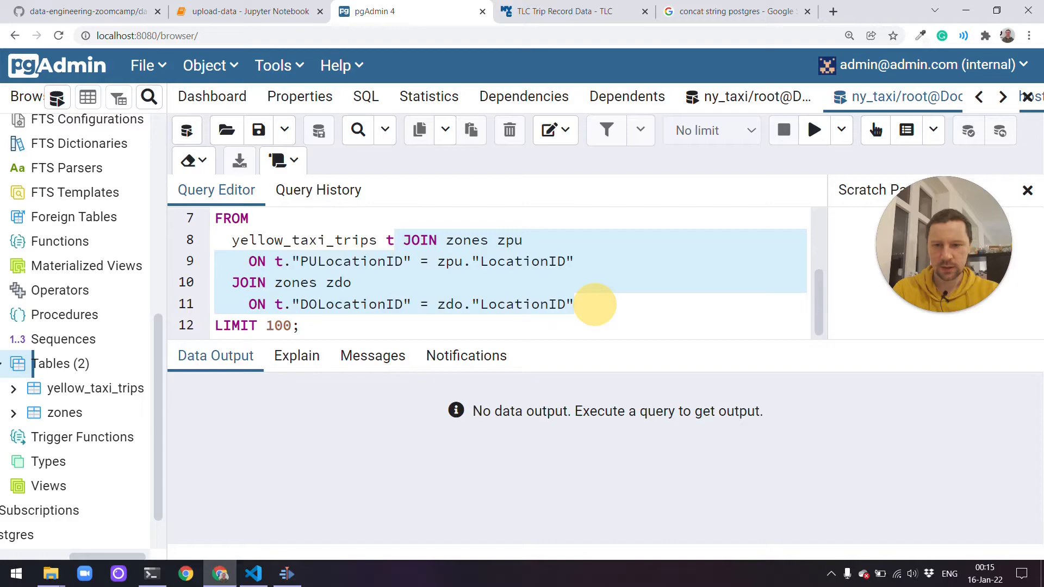
left_click(813, 130)
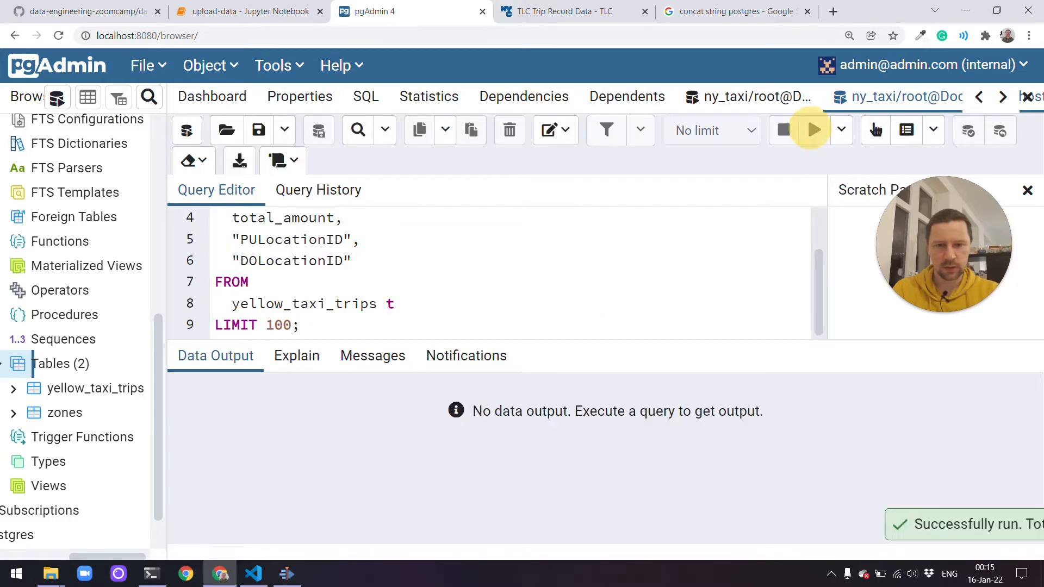
left_click(813, 130)
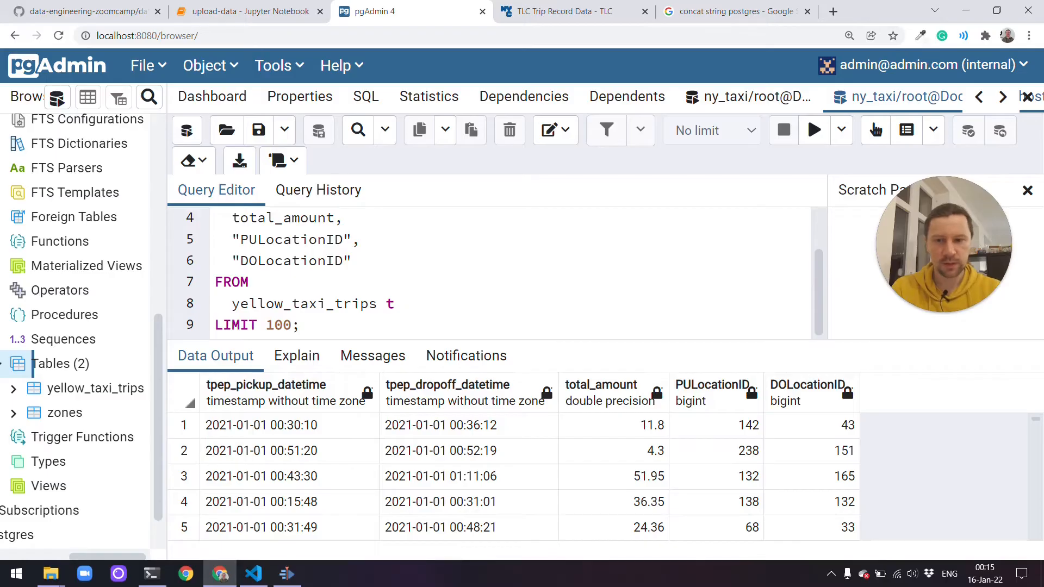
Filter WHERE "PULocationID" is NULL and run it, returning zero rows.
type("WHERE")
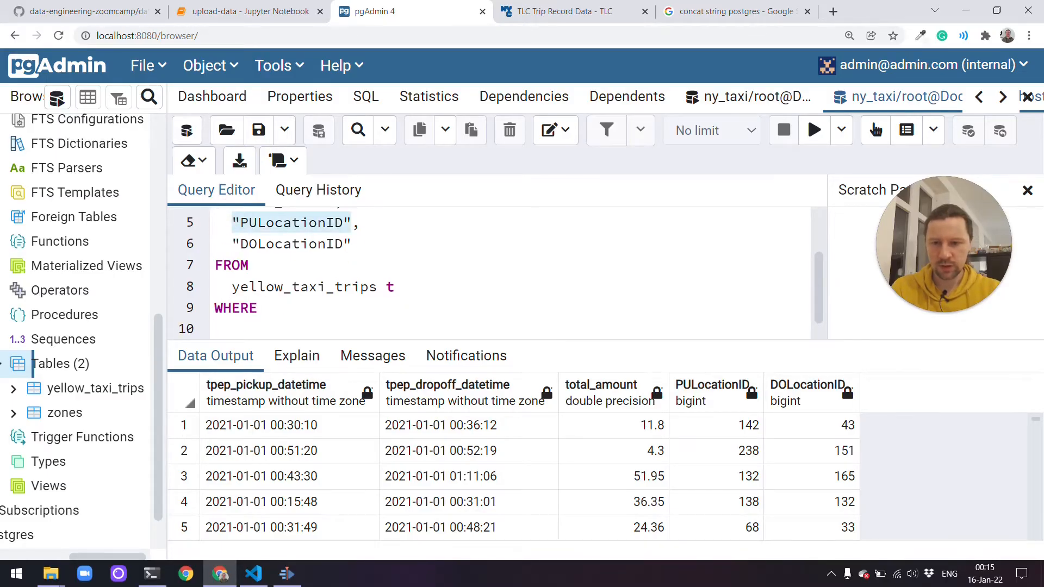
type("\"PULocationID\" is NULL")
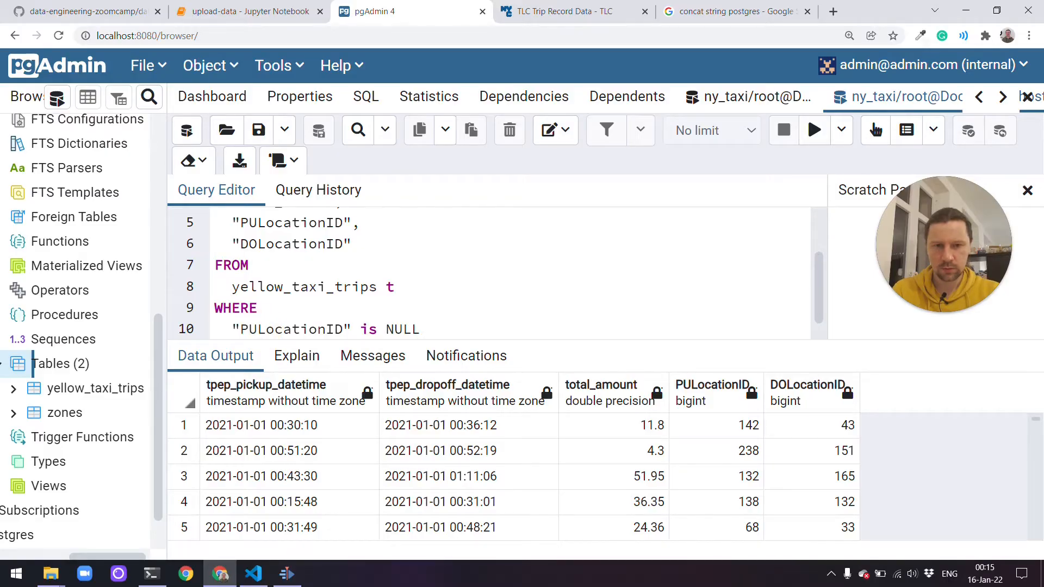
left_click(814, 130)
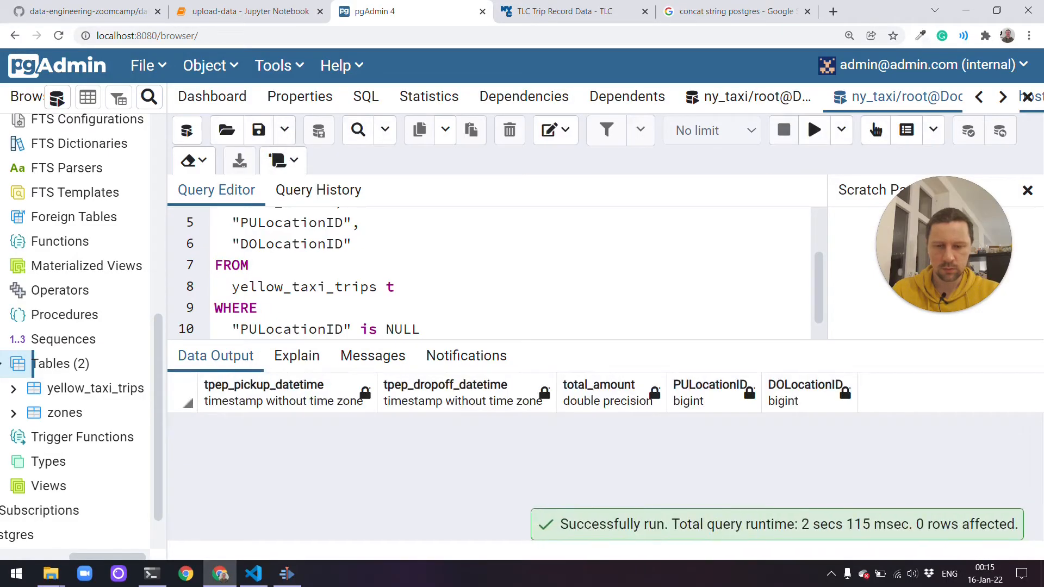
double_click(291, 244)
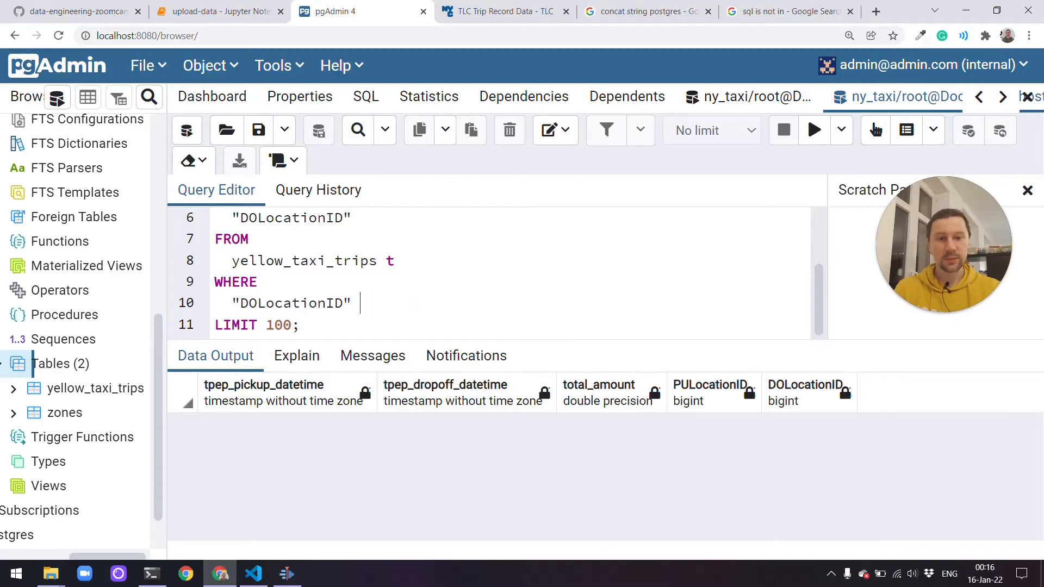
Change the trips filter to "PULocationID" NOT IN (SELECT "LocationID" FROM zones), fixing typos.
type("NOT")
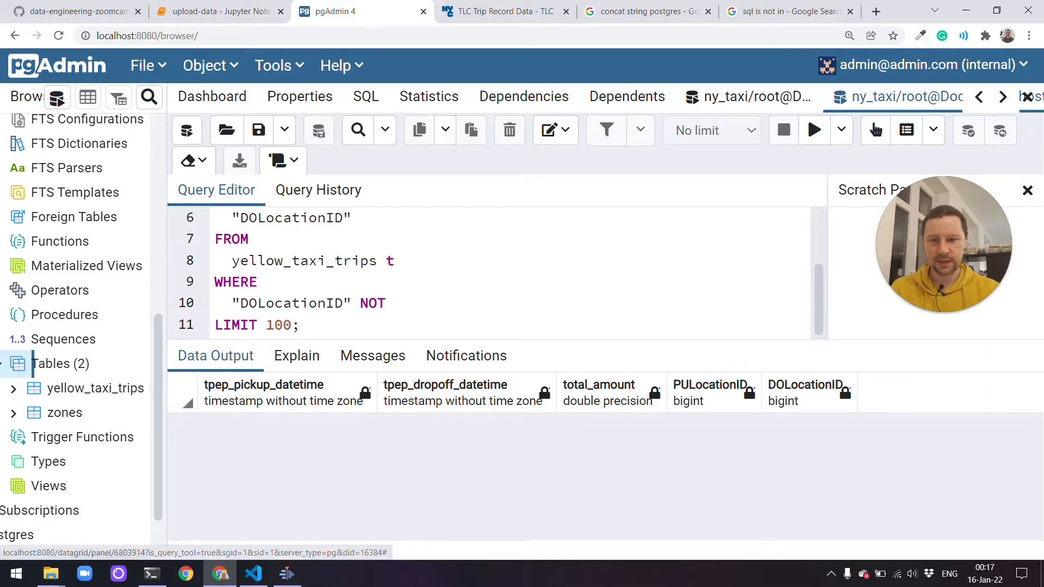
double_click(304, 261)
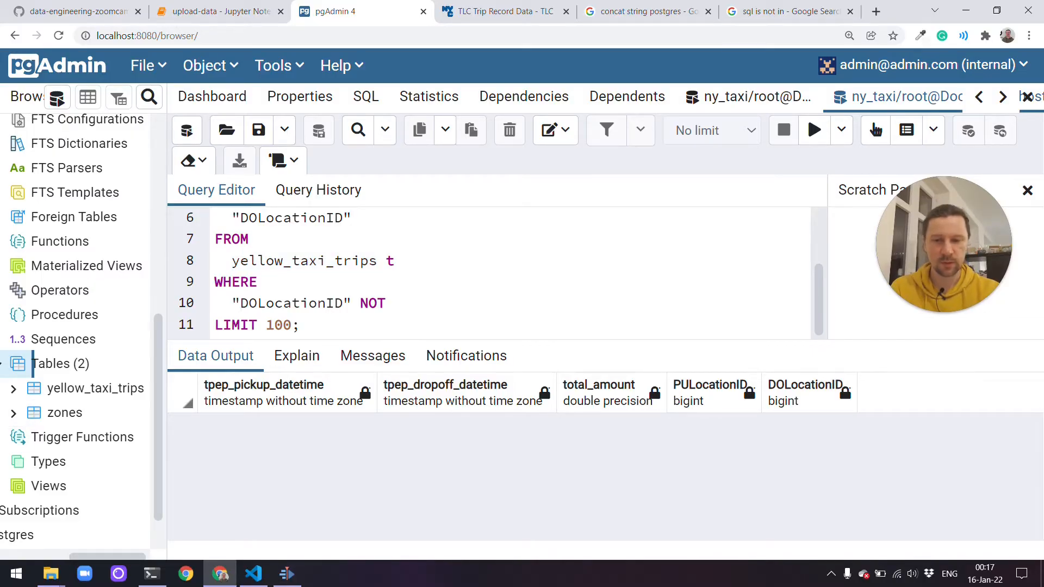
type("IN")
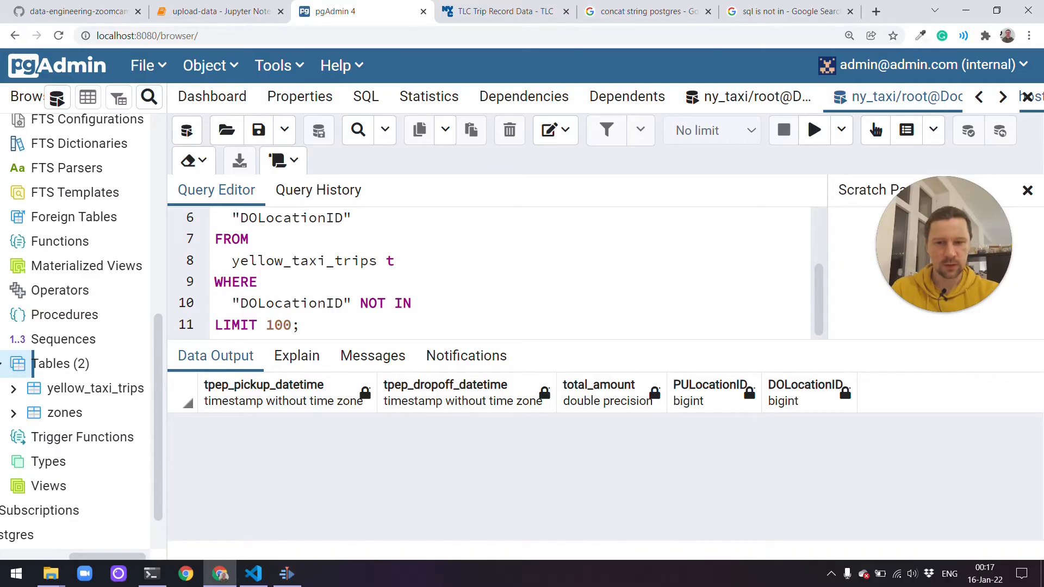
left_click(420, 303)
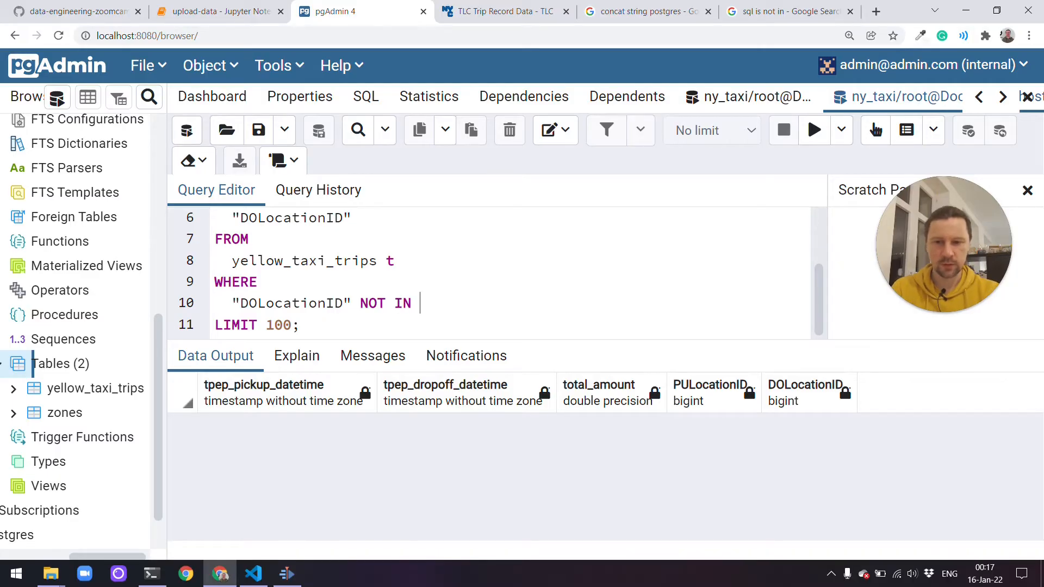
type("(SL")
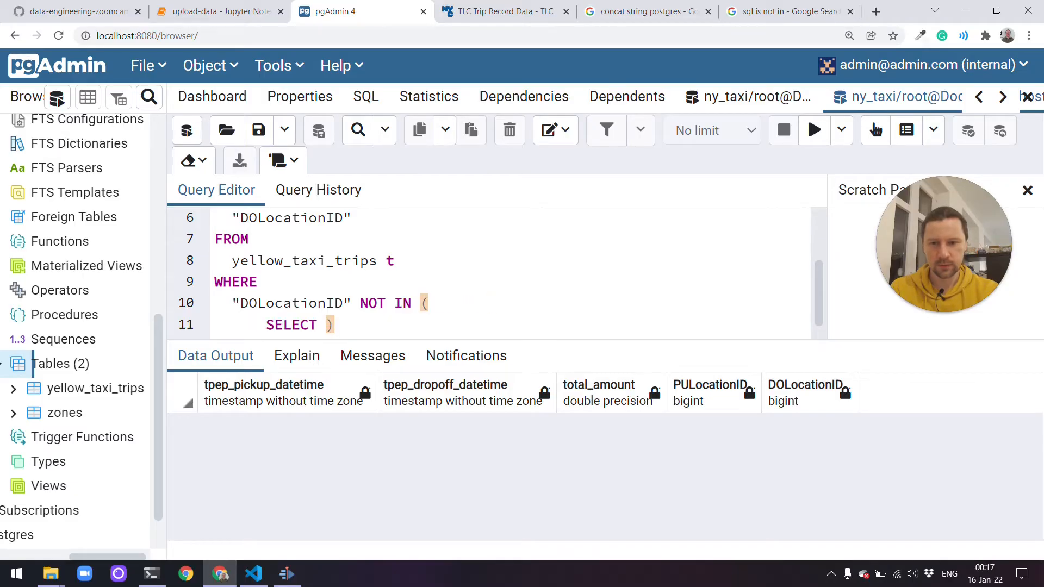
type("\"LocationID\"")
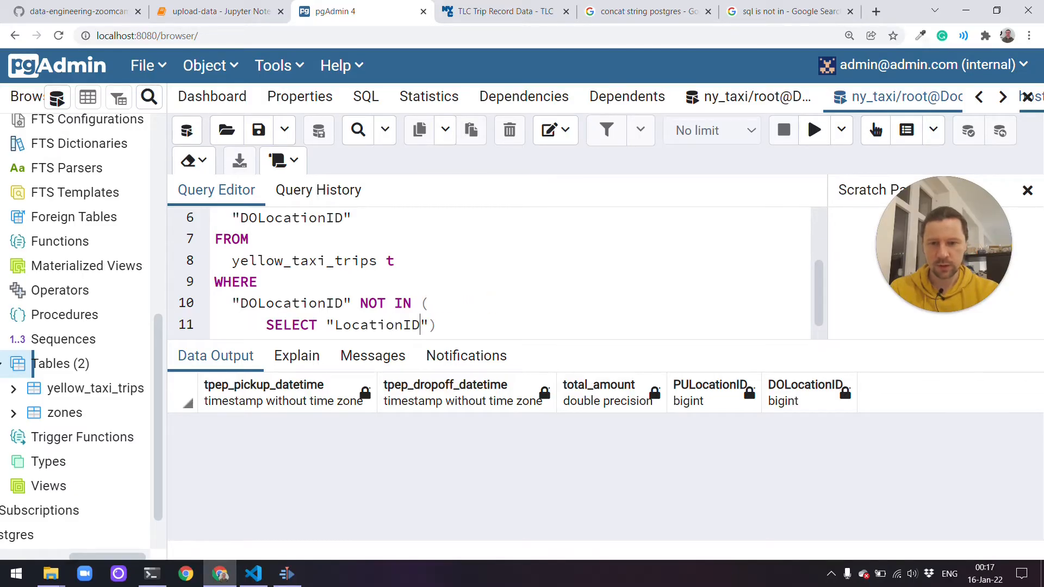
type("FROM zomes")
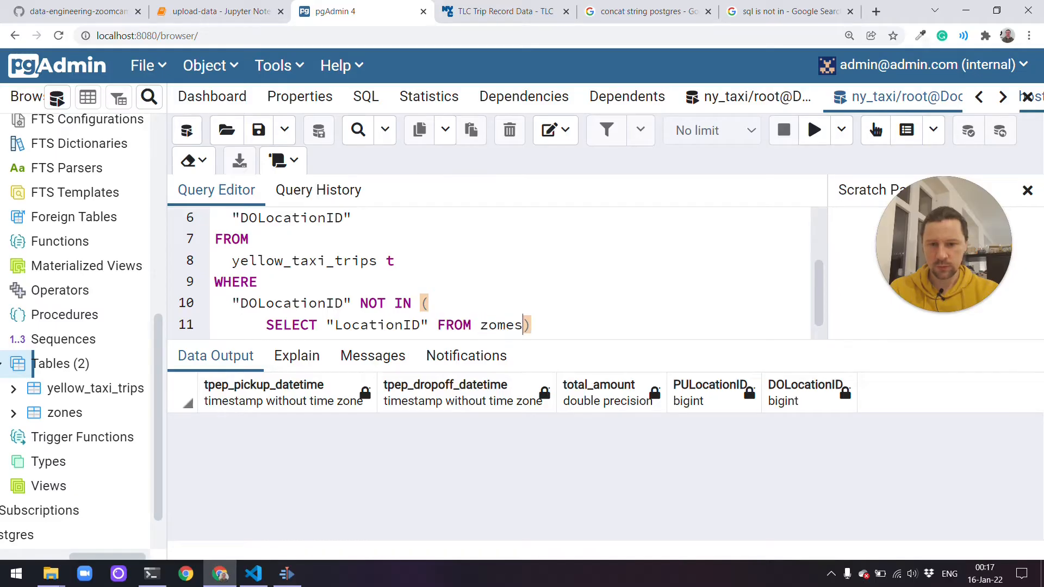
left_click(813, 130)
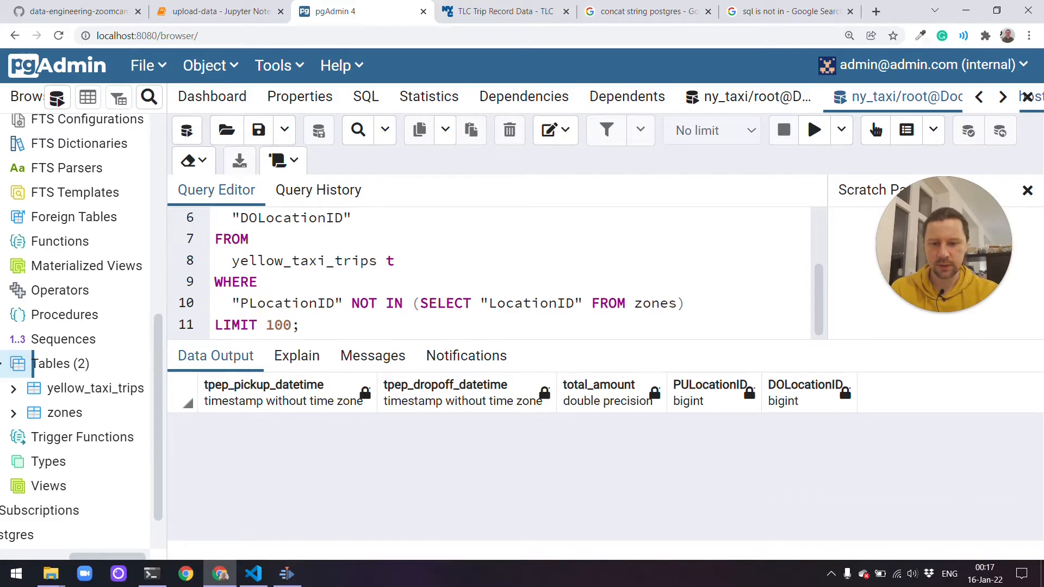
left_click(813, 130)
type("U")
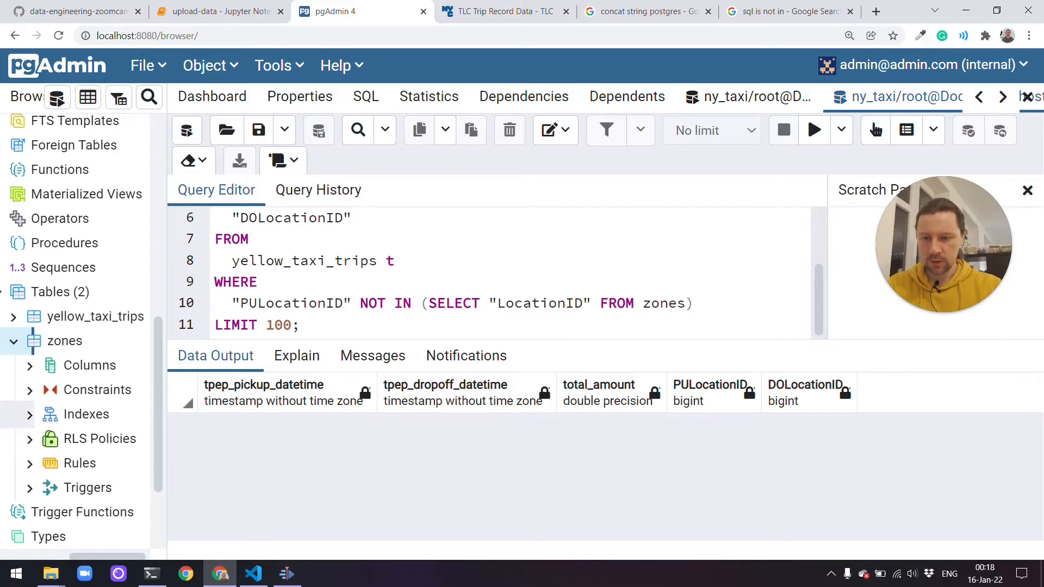
Rerun the unfiltered trips query, browse all 265 zones rows, and open a new query tab.
right_click(65, 340)
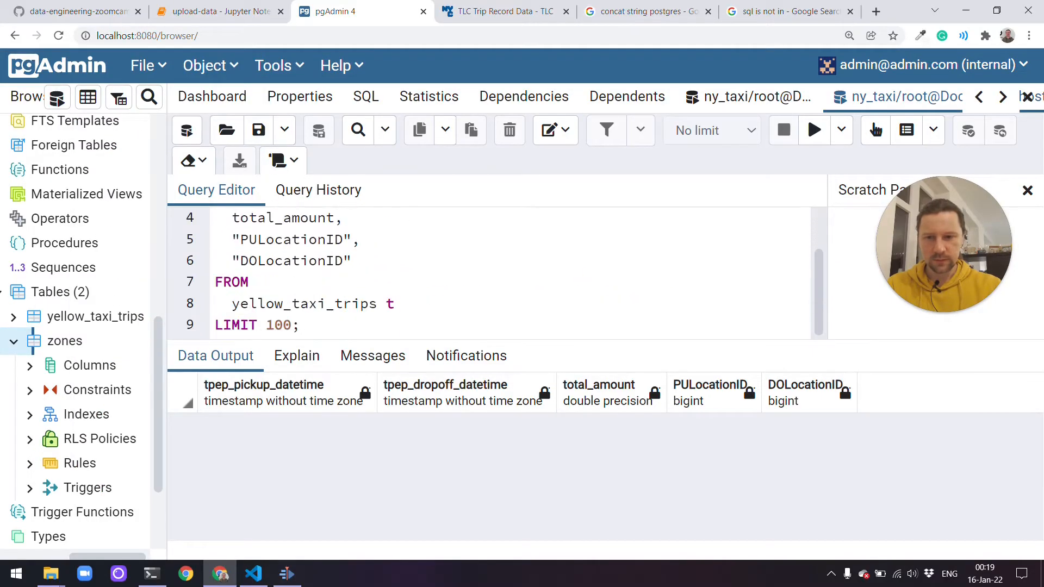
left_click(812, 130)
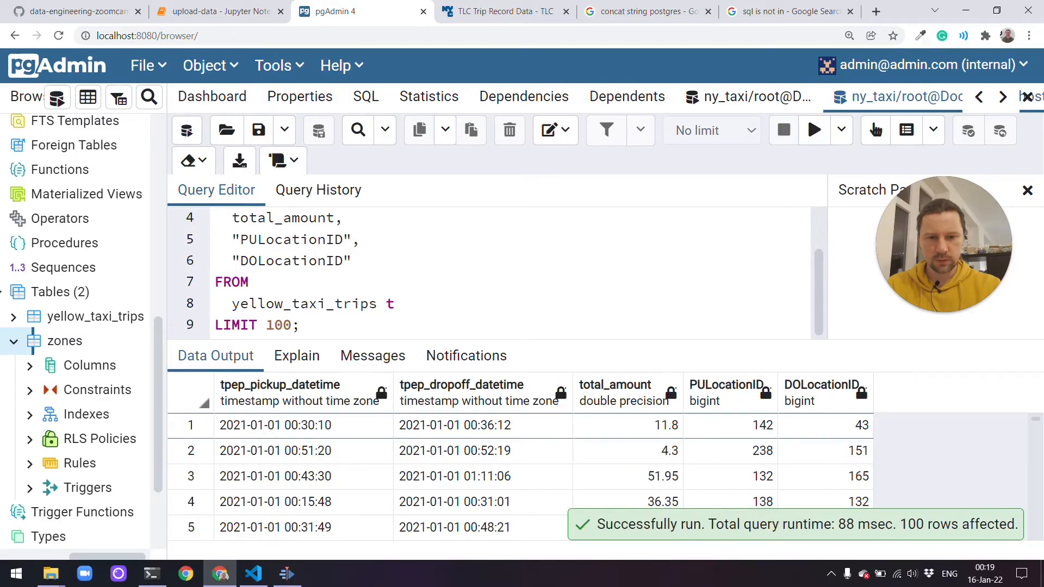
left_click(729, 426)
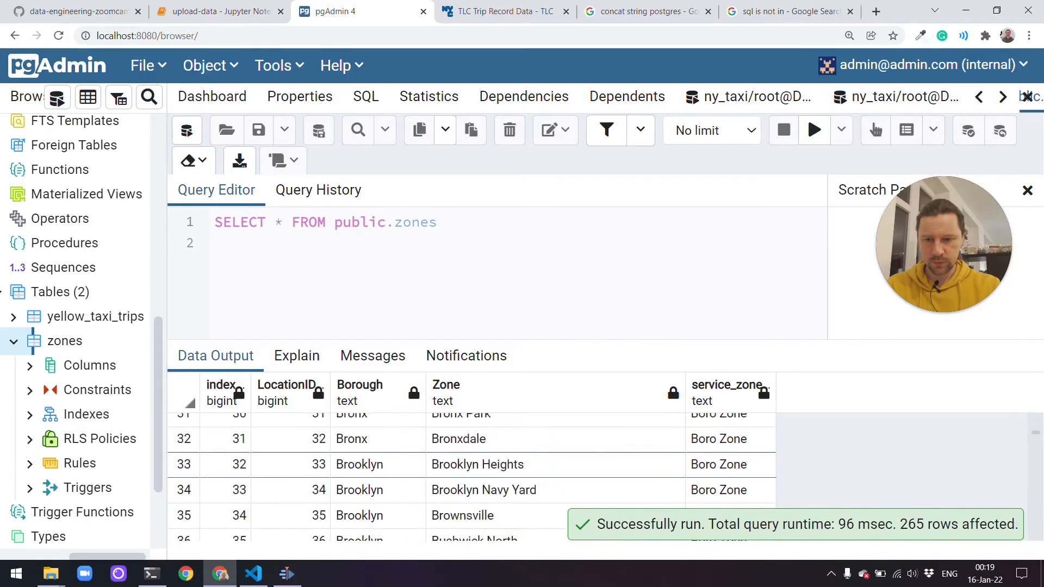
scroll("down", 3)
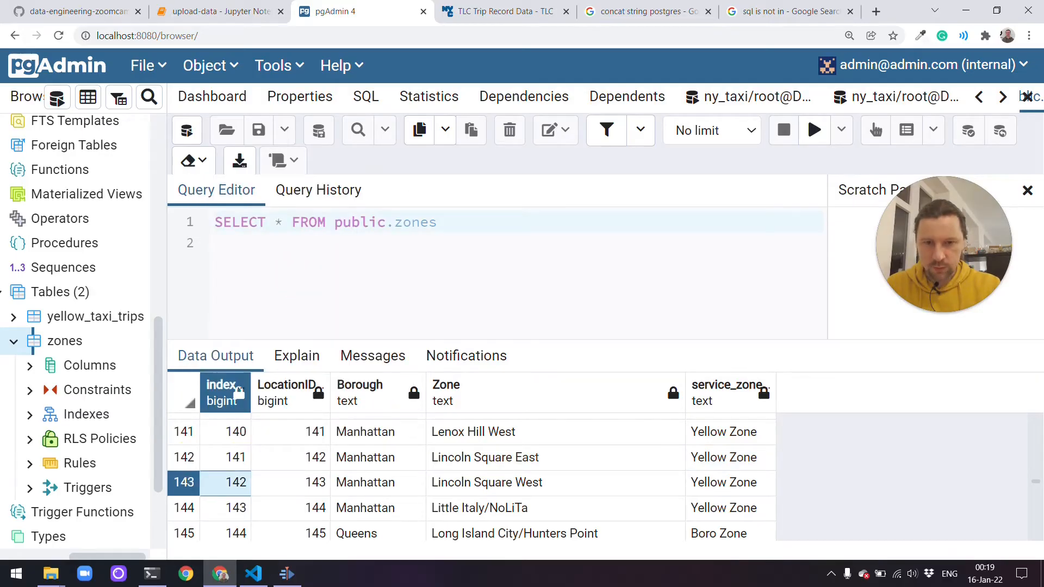
left_click(204, 66)
type("DEL")
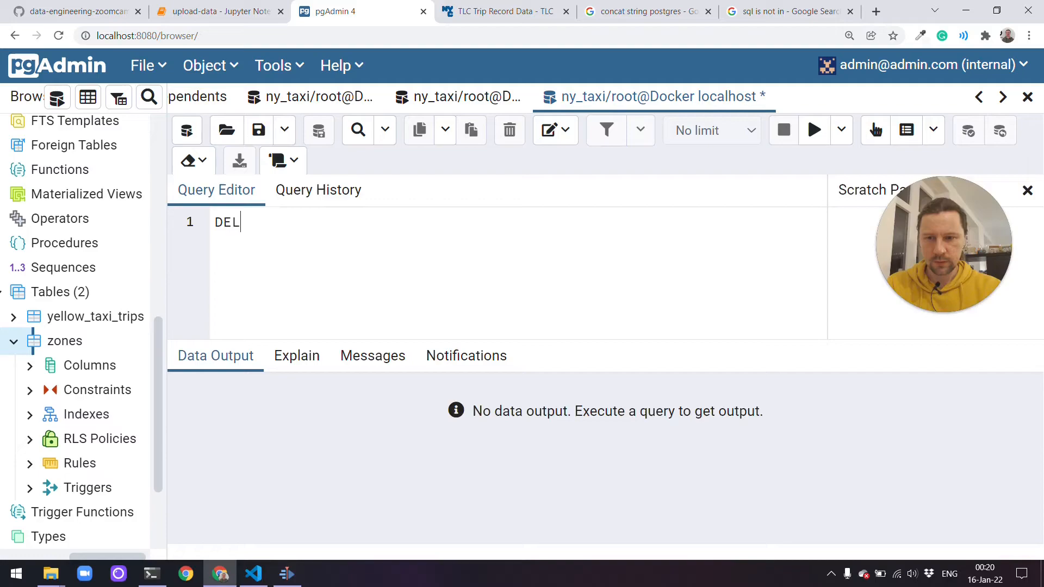
Run DELETE FROM zones WHERE "LocationID" = 142.
type("ETE FROM zones WHERE \"Location")
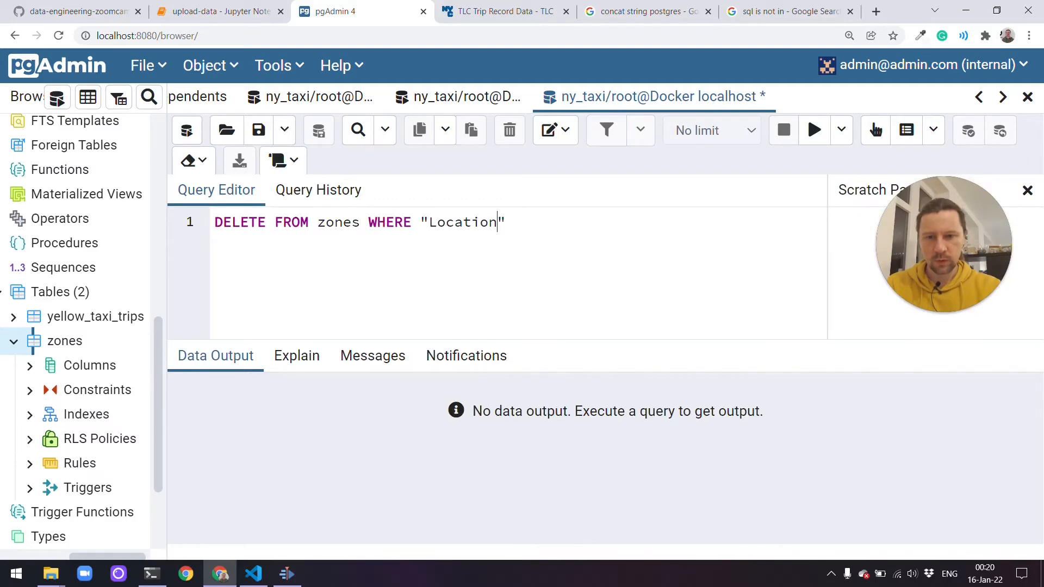
type("ID\" = 142")
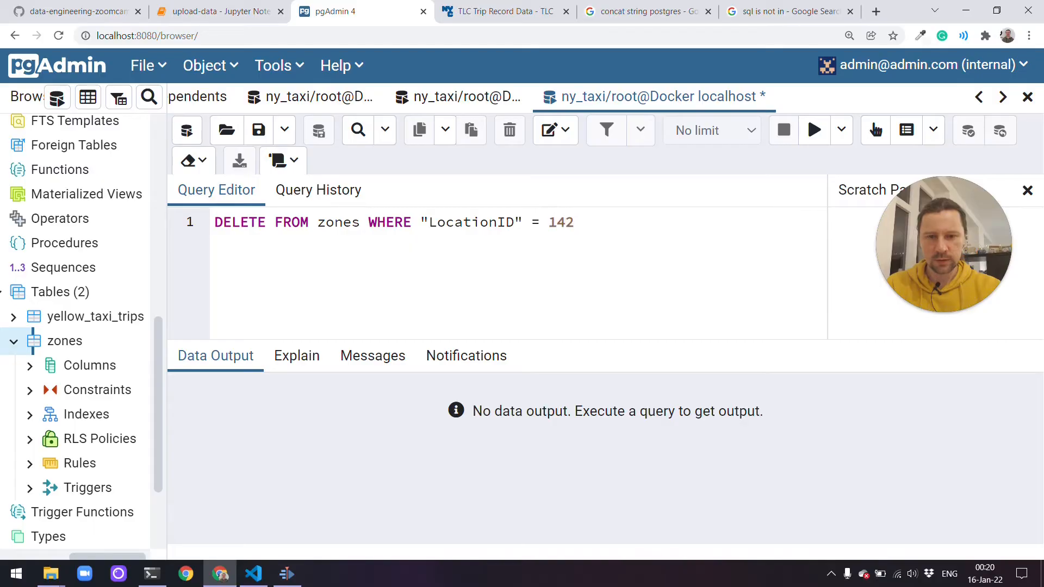
left_click(813, 130)
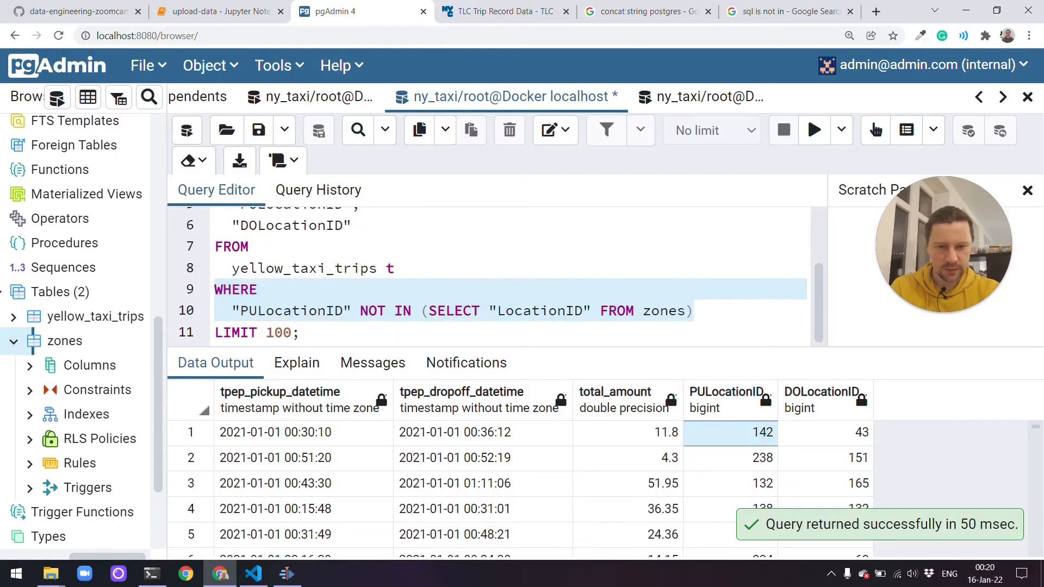
Rerun the NOT IN query to see trips with pickup ID 142, then return to the join query.
left_click(813, 130)
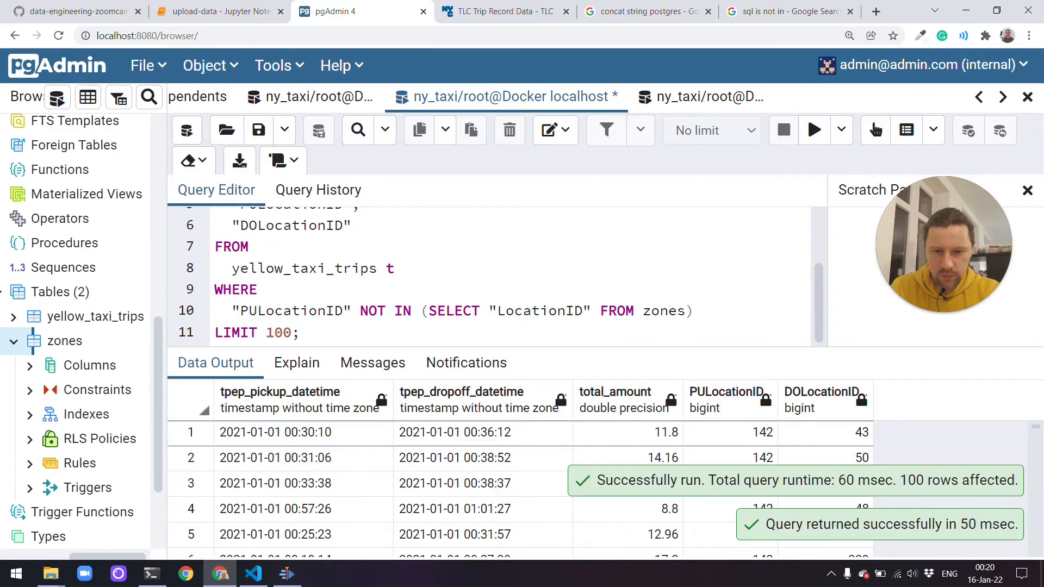
scroll("down", 3)
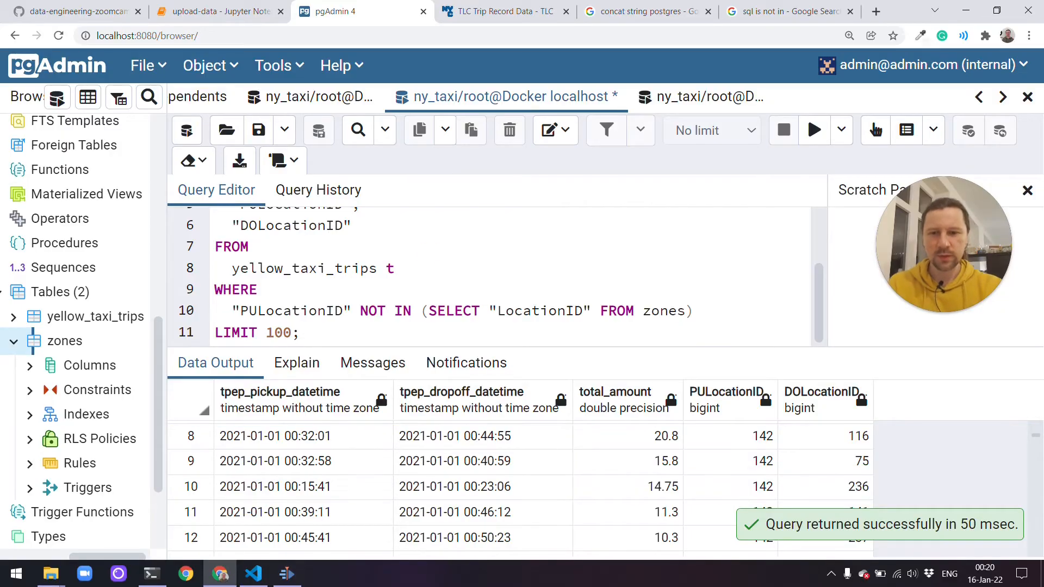
double_click(289, 311)
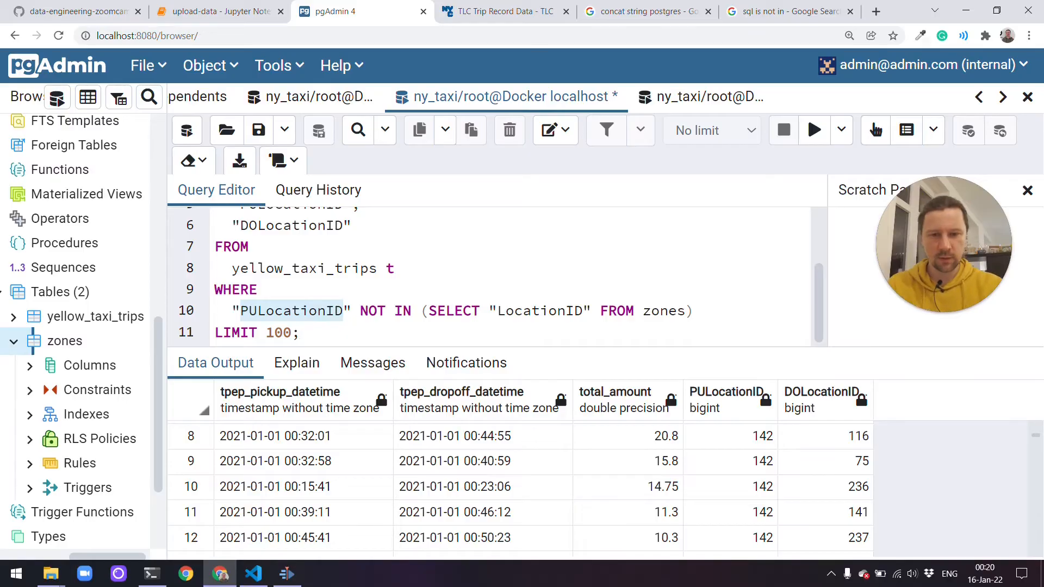
double_click(664, 311)
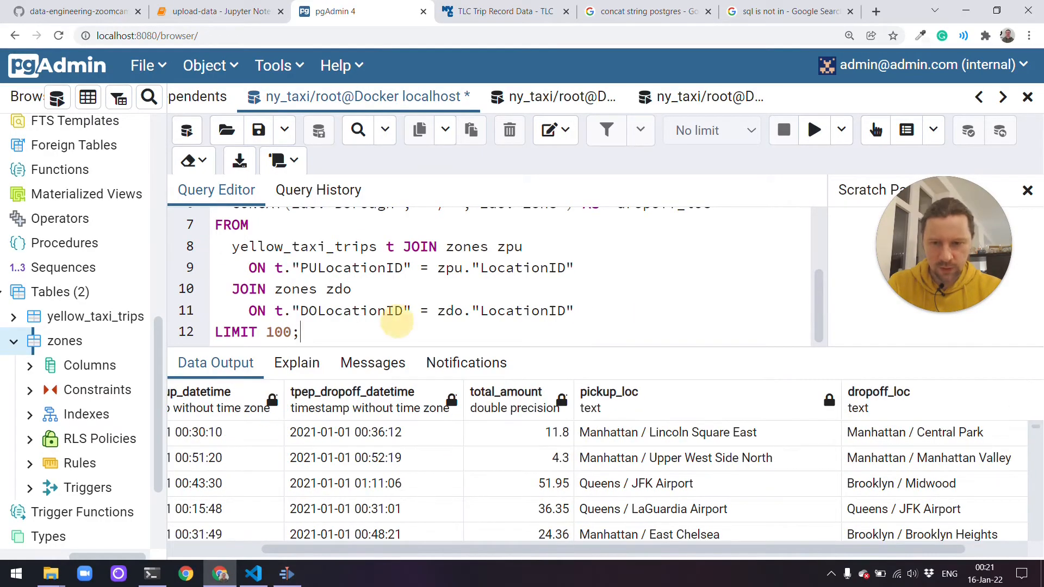
Rerun the join query and view row 1's full pickup location value.
left_click(813, 130)
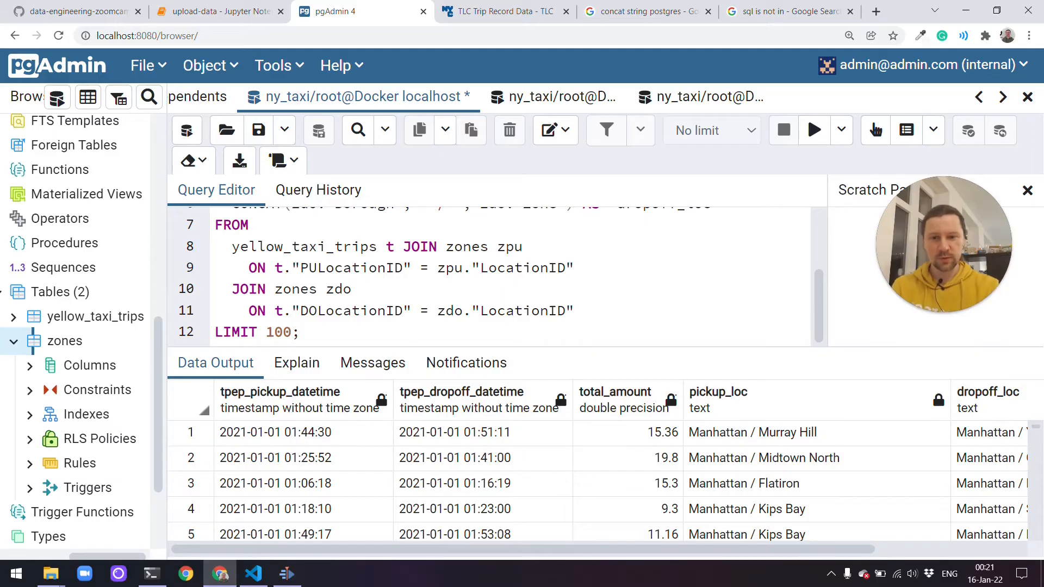
double_click(419, 247)
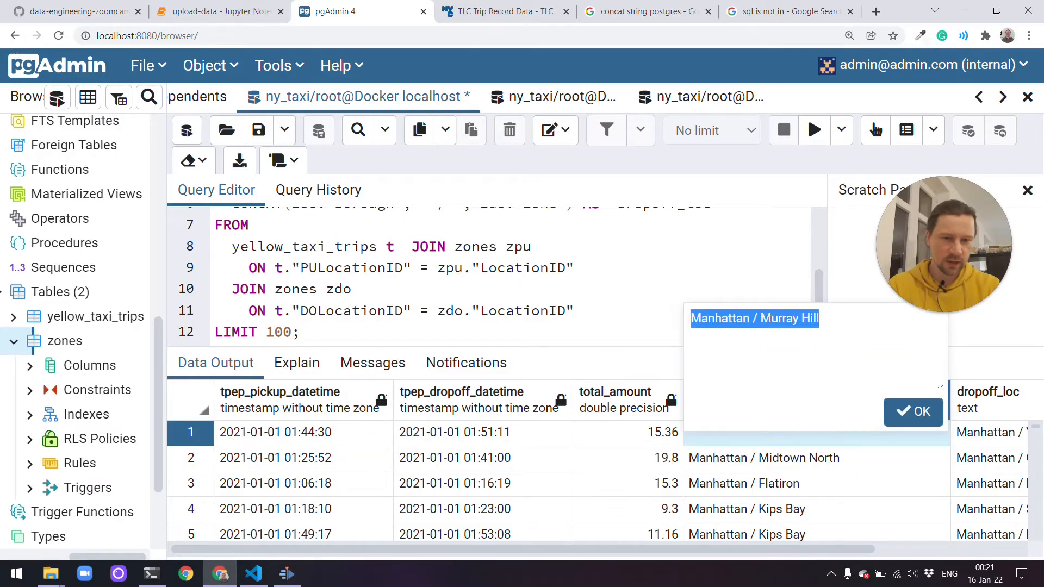
left_click(912, 411)
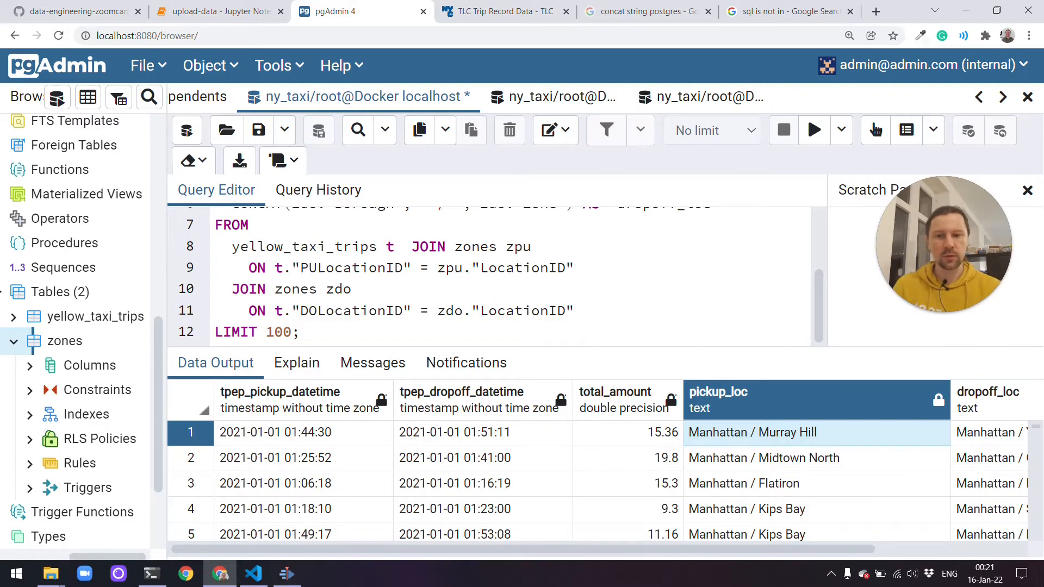
Rewrite the pickup join on yellow_taxi_trips as a LEFT / OUTER JOIN.
type("LEFT")
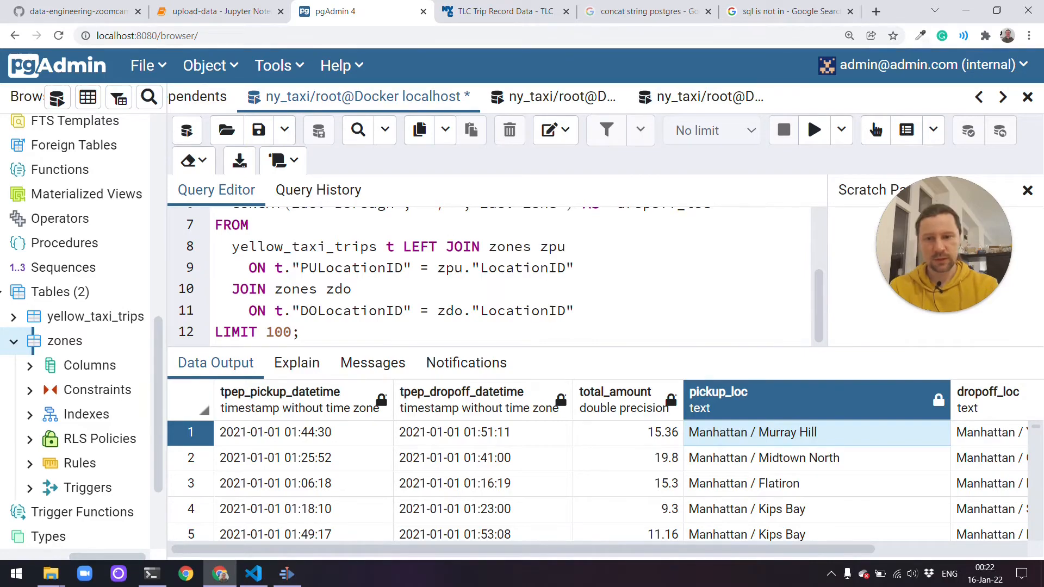
double_click(303, 247)
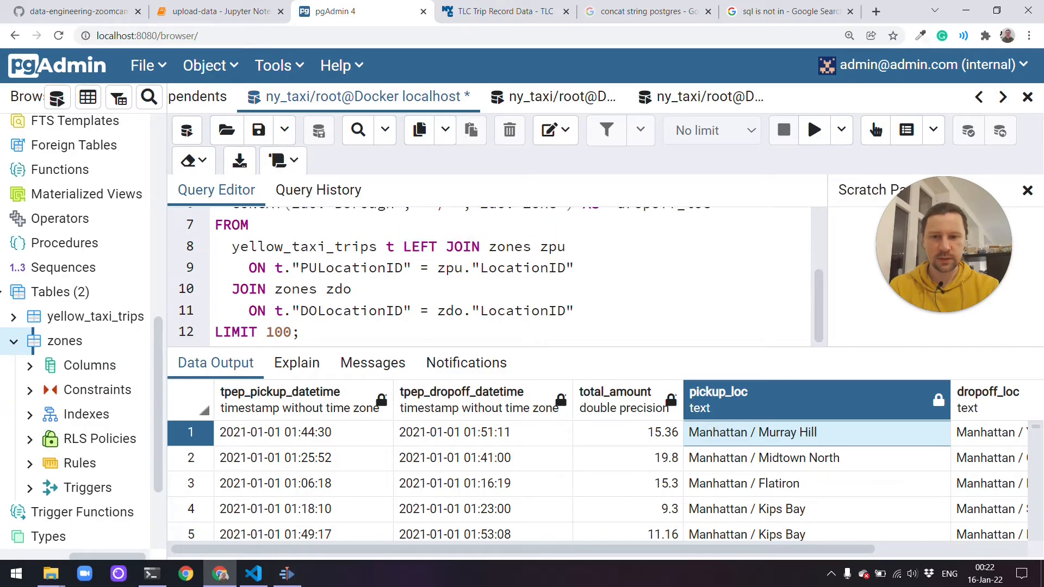
double_click(302, 247)
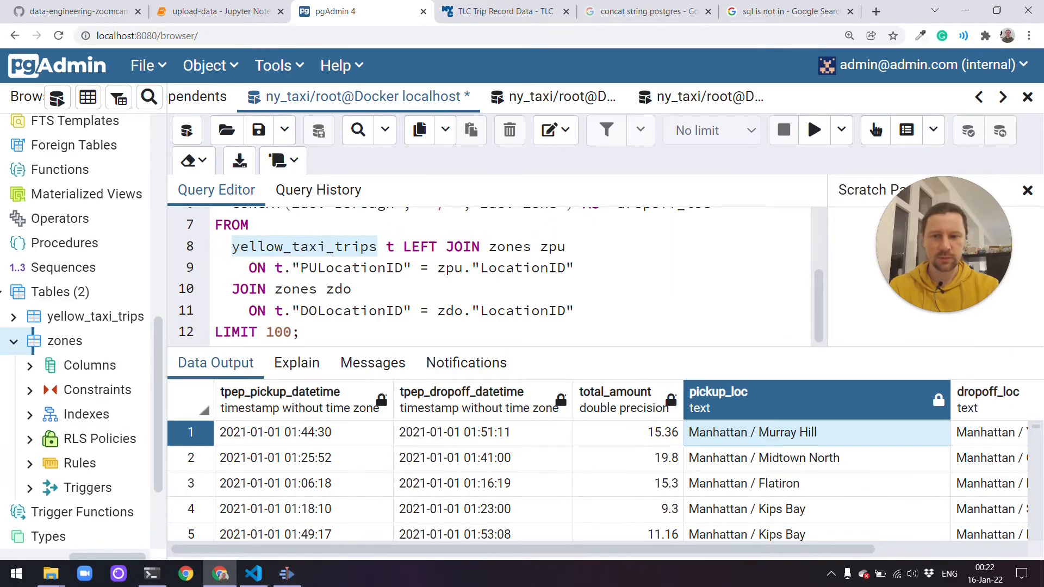
double_click(509, 246)
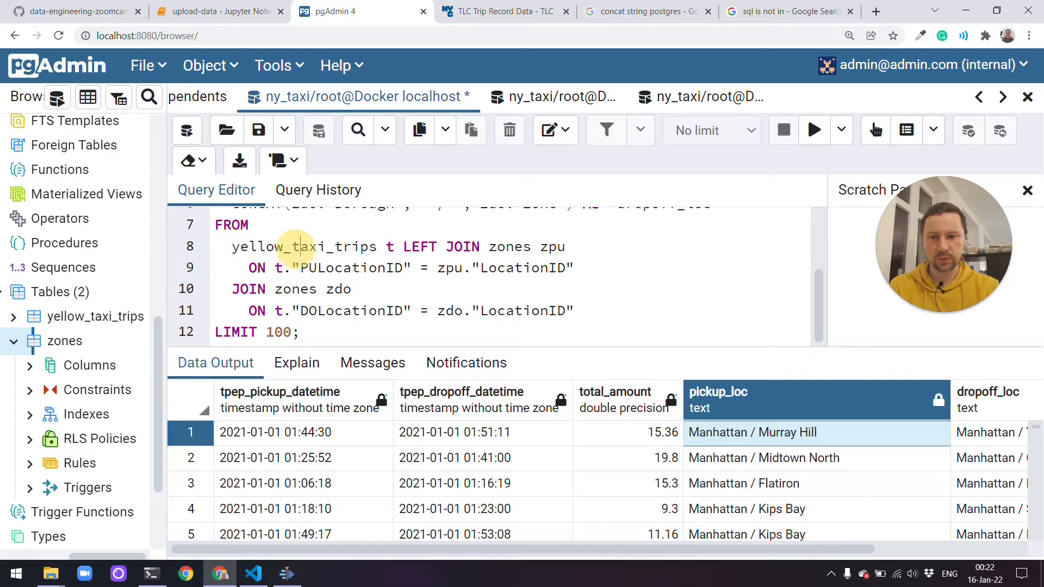
double_click(303, 246)
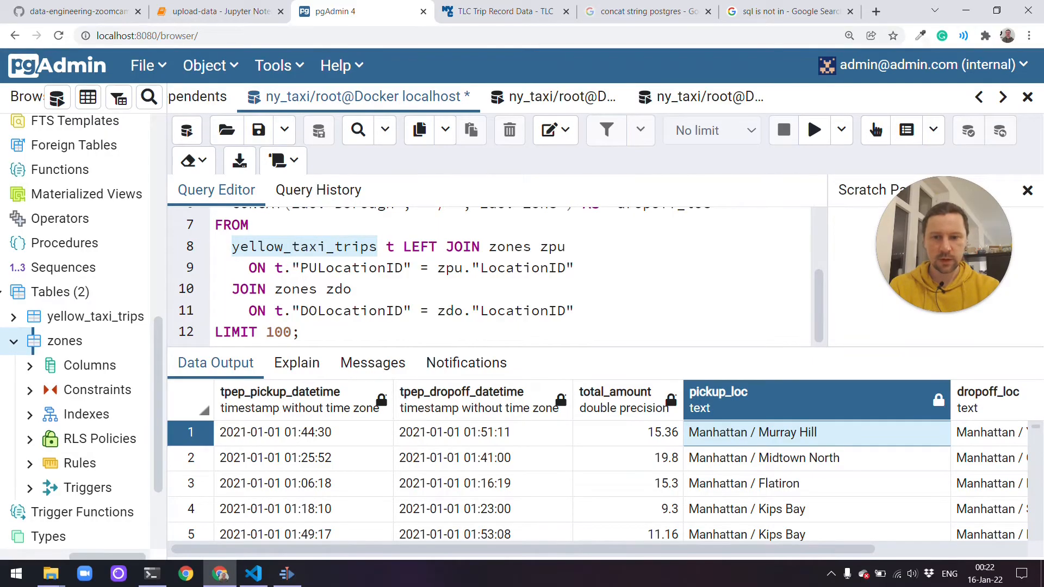
type("LEFT")
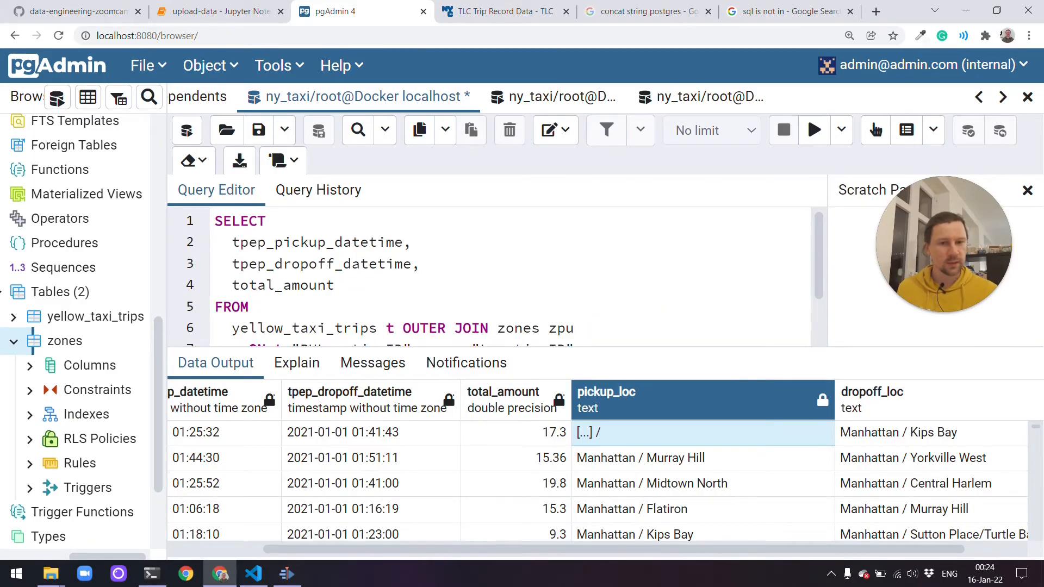
Select DATE_TRUNC('DAY', tpep_dropoff_datetime), then CAST it AS DATE as "day" with total_amount.
left_click(306, 285)
type("DATE_TRUNC('D")
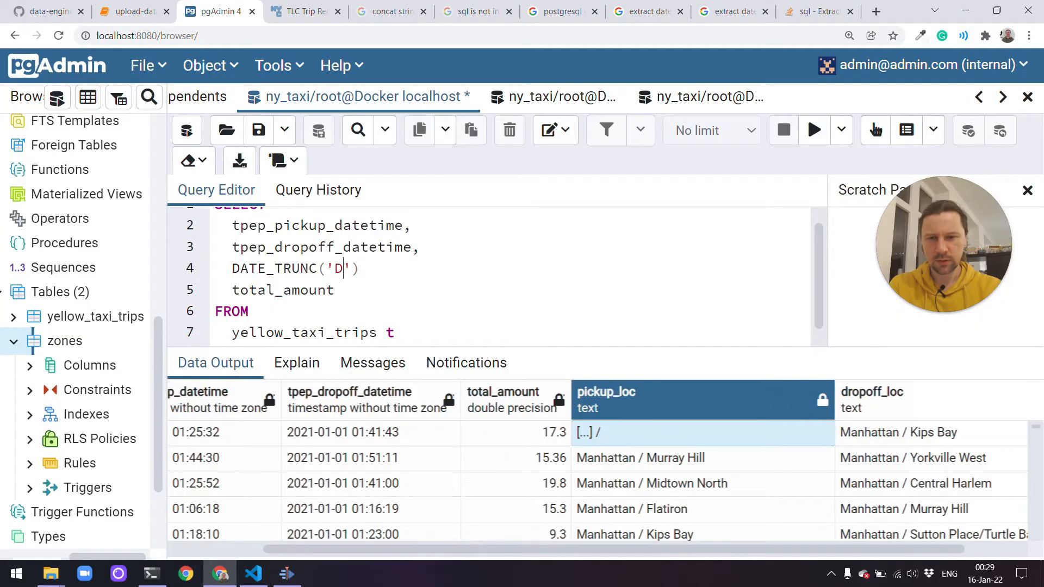
type("AY',")
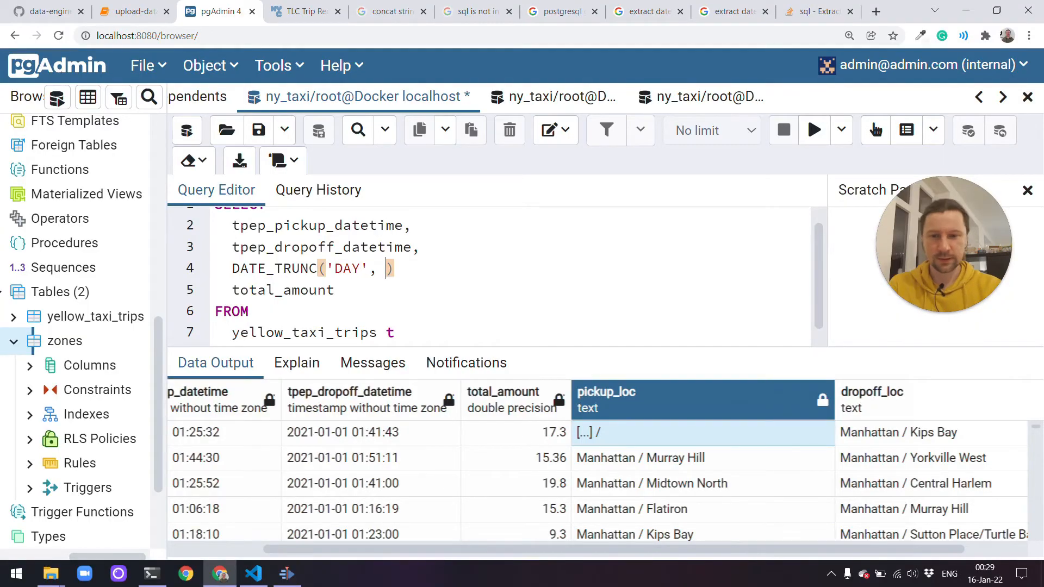
type("tpep_dropoff_datetime")
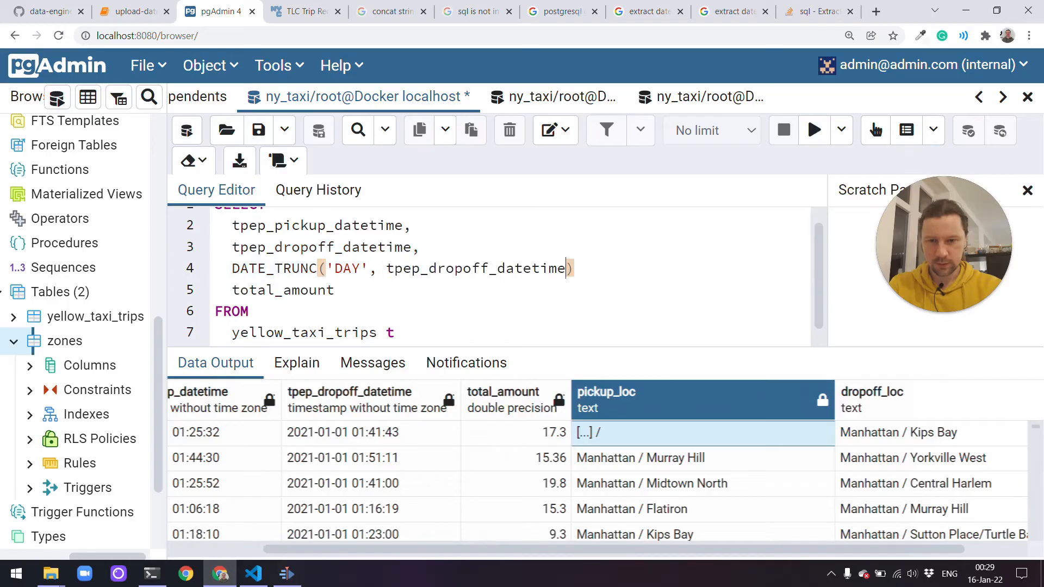
left_click(812, 130)
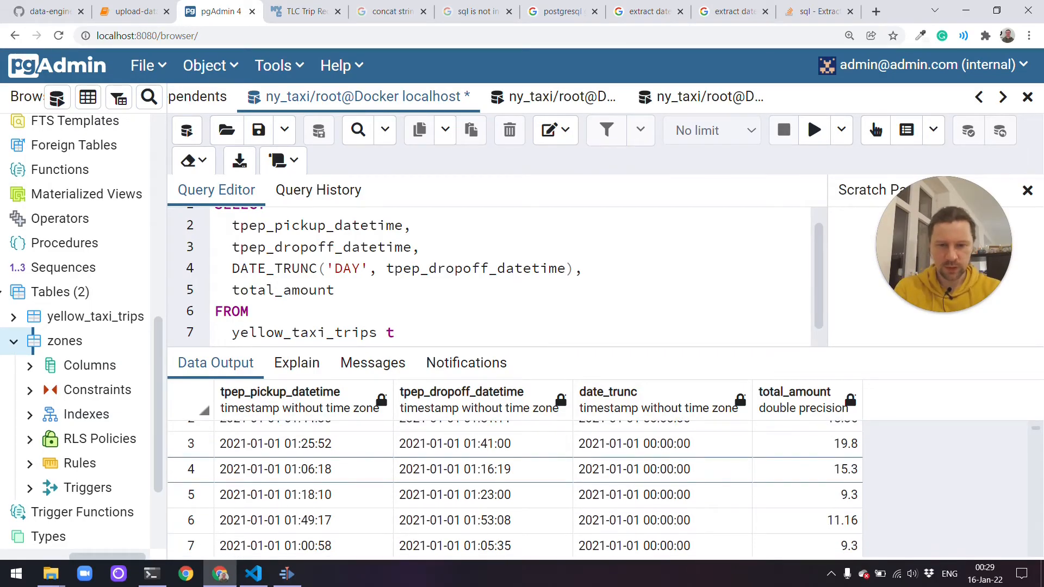
left_click(633, 469)
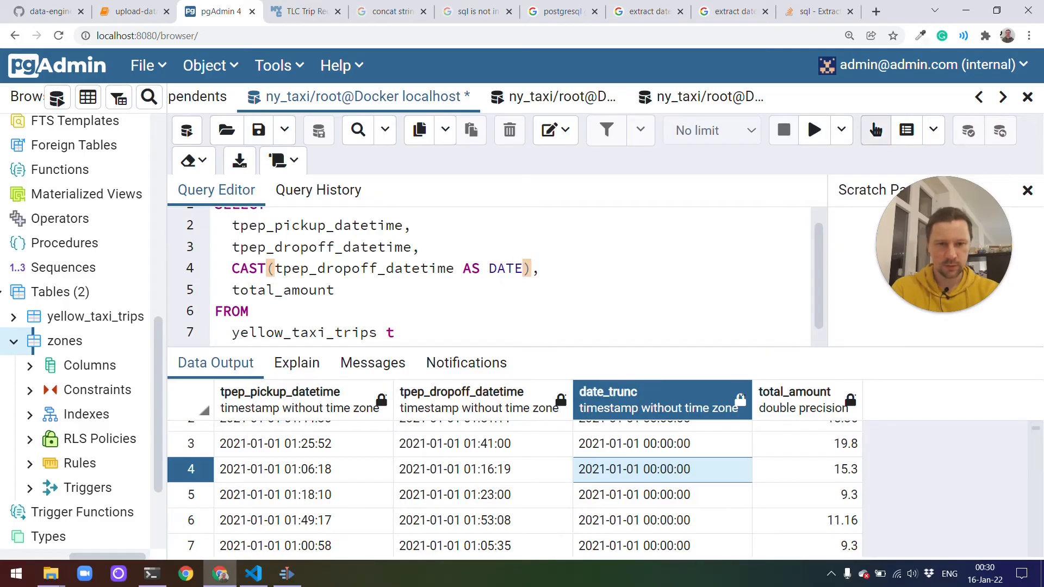
left_click(812, 130)
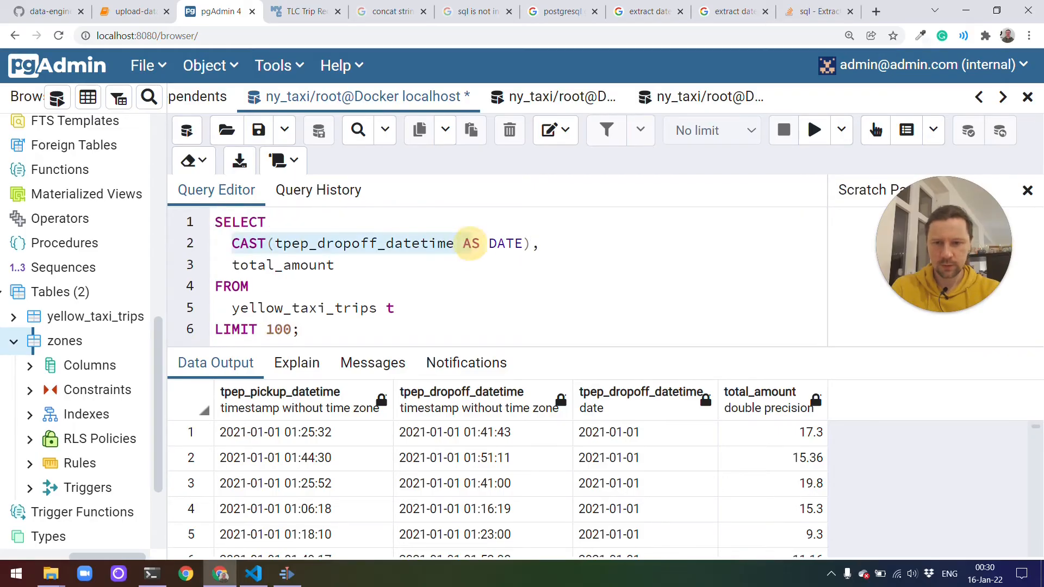
type("as \"da\"")
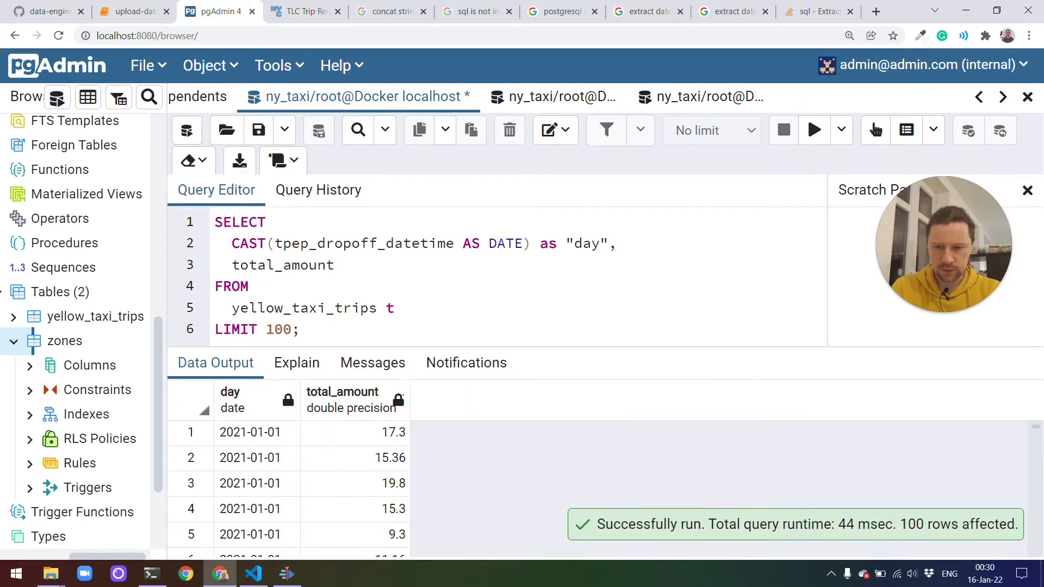
Replace total_amount with COUNT(1), add GROUP BY on the cast drop-off date, and run.
double_click(282, 265)
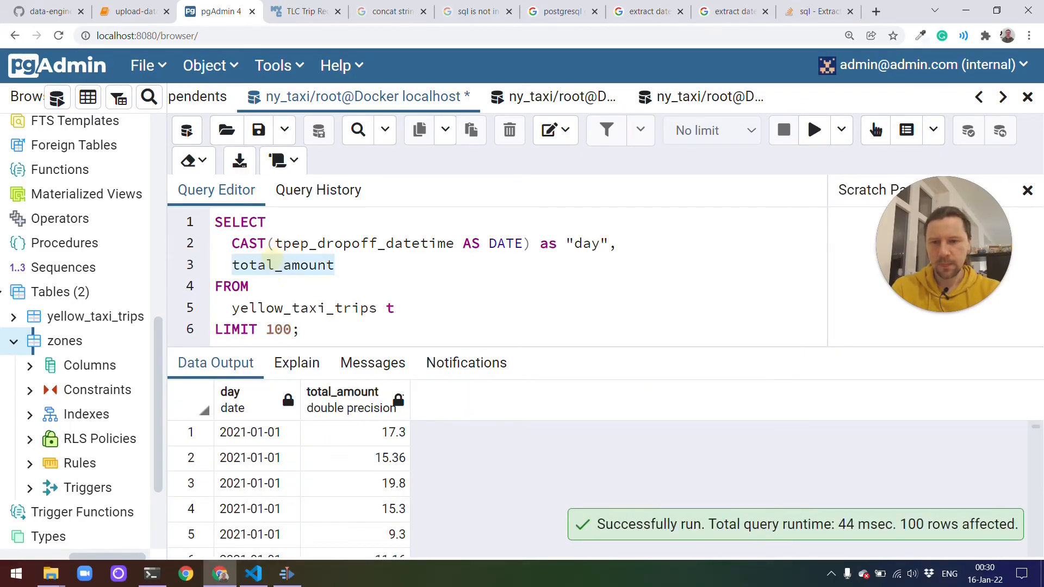
type("COUNT")
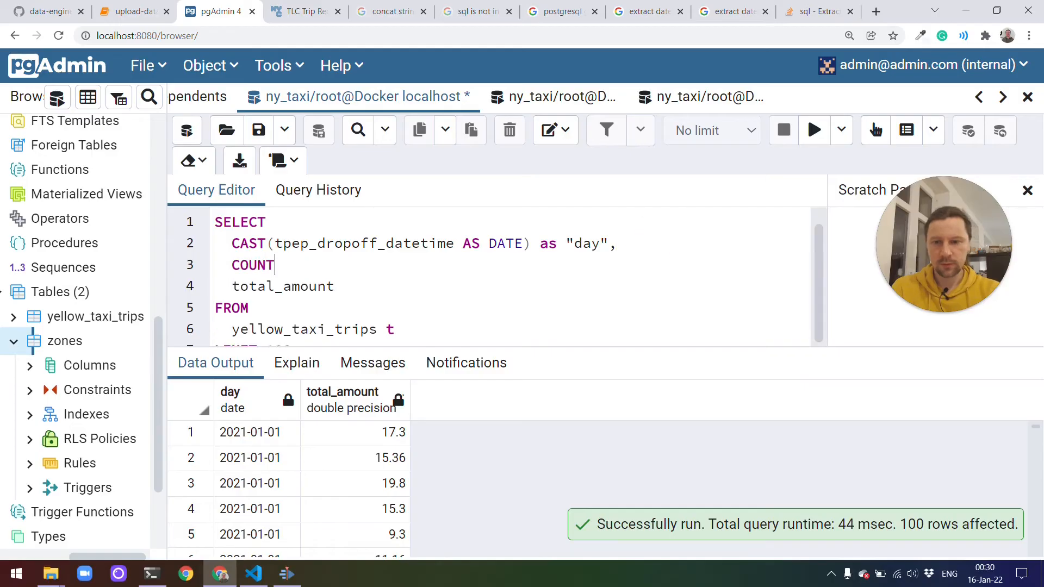
type("(1)")
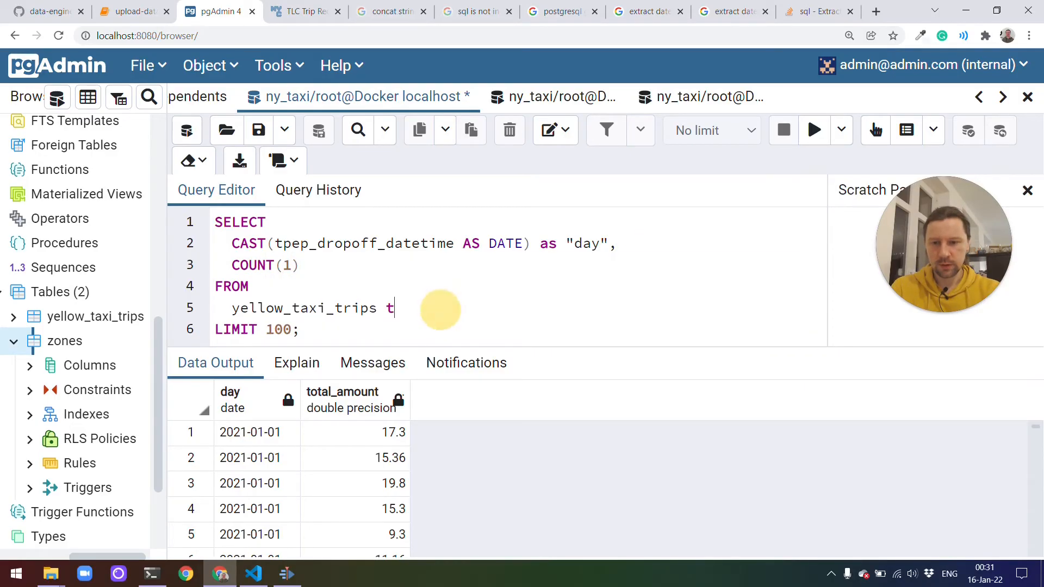
type("GROUP BY")
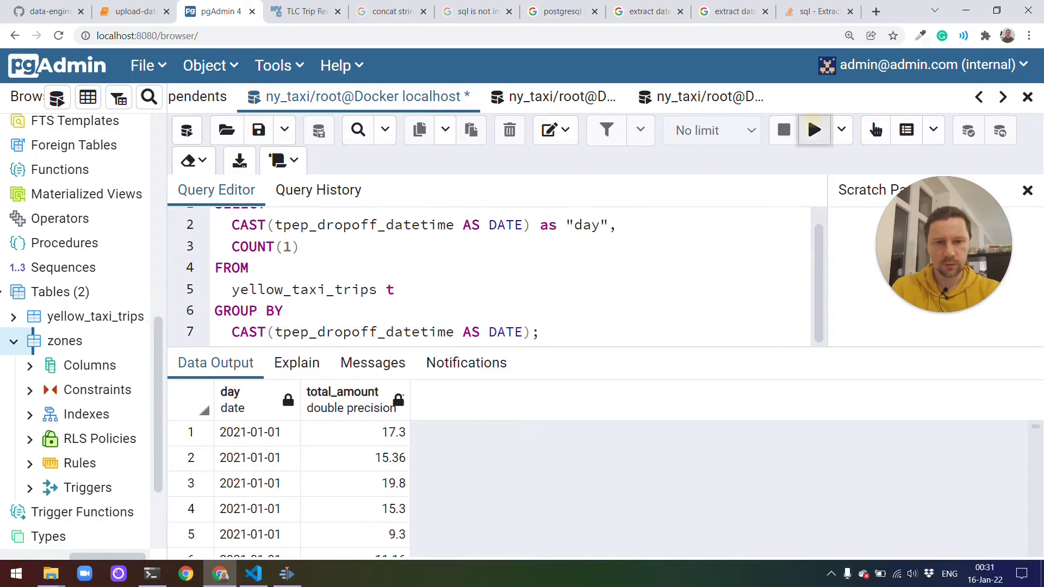
left_click(813, 130)
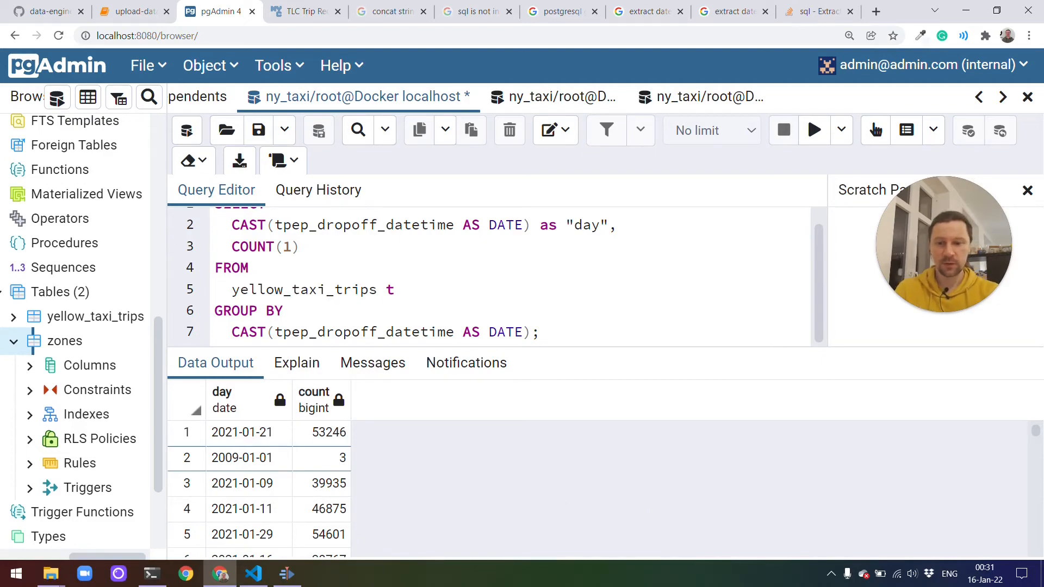
scroll("down", 3)
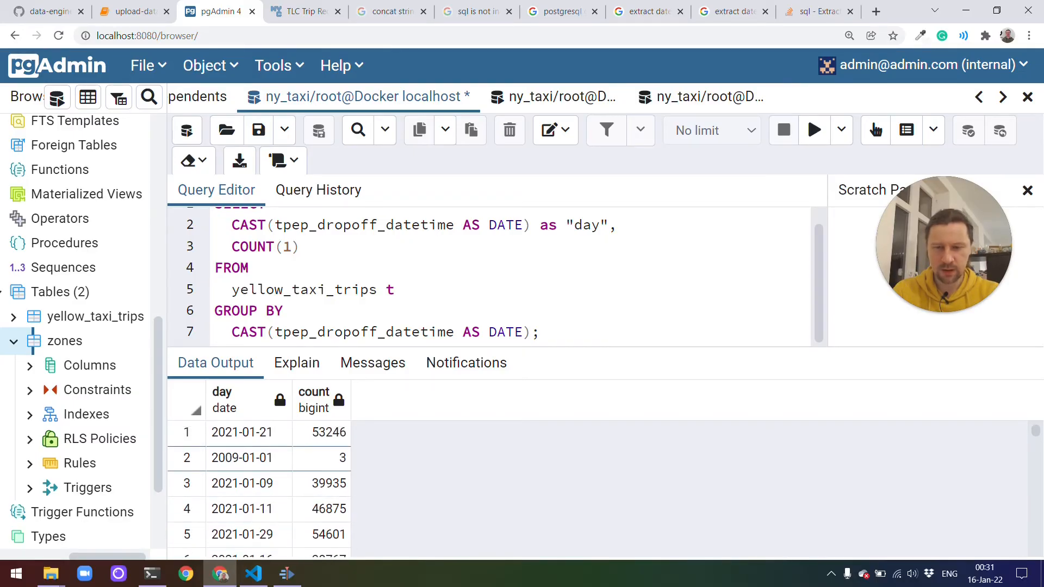
scroll("down", 3)
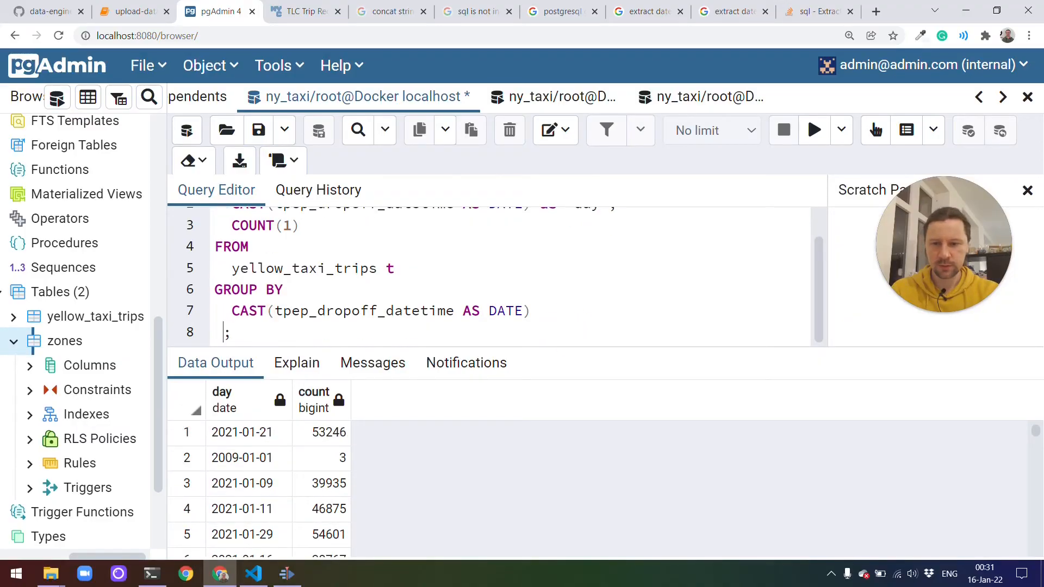
Sort the daily counts with ORDER BY "day" ASC and review the results.
type("ORDER BY")
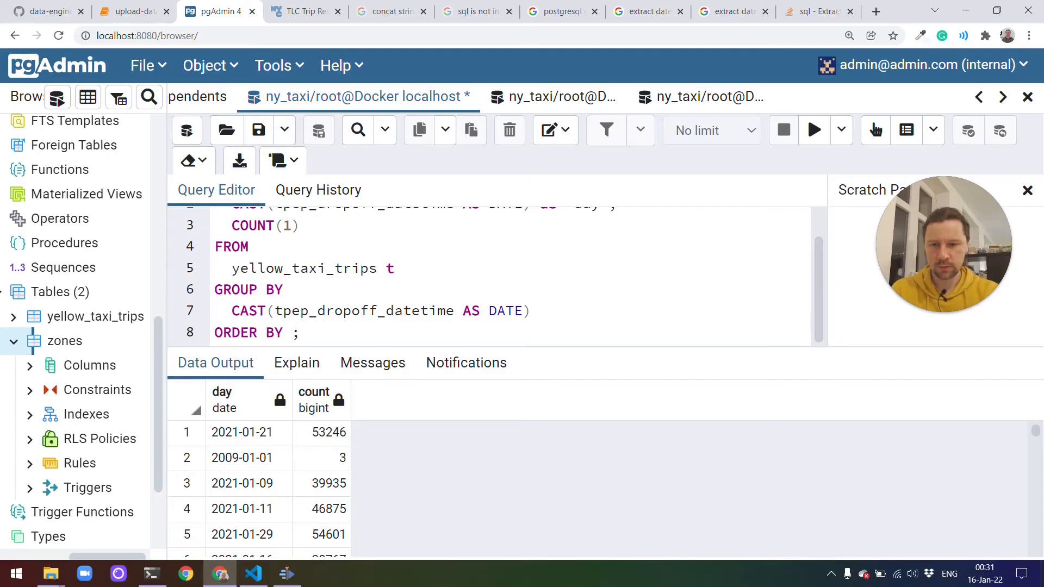
type("\"day\"")
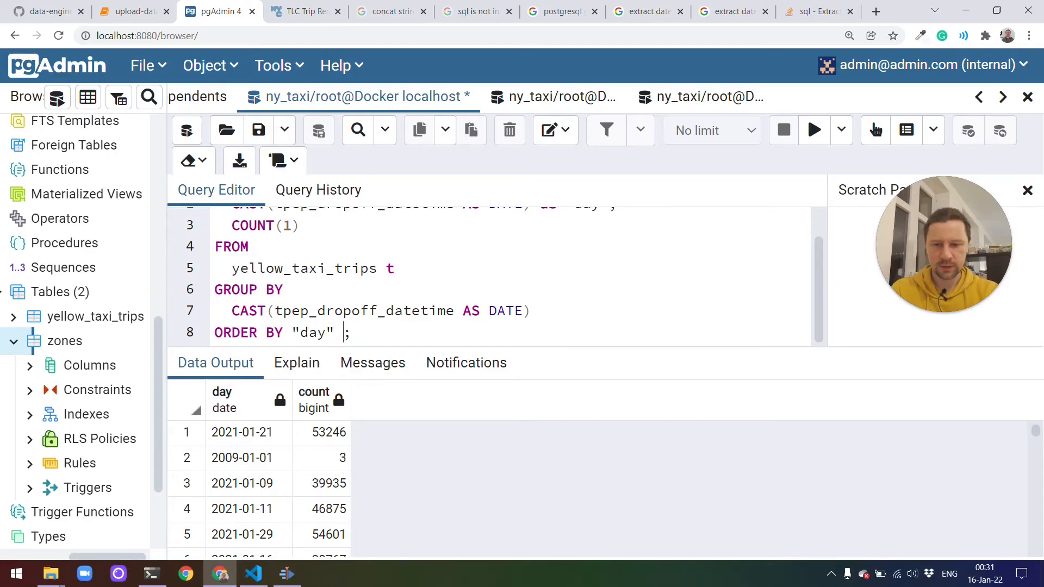
type("ASC")
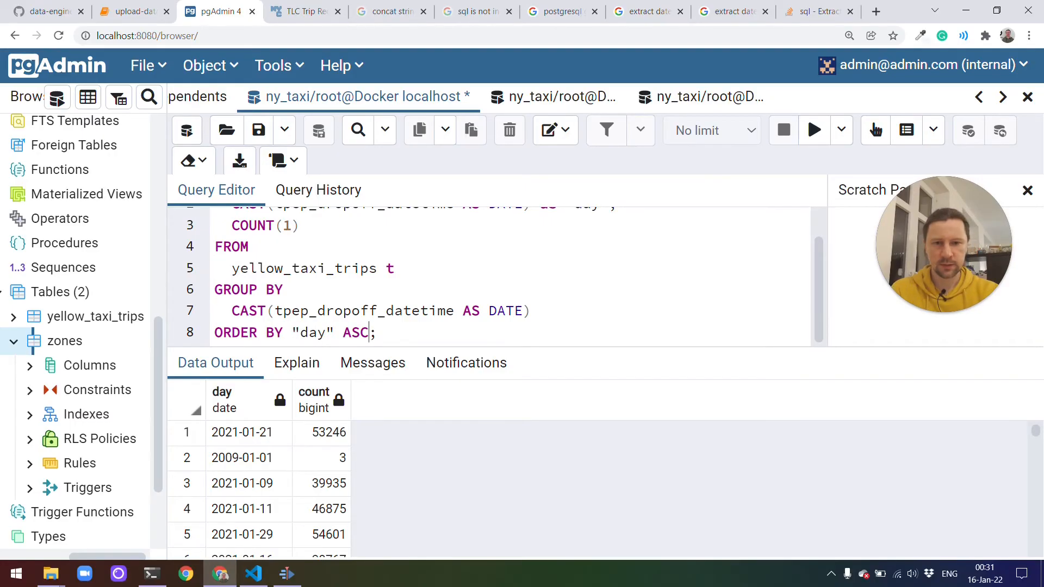
left_click(813, 130)
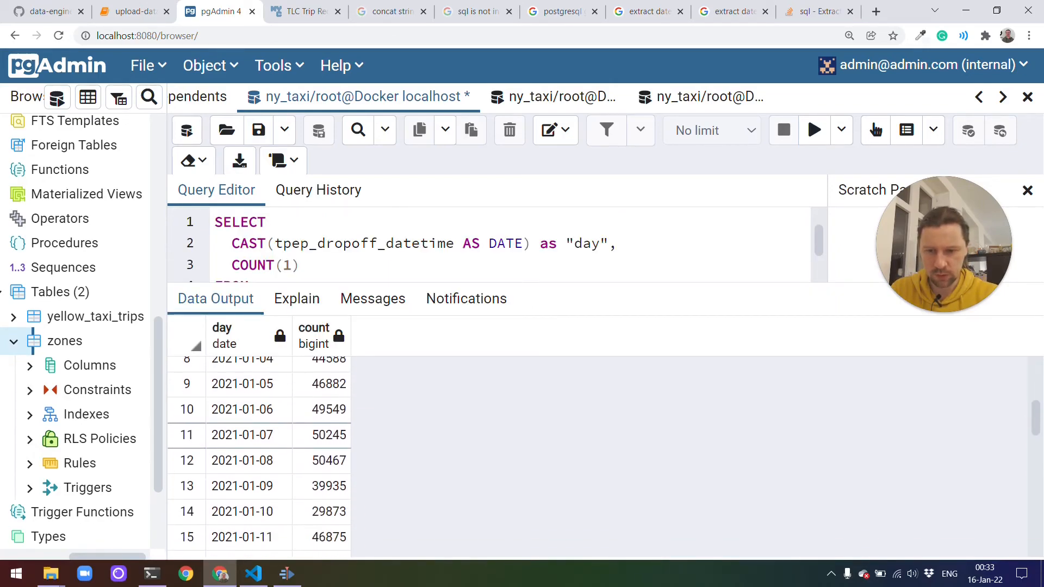
scroll("down", 3)
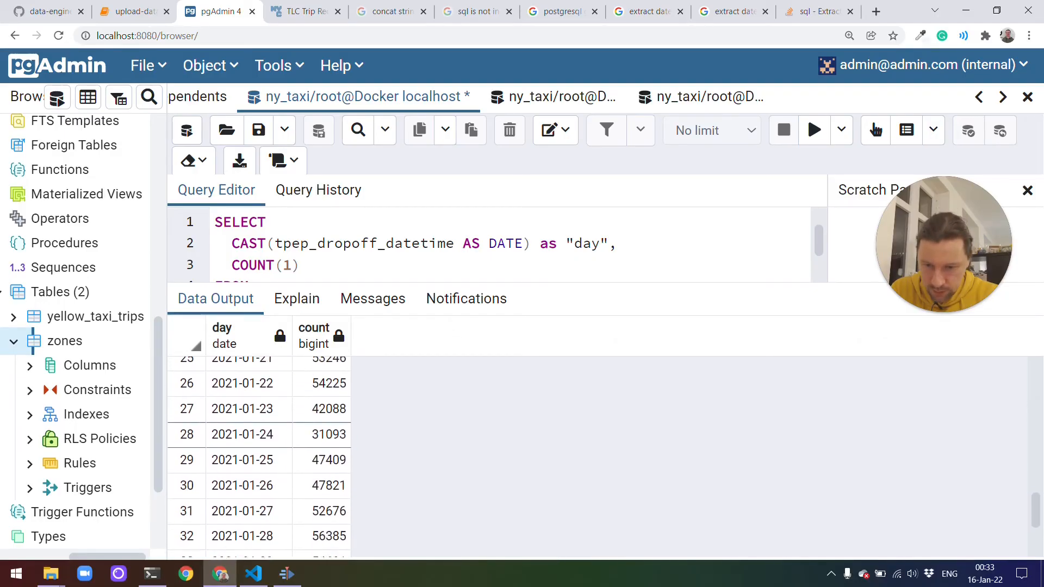
scroll("down", 3)
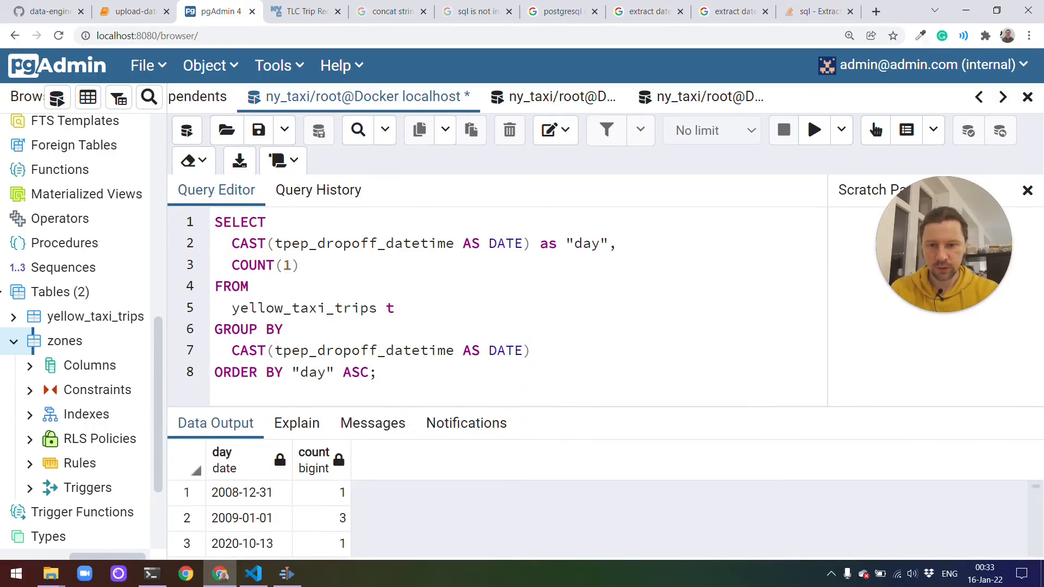
Change the ordering to "count" DESC and rerun the query.
double_click(311, 372)
type("count")
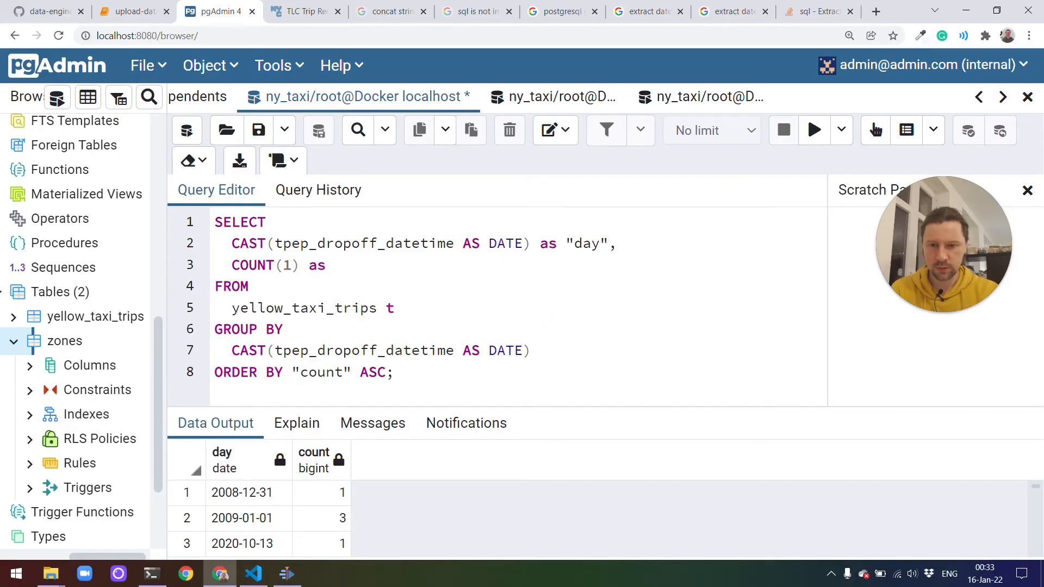
type("\"count\"")
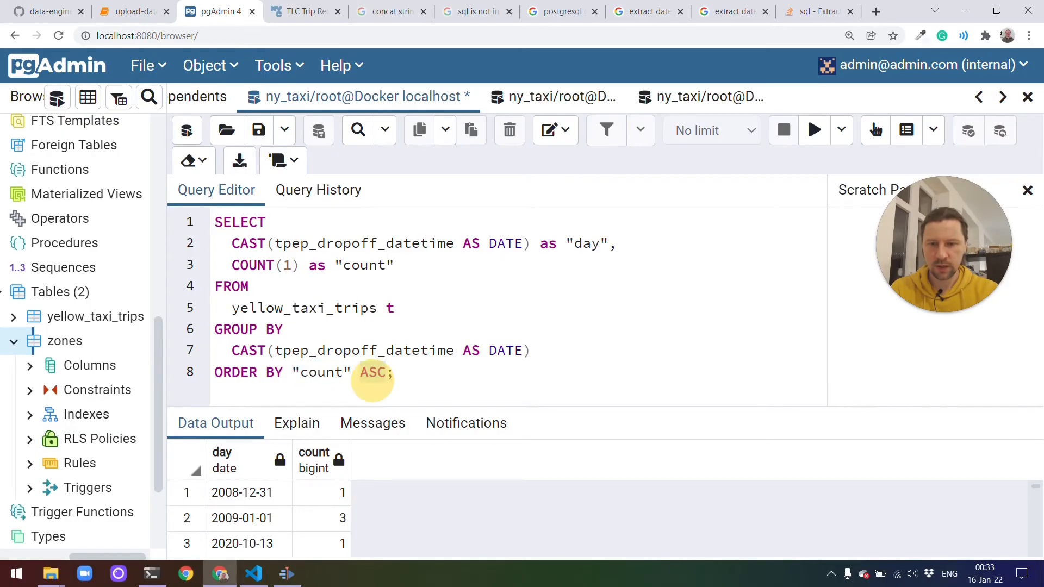
type("DESC")
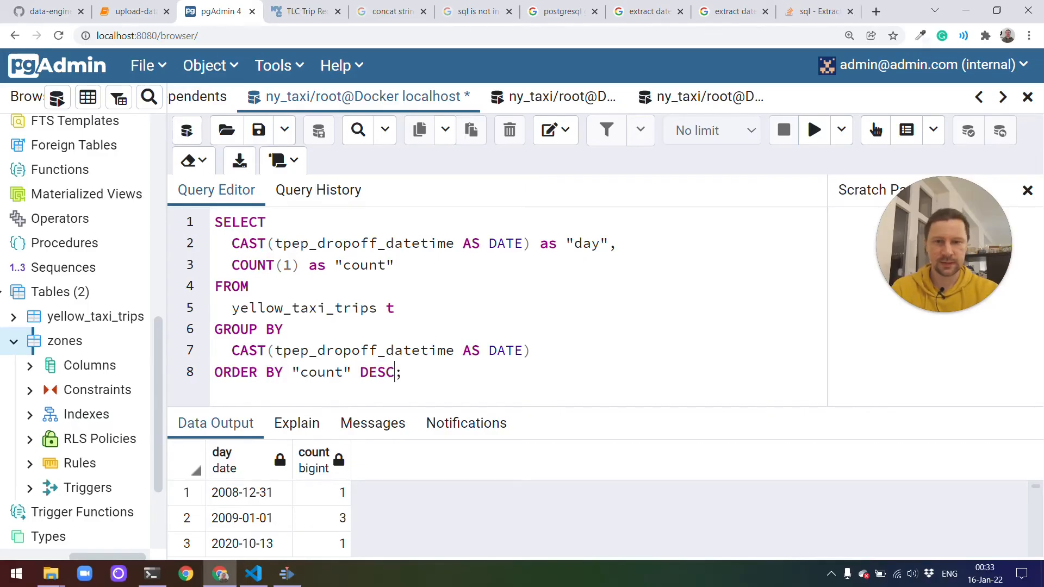
left_click(813, 130)
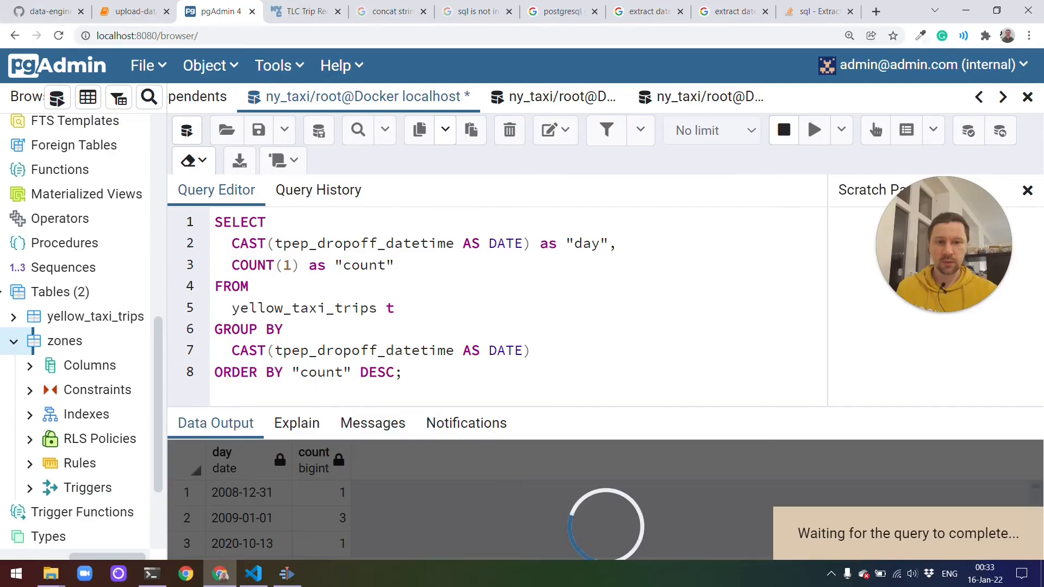
left_click(813, 130)
type("MA")
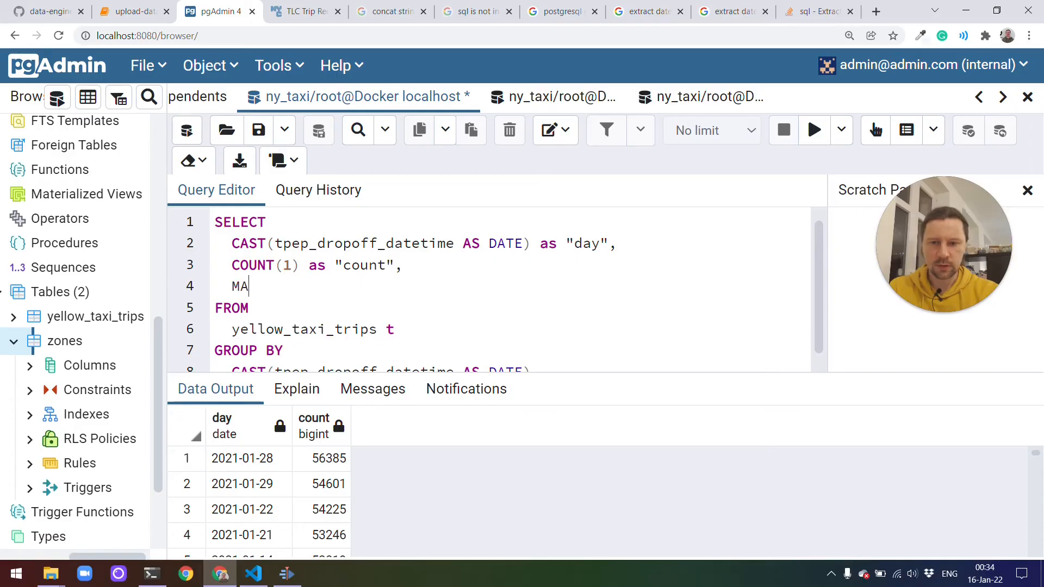
Add MAX(total_amount) and MAX(passenger_count) columns to the daily count query.
type("X()")
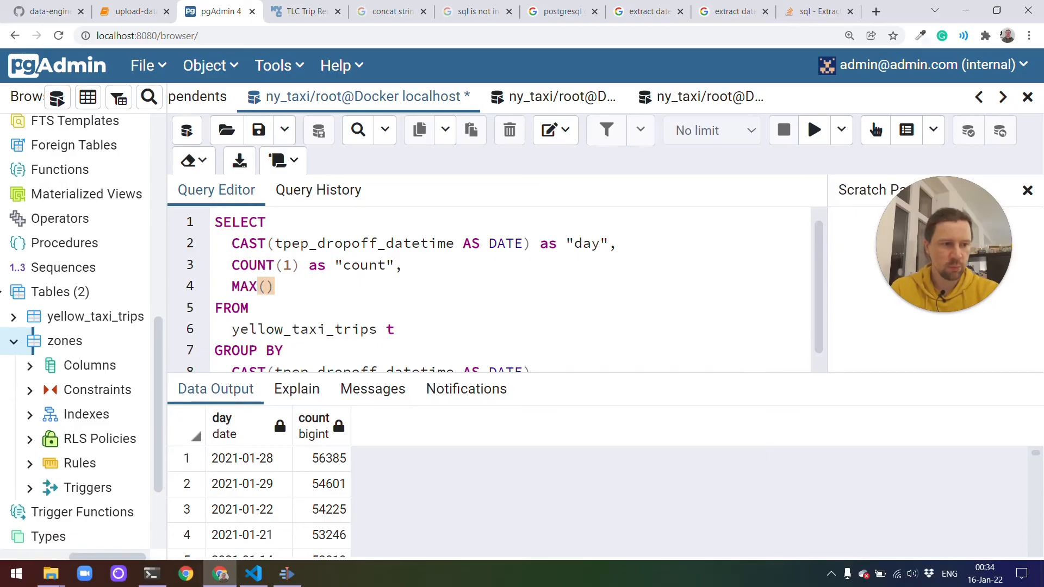
type("total_max")
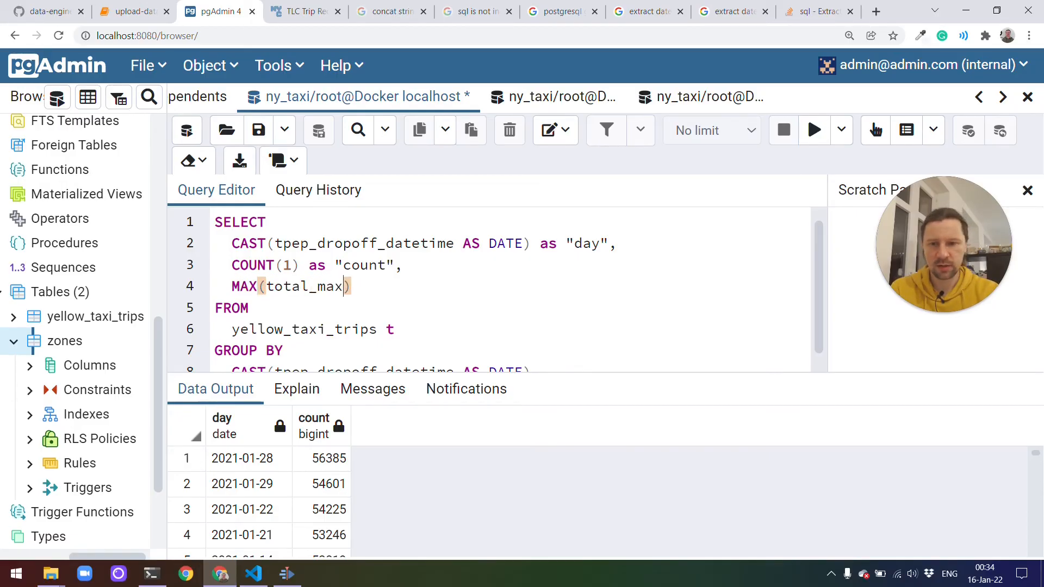
type("total_amount),")
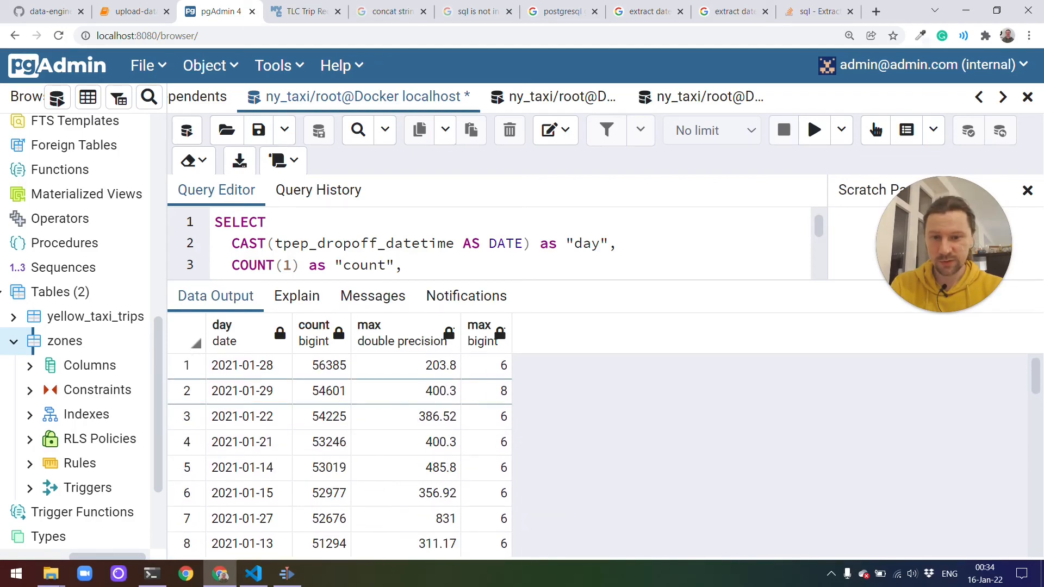
scroll("down", 3)
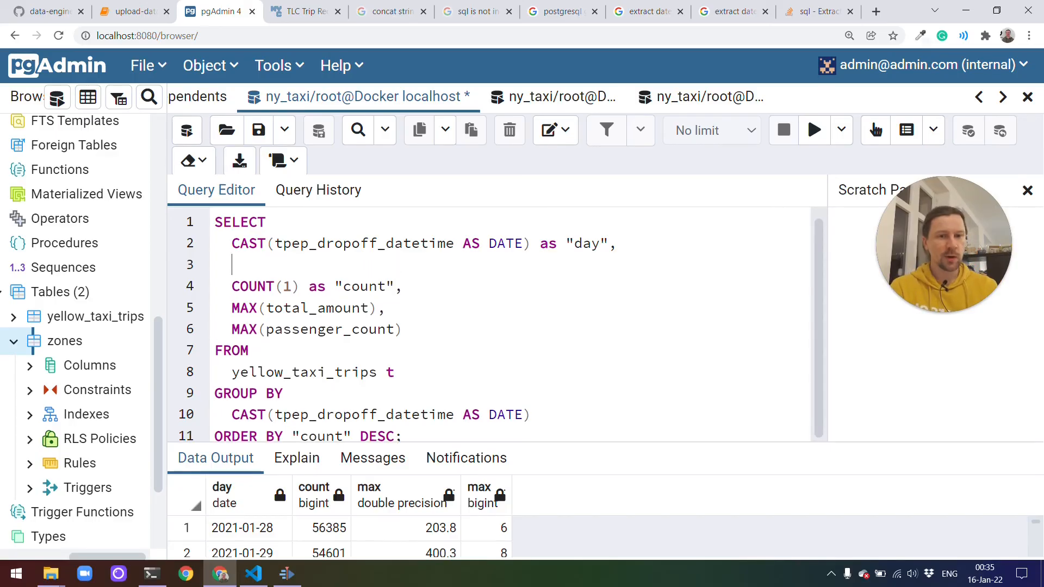
Add "DOLocationID" to the SELECT list with GROUP BY 1, 2 and run.
type("\"DO\"")
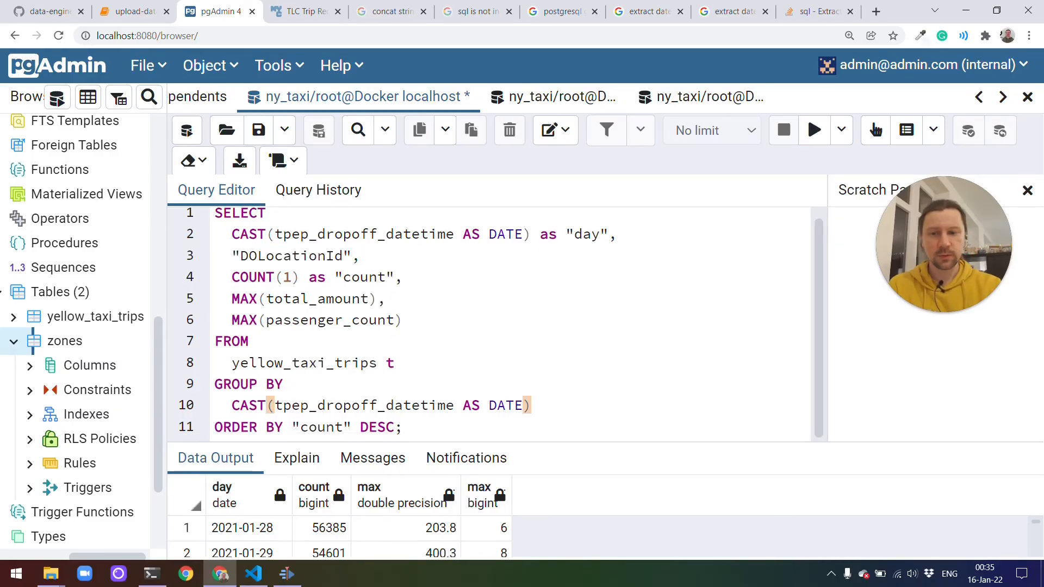
triple_click(423, 234)
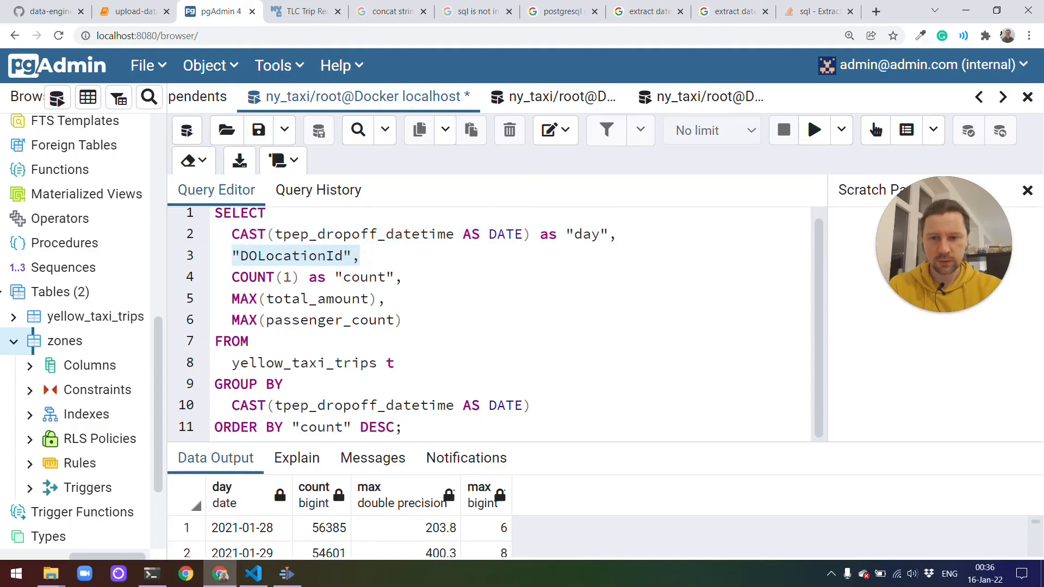
type("1,")
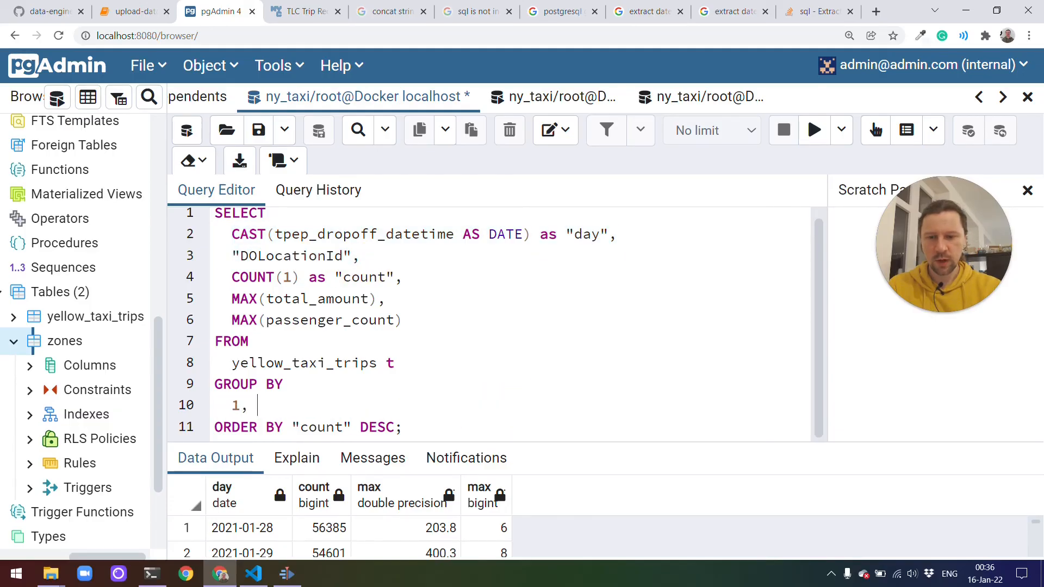
type("2")
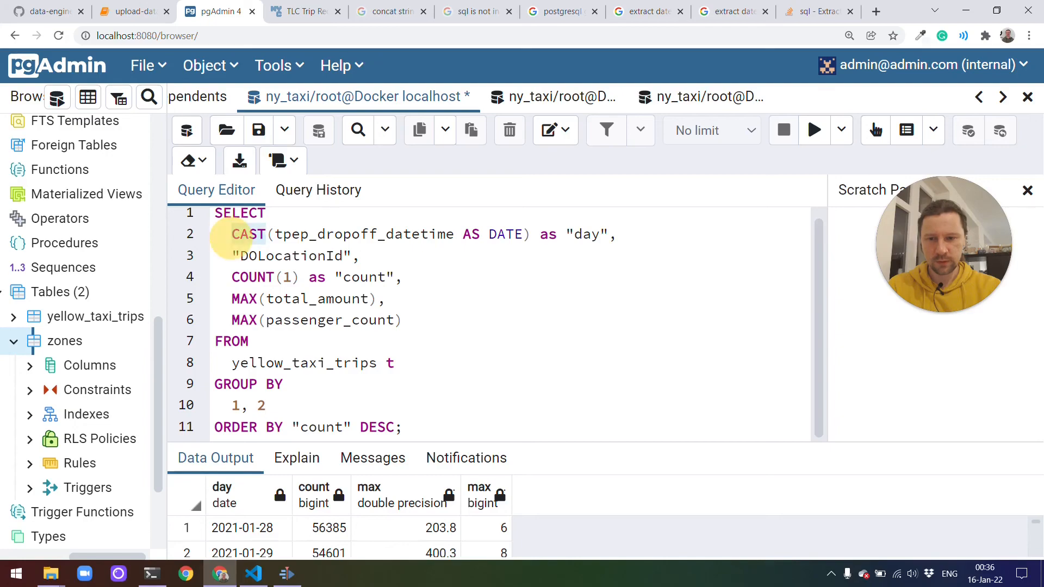
left_click(813, 131)
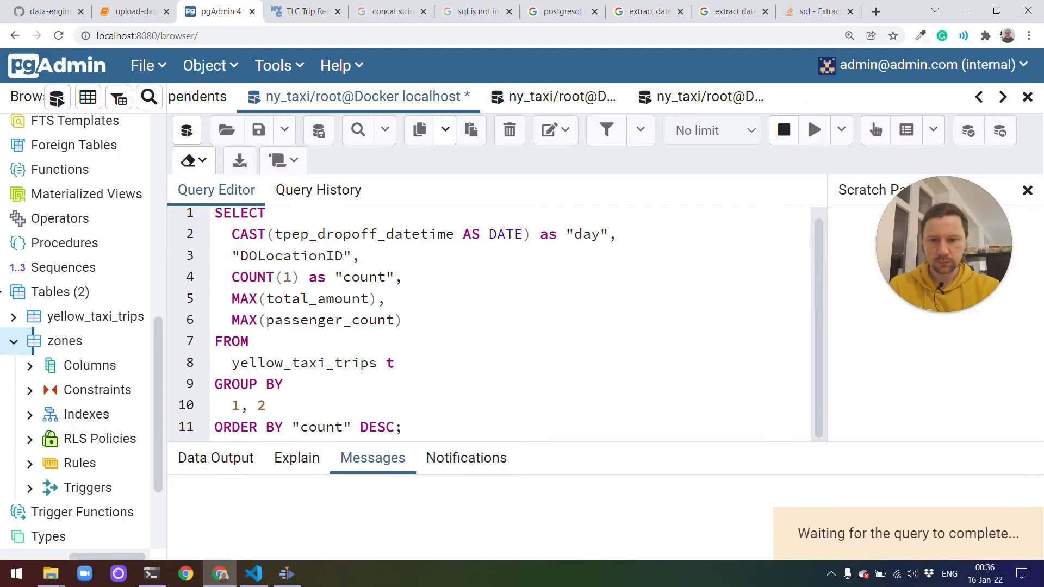
left_click(813, 130)
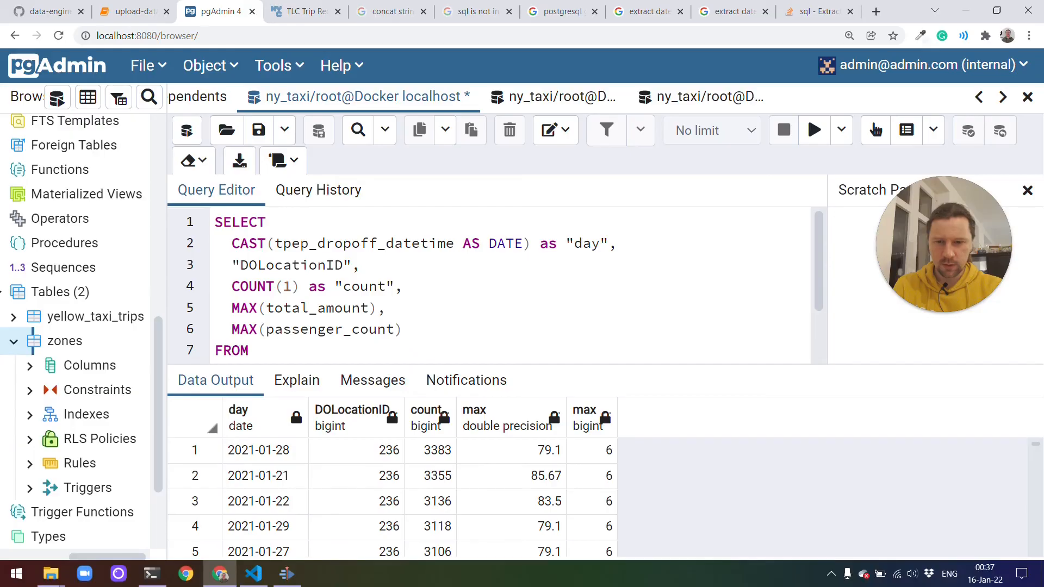
scroll("down", 3)
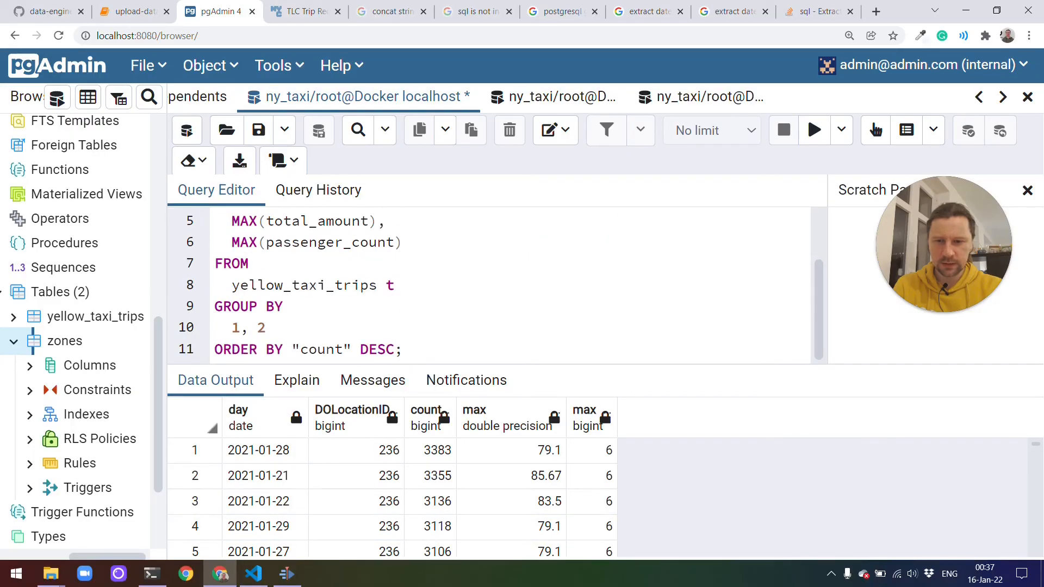
Order results by day ASC, "DOLocationID" ASC, run, and inspect the 7779 rows.
type("day")
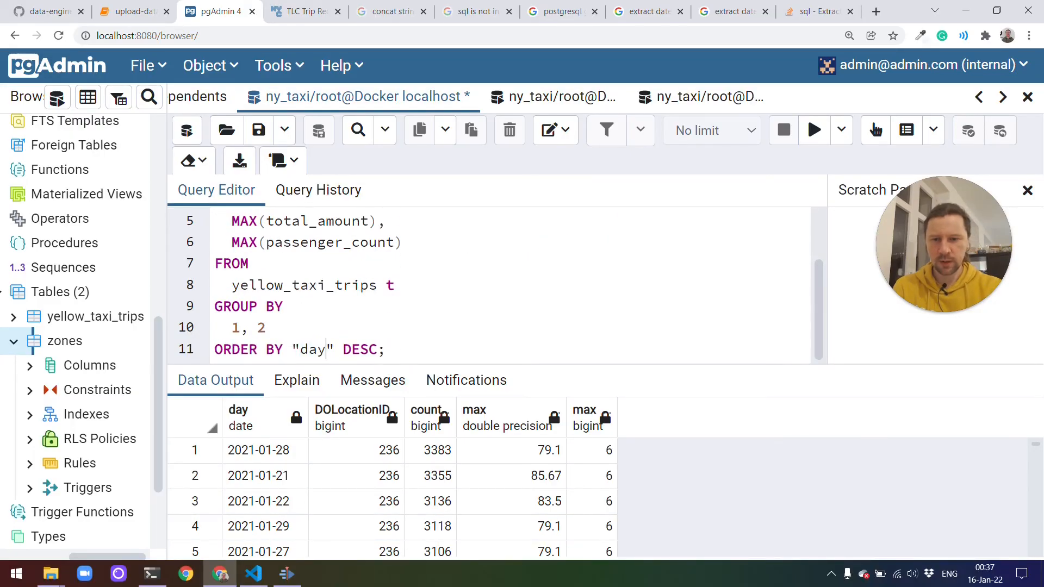
type("ASC,")
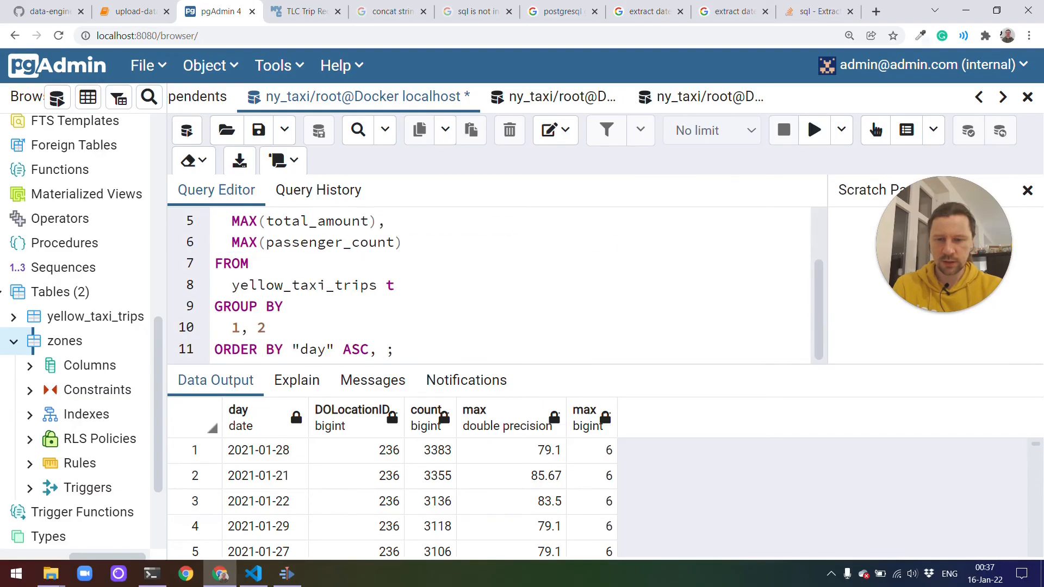
type("\"DOLocationID\" ASC;")
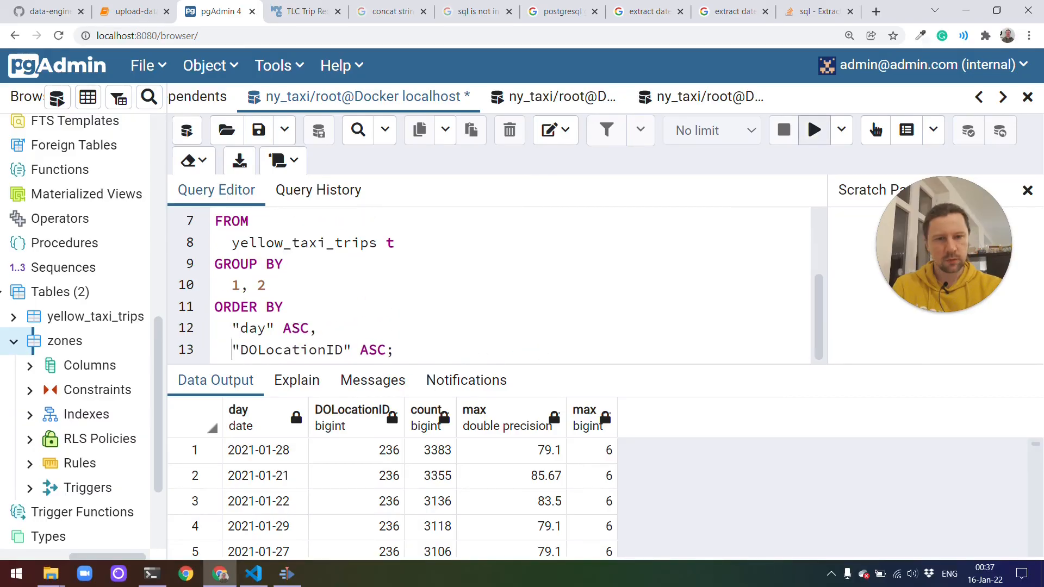
left_click(812, 130)
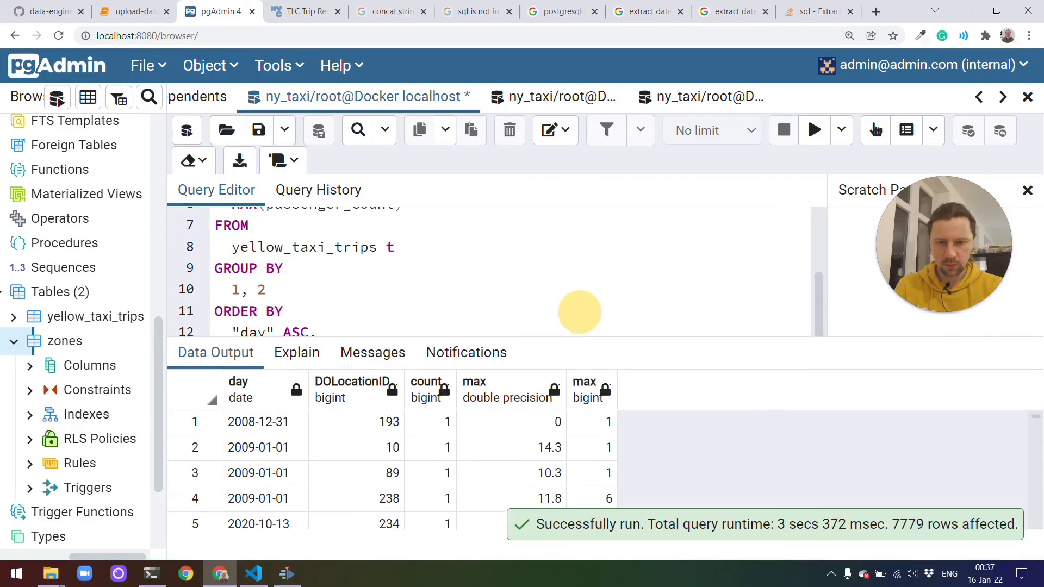
scroll("down", 3)
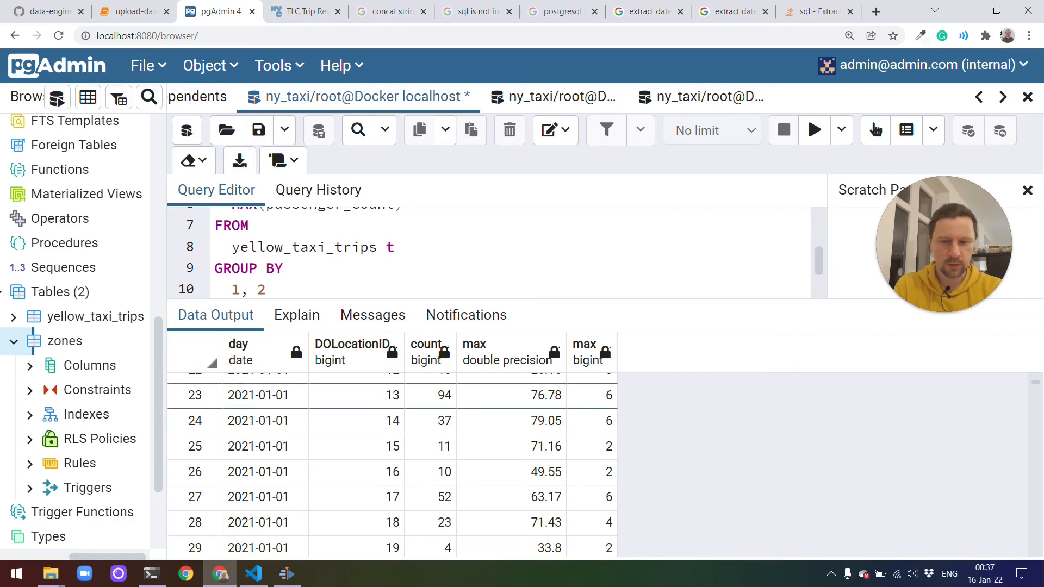
left_click(592, 395)
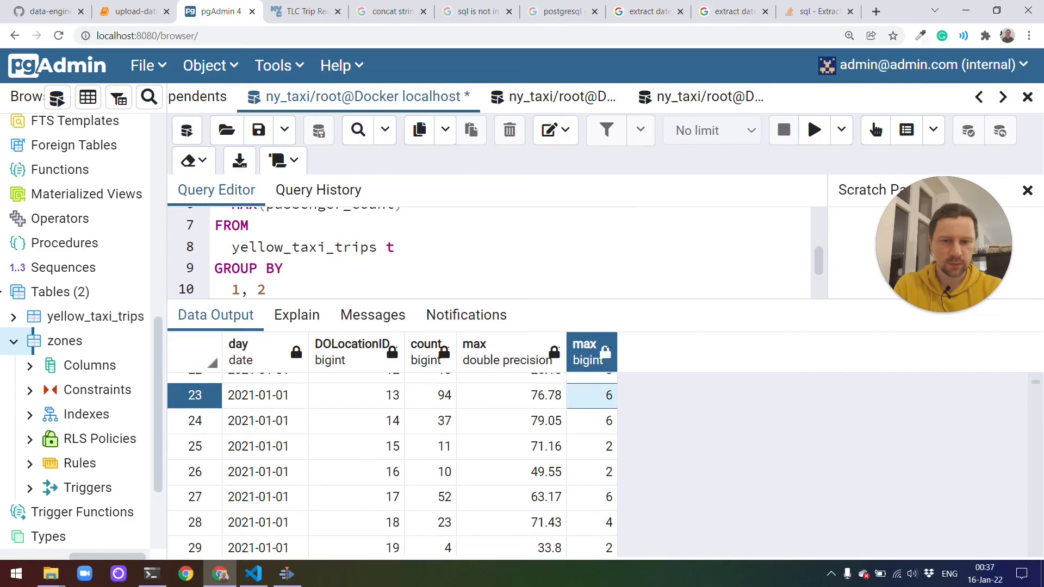